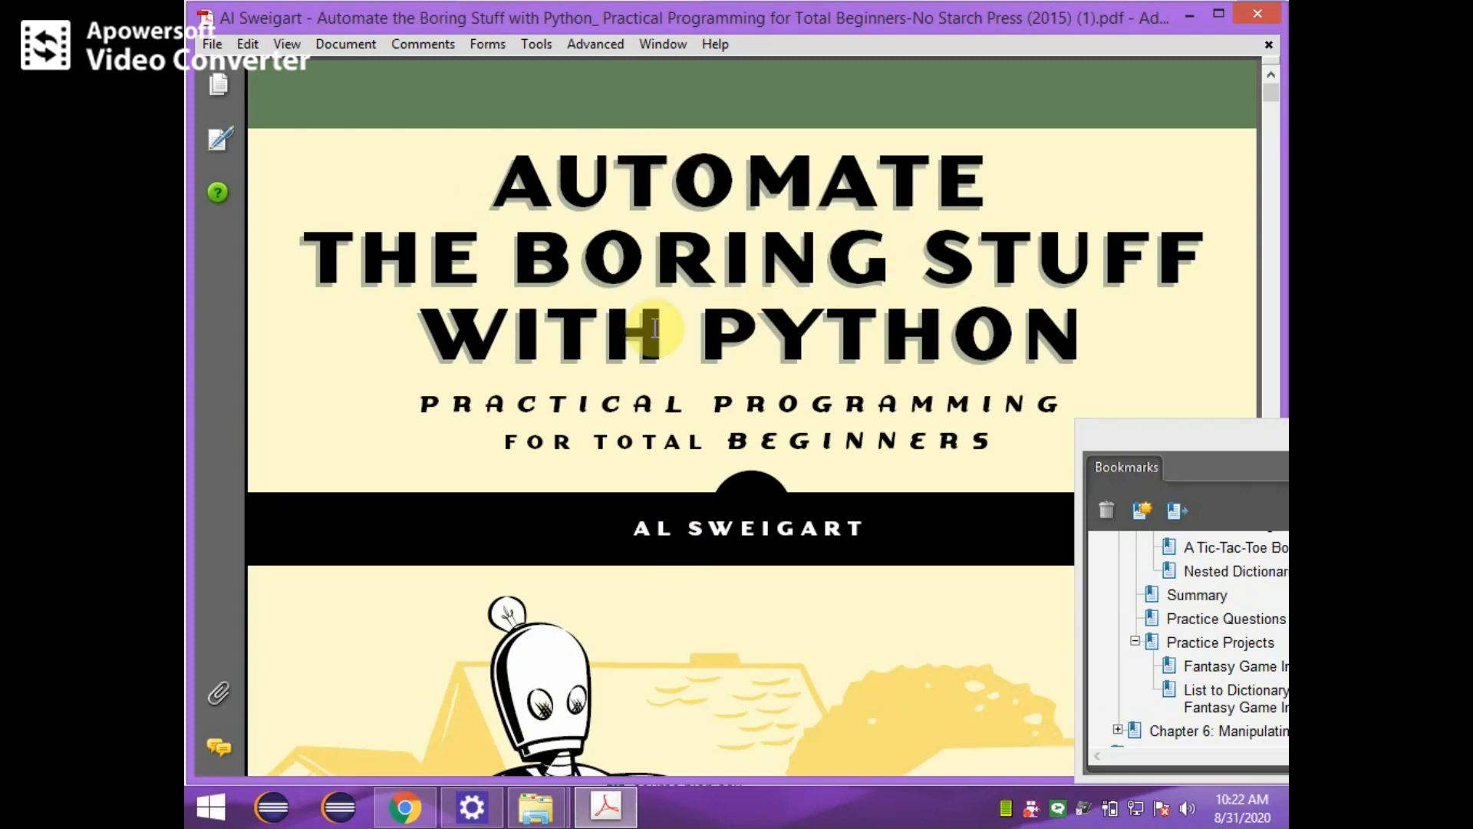
mouse_move(588, 374)
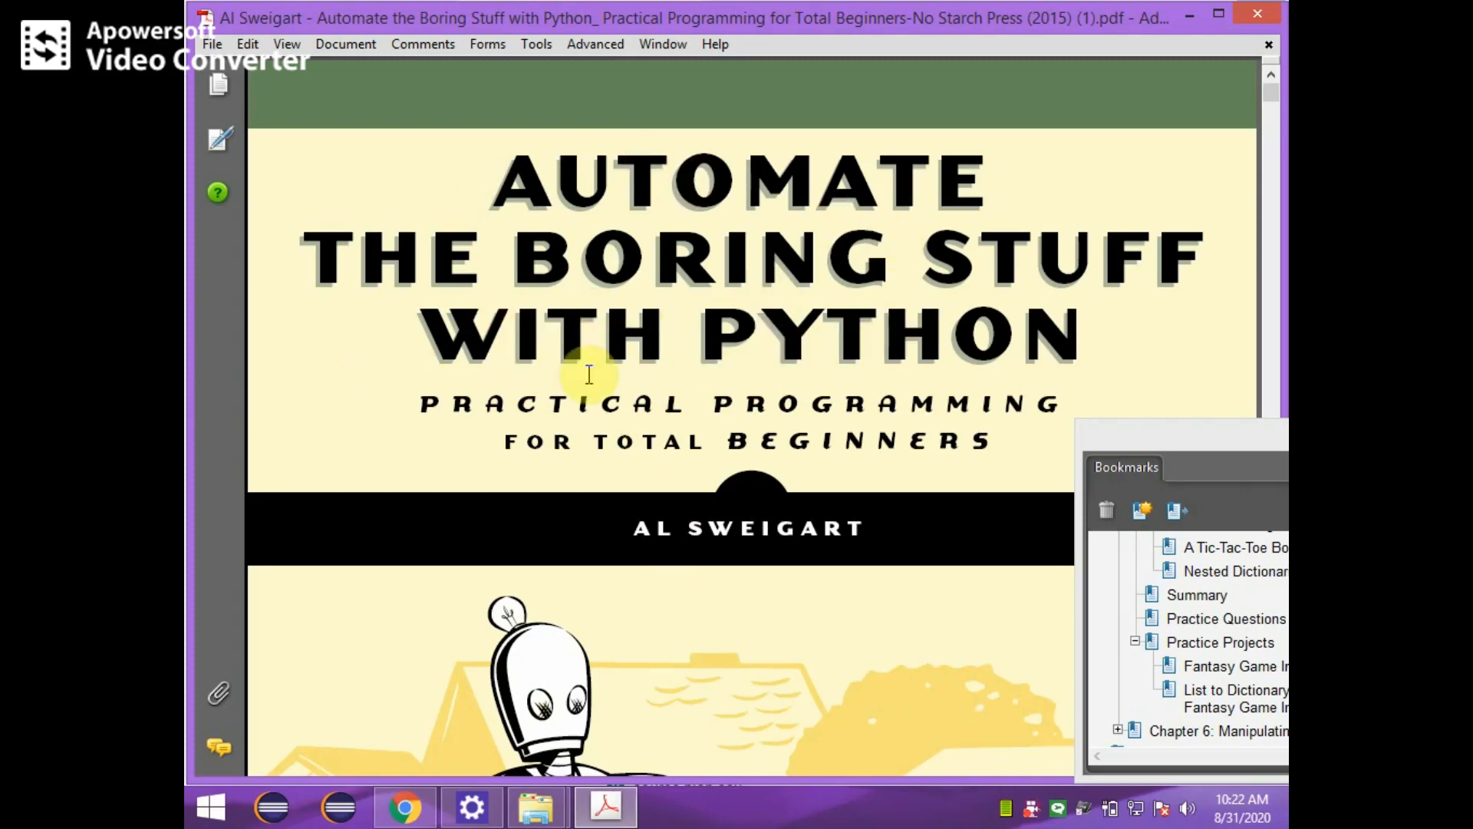
mouse_move(806, 648)
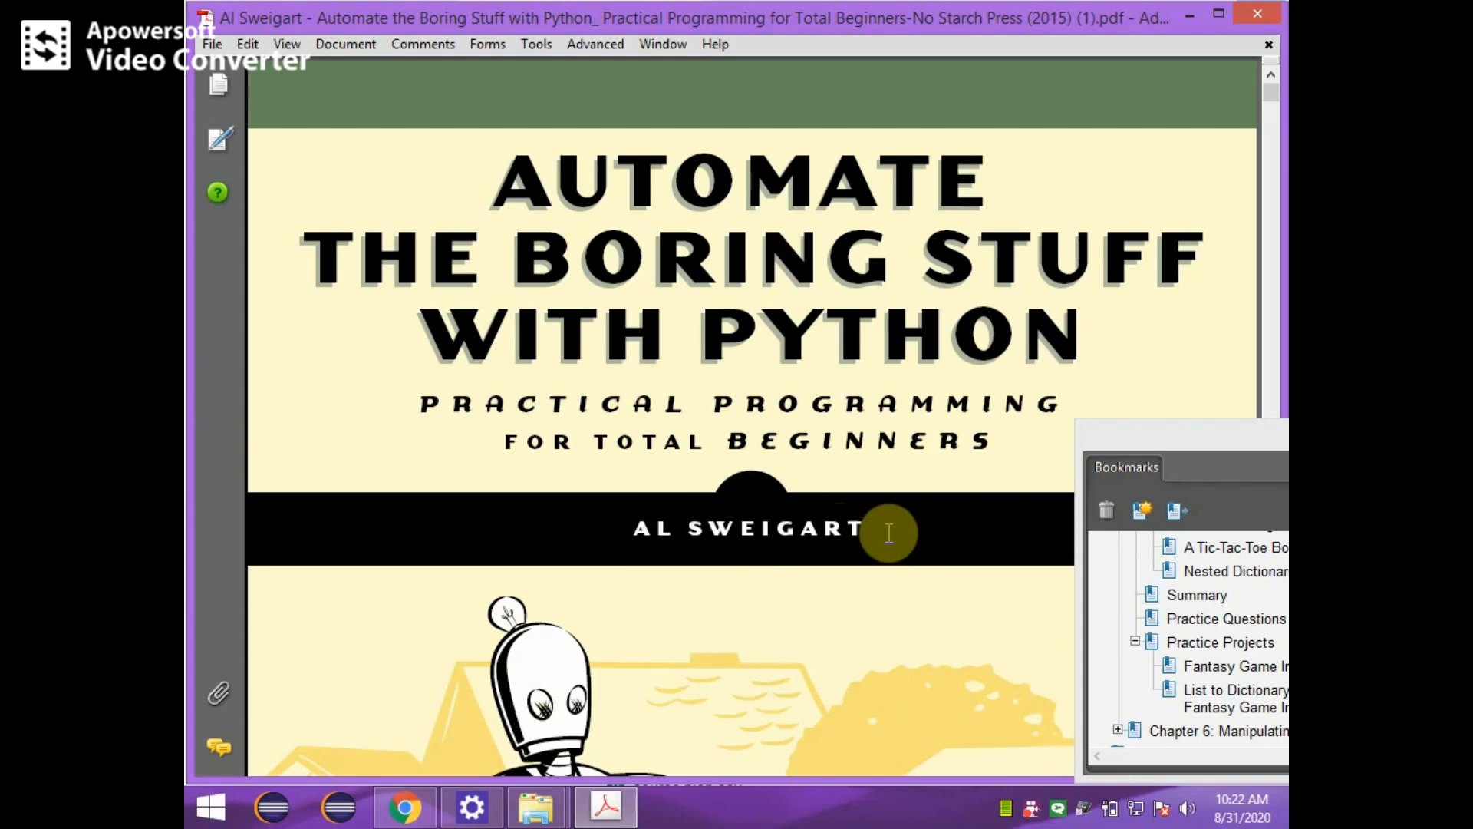
mouse_move(522, 401)
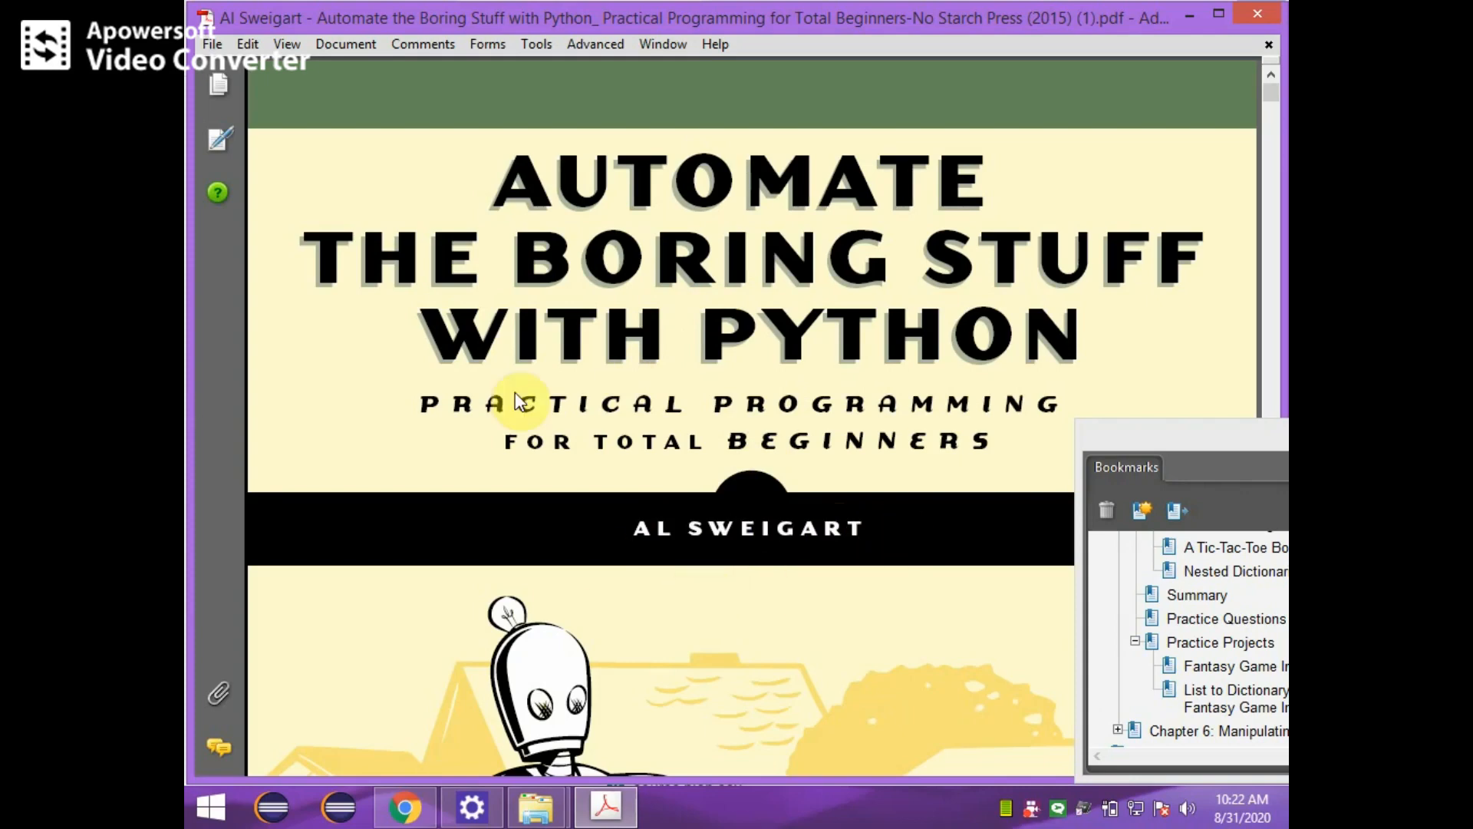
mouse_move(723, 496)
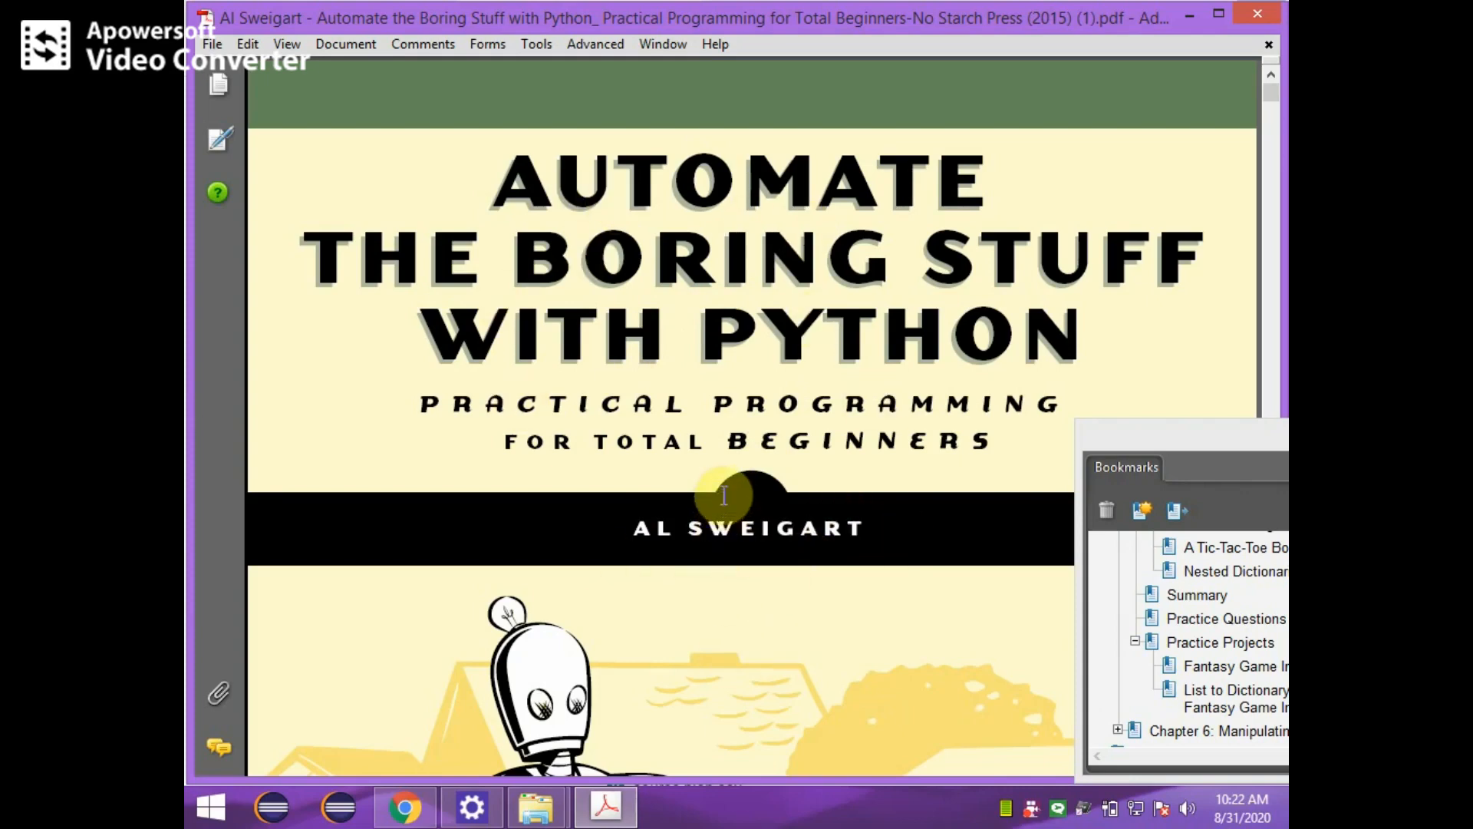
Scroll the PDF cover down until the robot-mowing illustration sits below the book title.
scroll(down, 3)
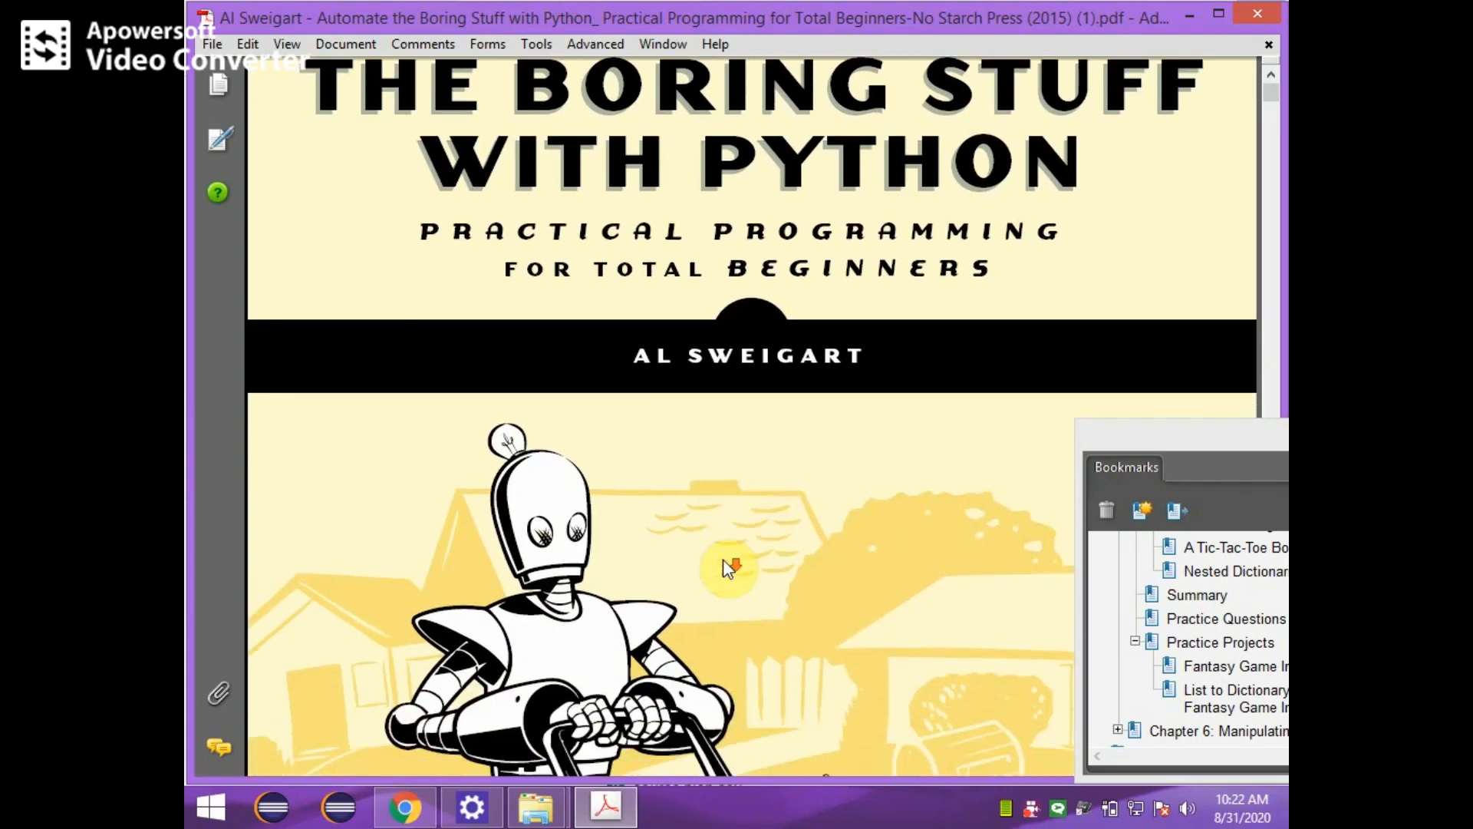
scroll(down, 3)
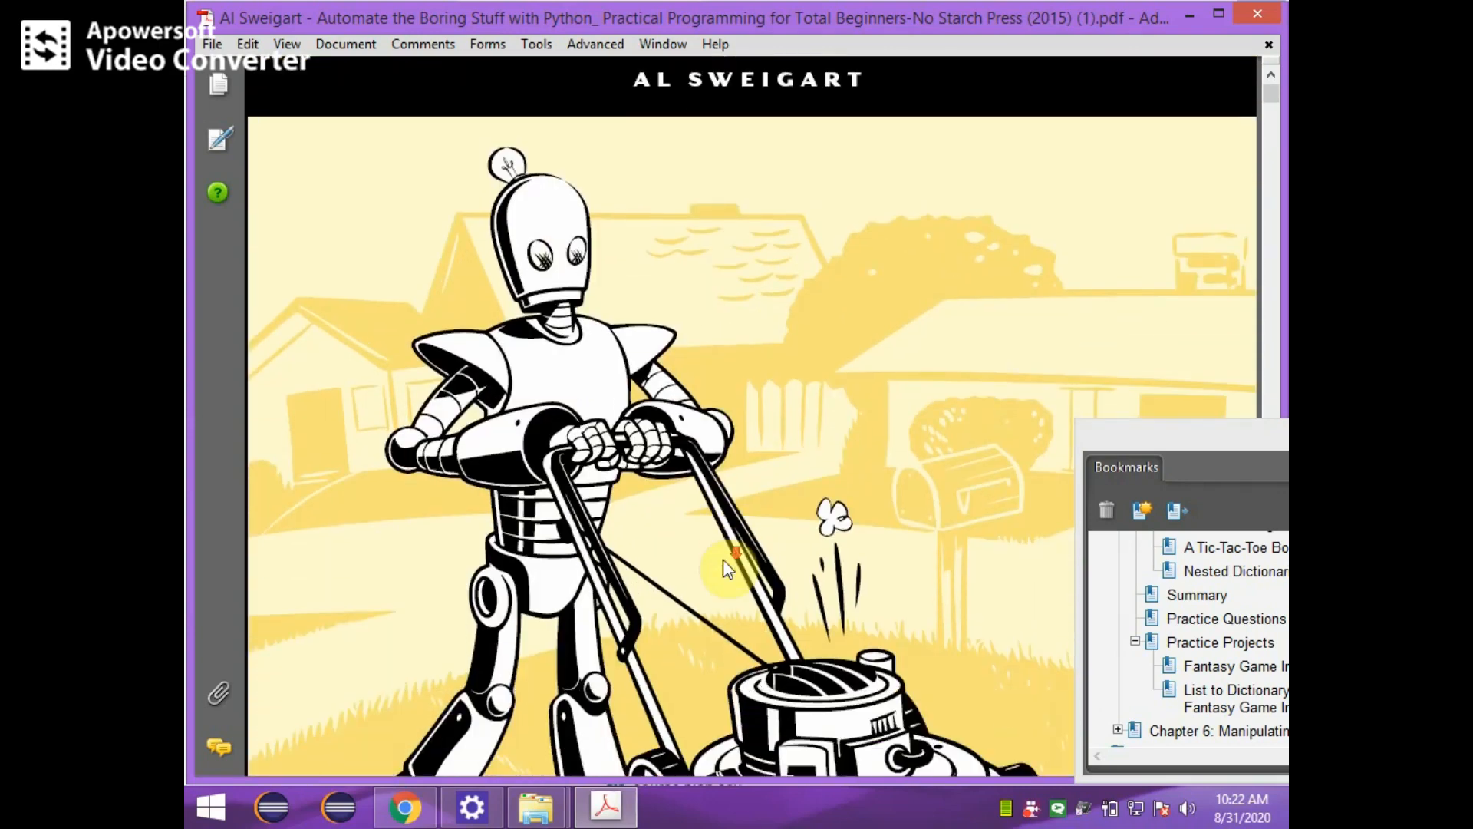
scroll(down, 3)
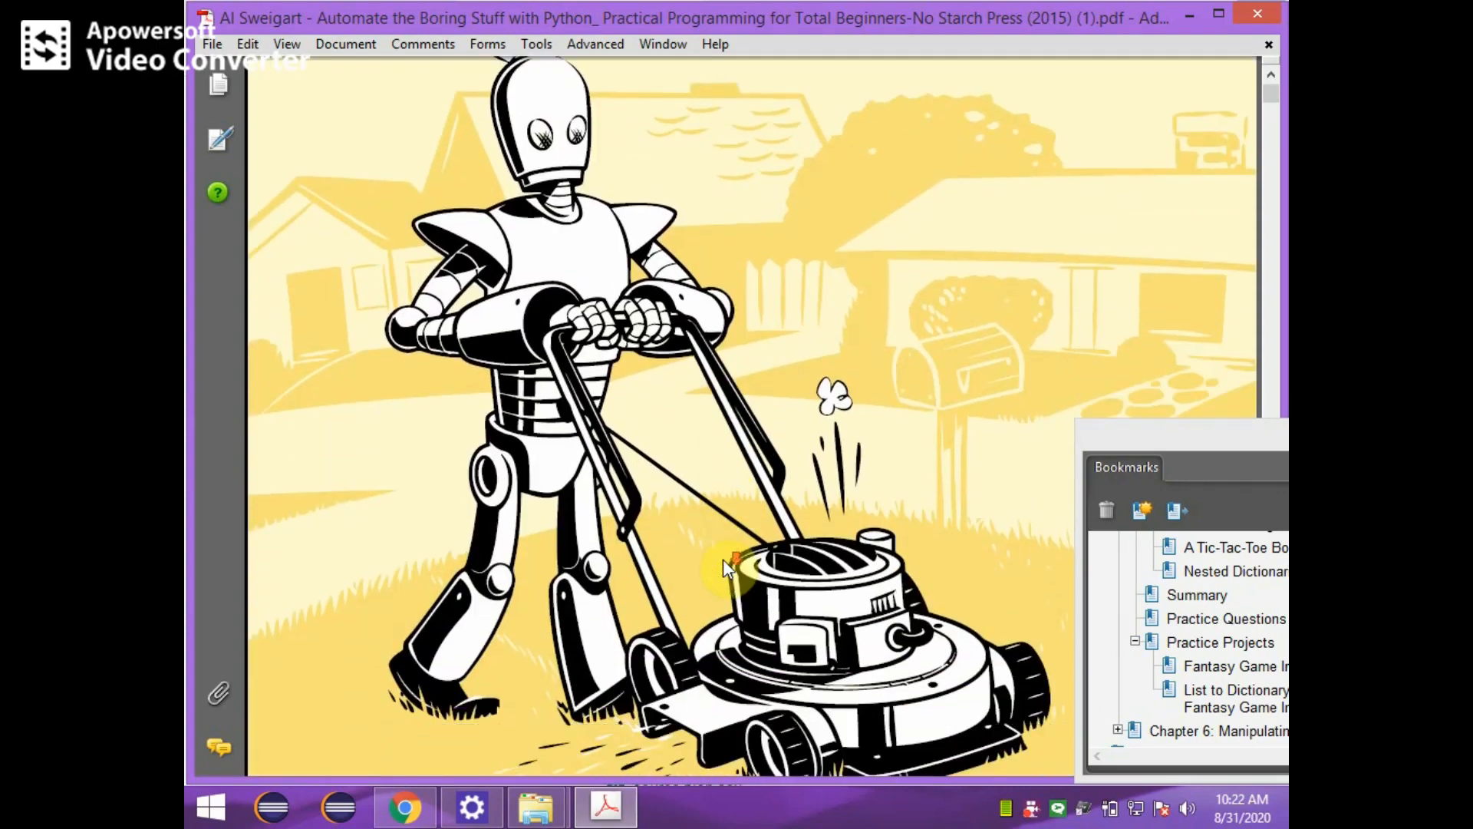
scroll(down, 3)
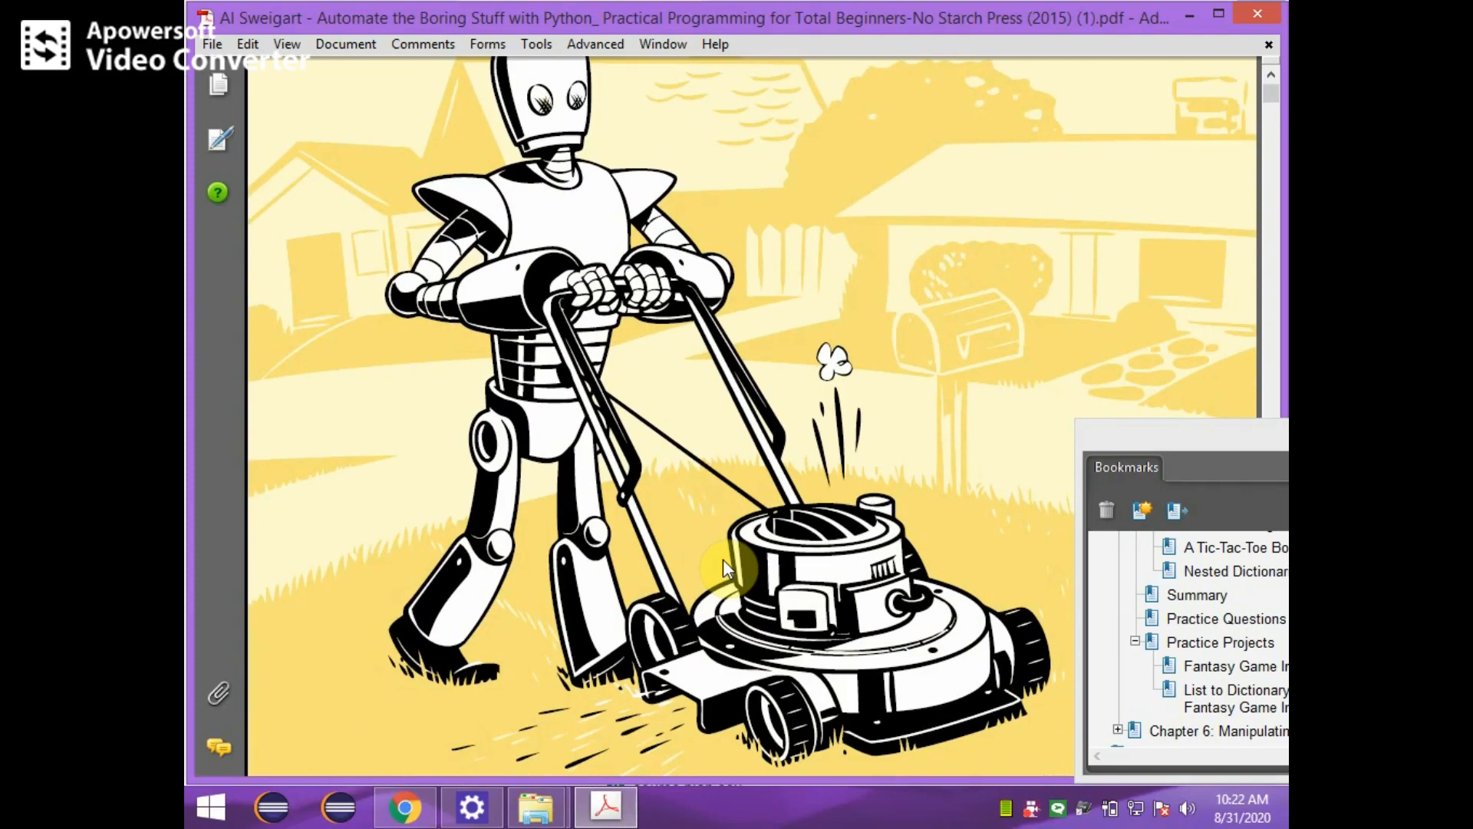
mouse_move(513, 554)
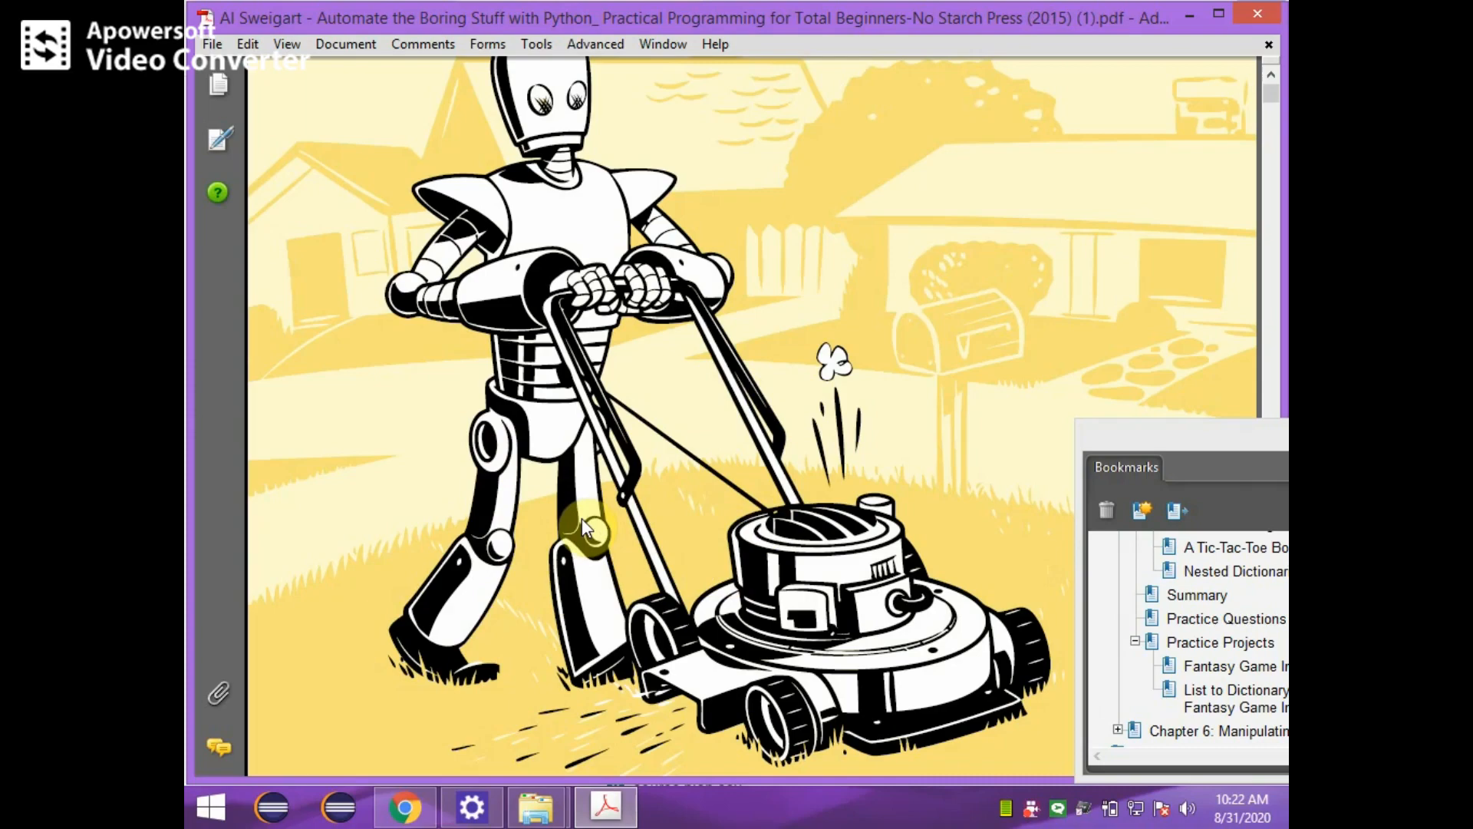
Nudge the PDF cover page back up slightly to steady the illustration.
scroll(up, 3)
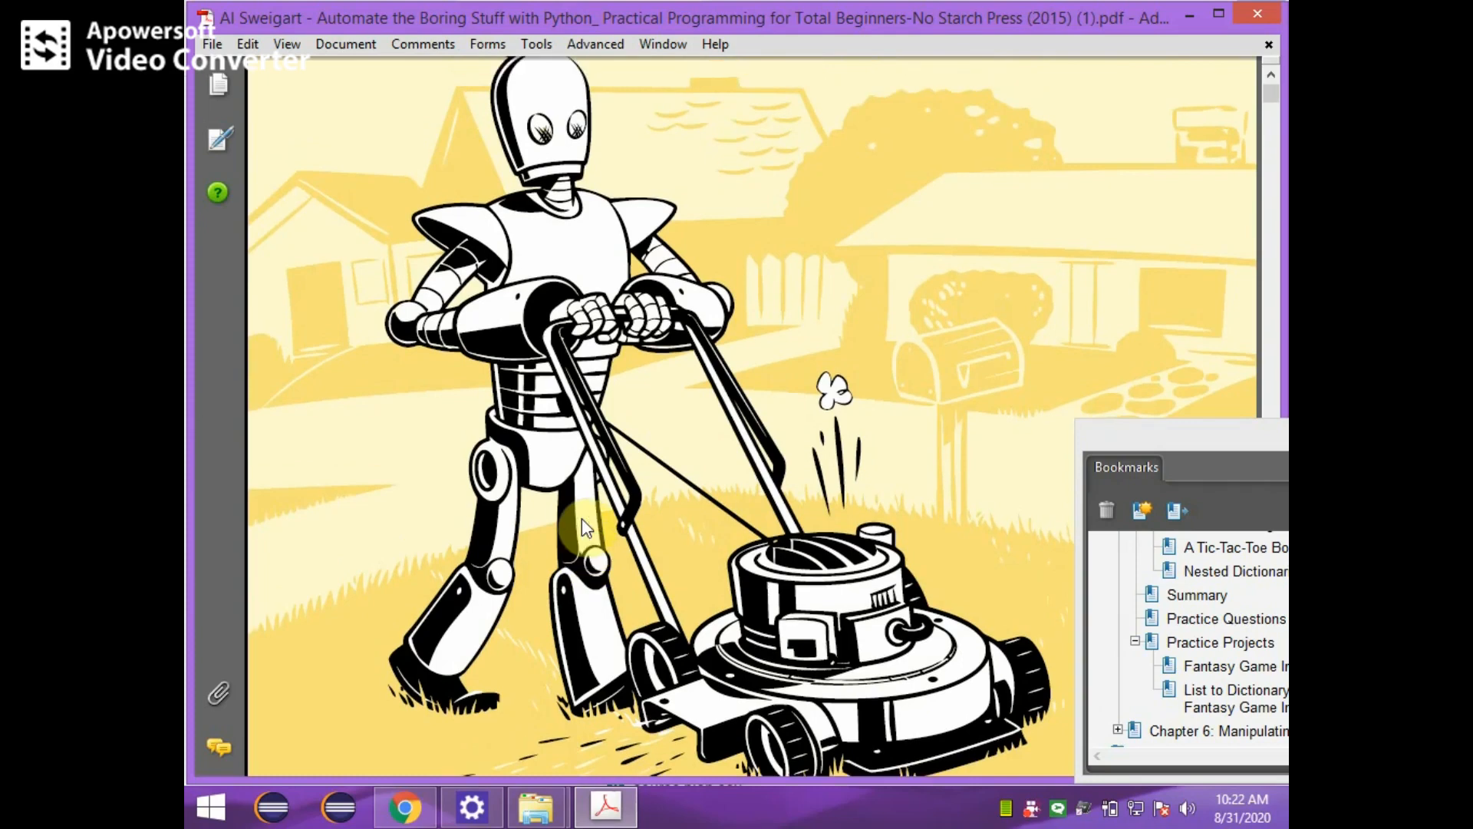
mouse_move(700, 484)
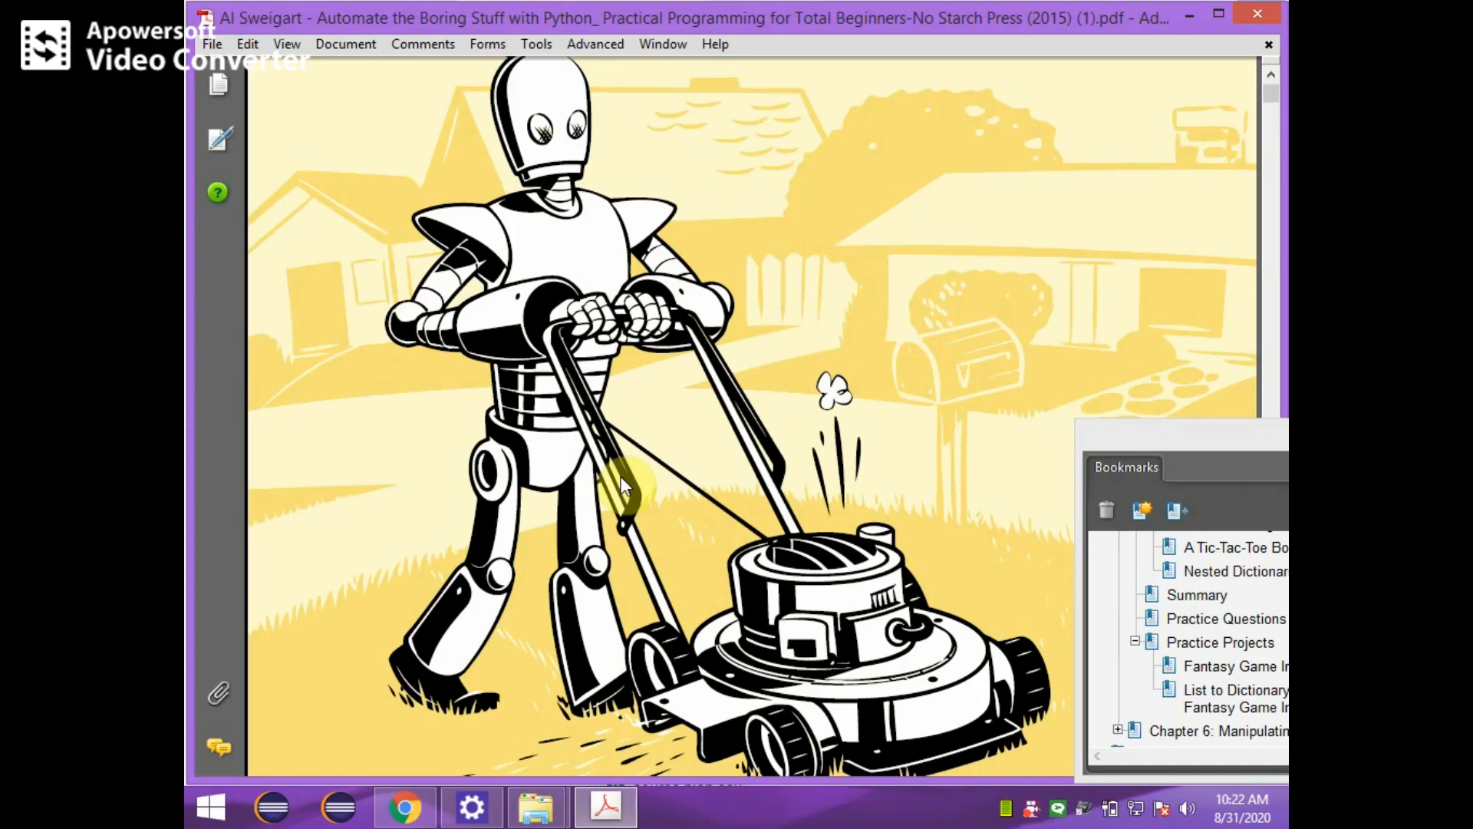
mouse_move(624, 413)
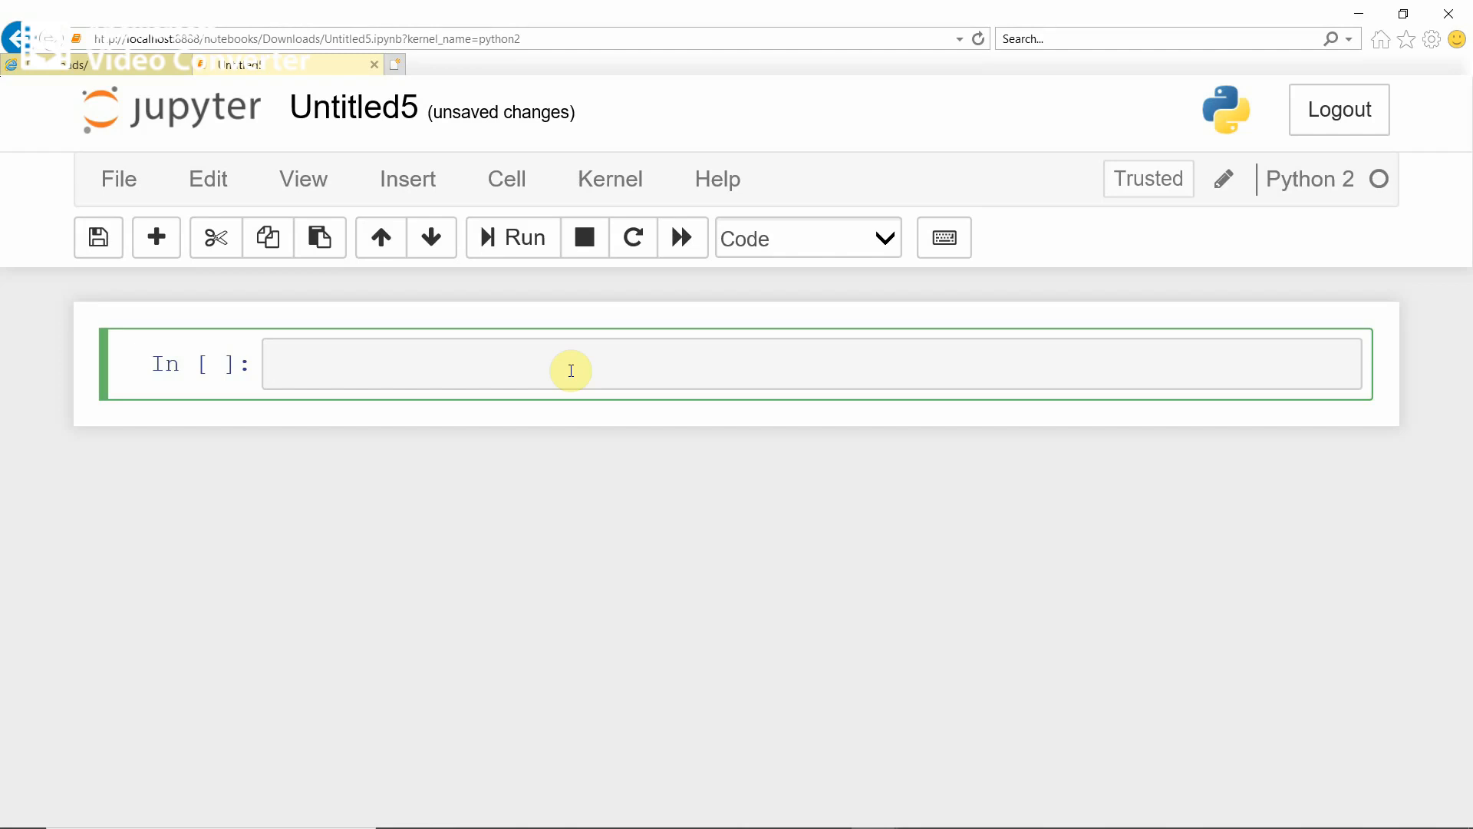
Enter a=5 with print(type(a)) in the first cell and run it, printing <type 'int'>.
click(571, 366)
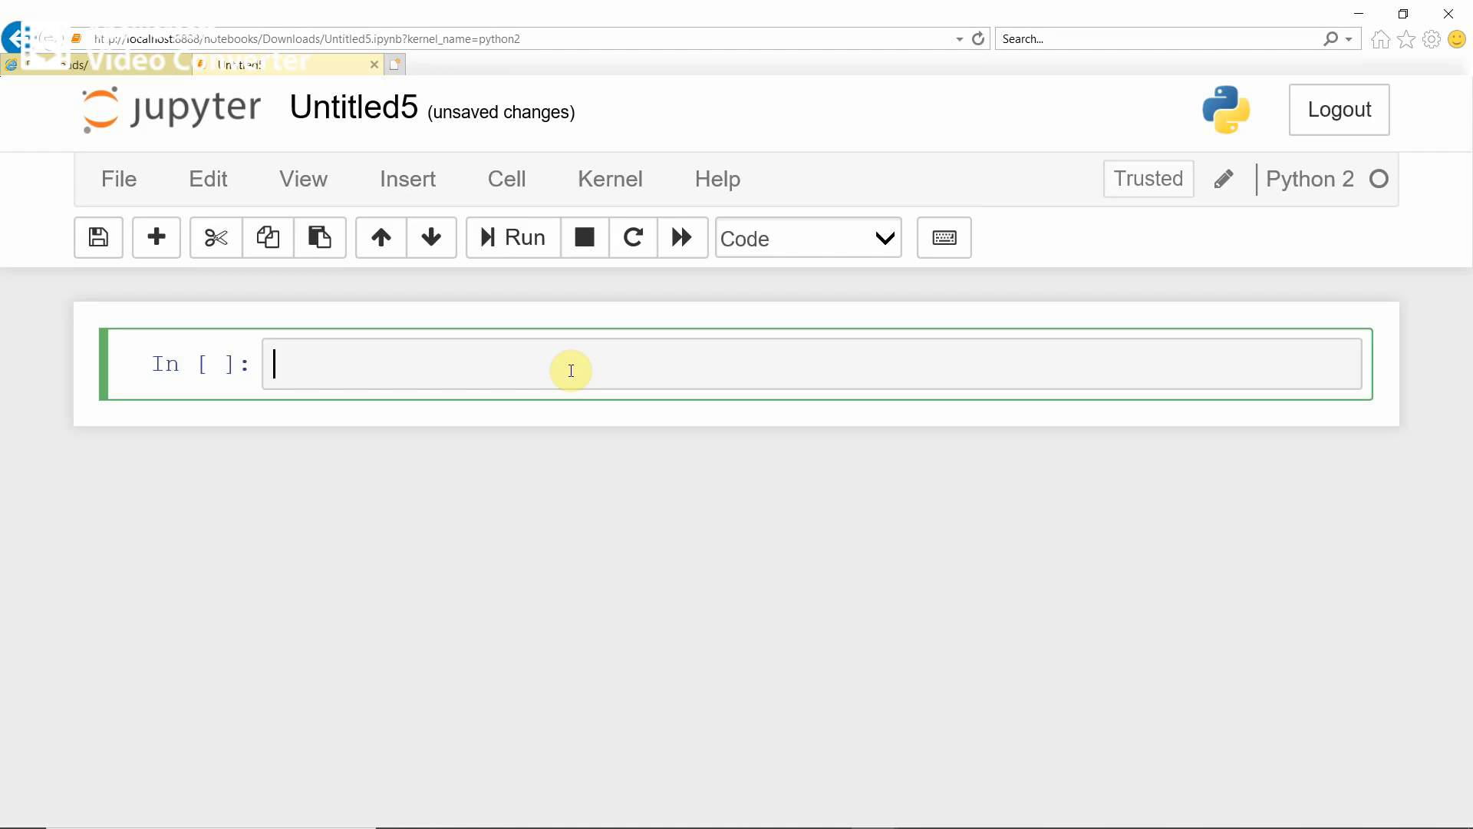
text(a=)
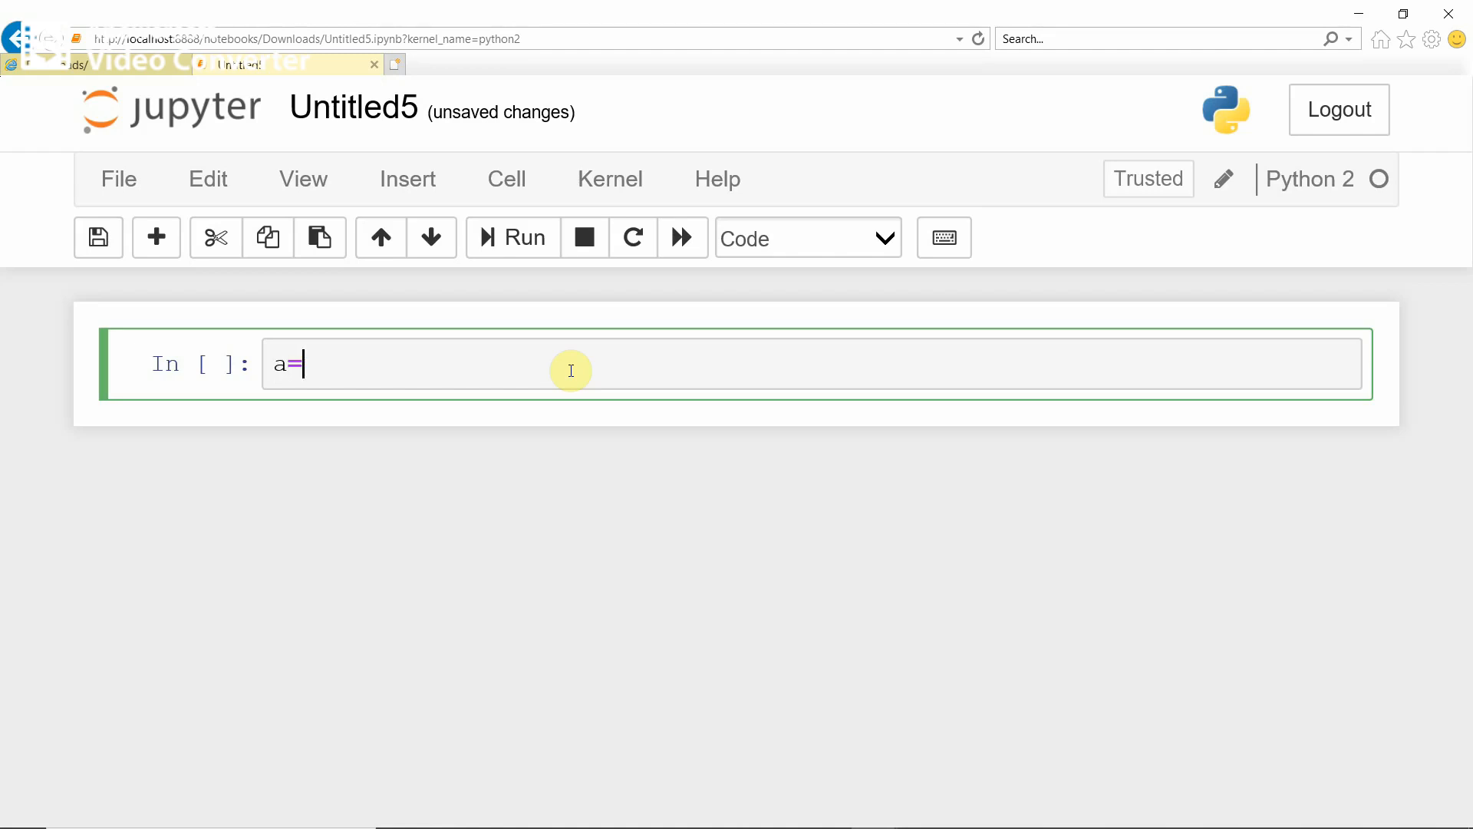
text(5)
text(pri)
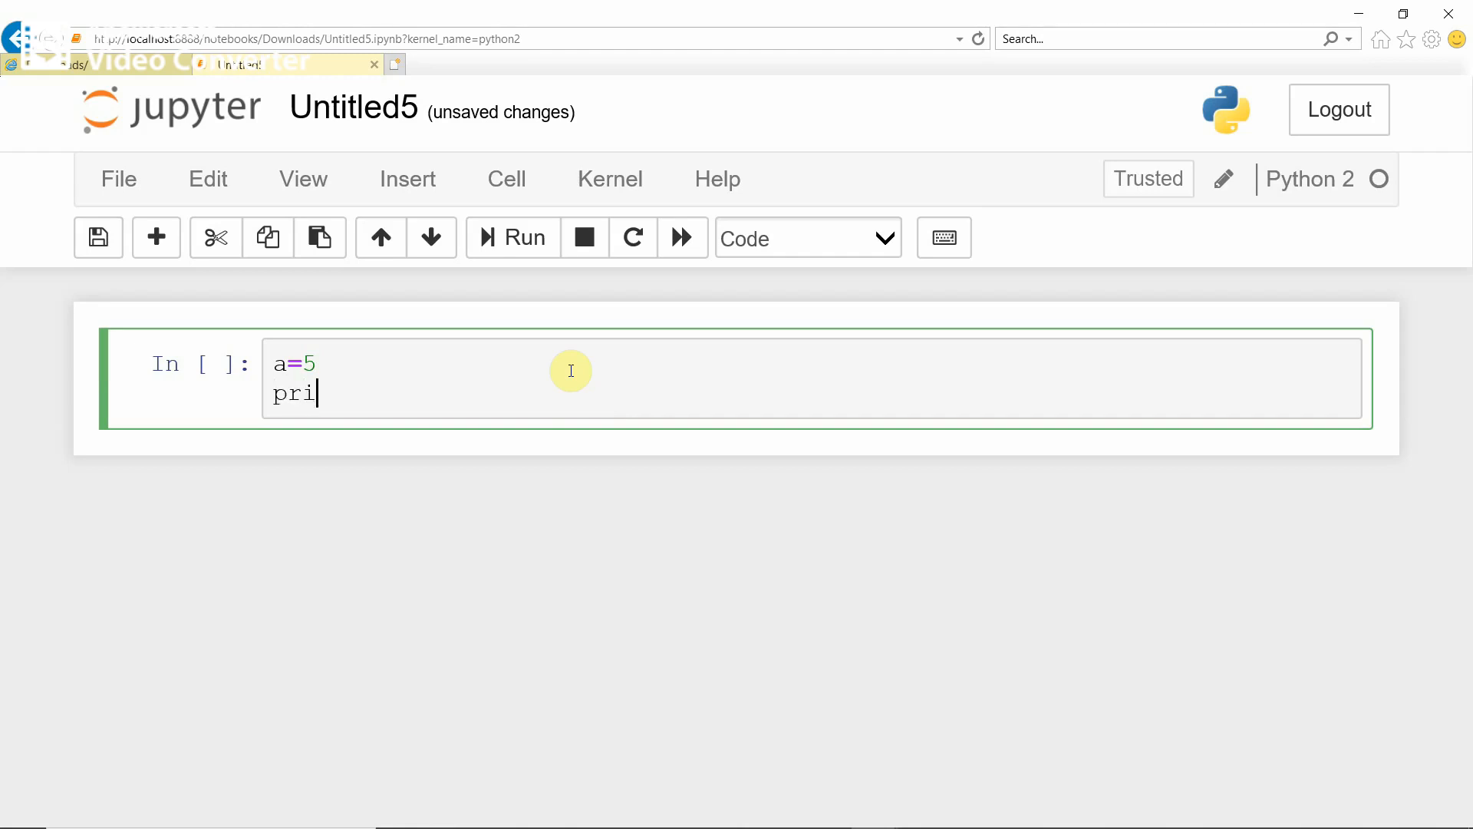
text(nt)
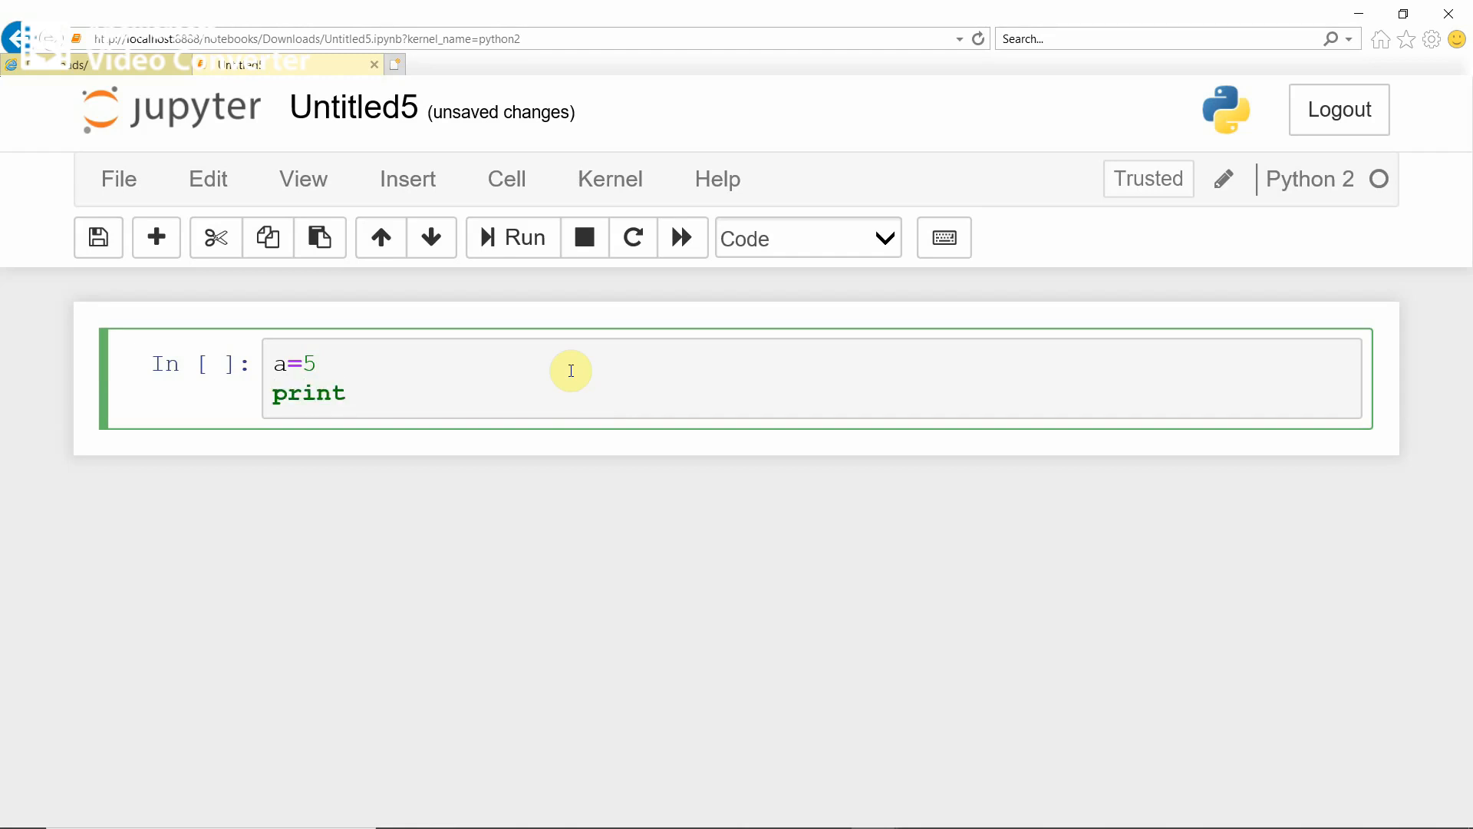
text((type))
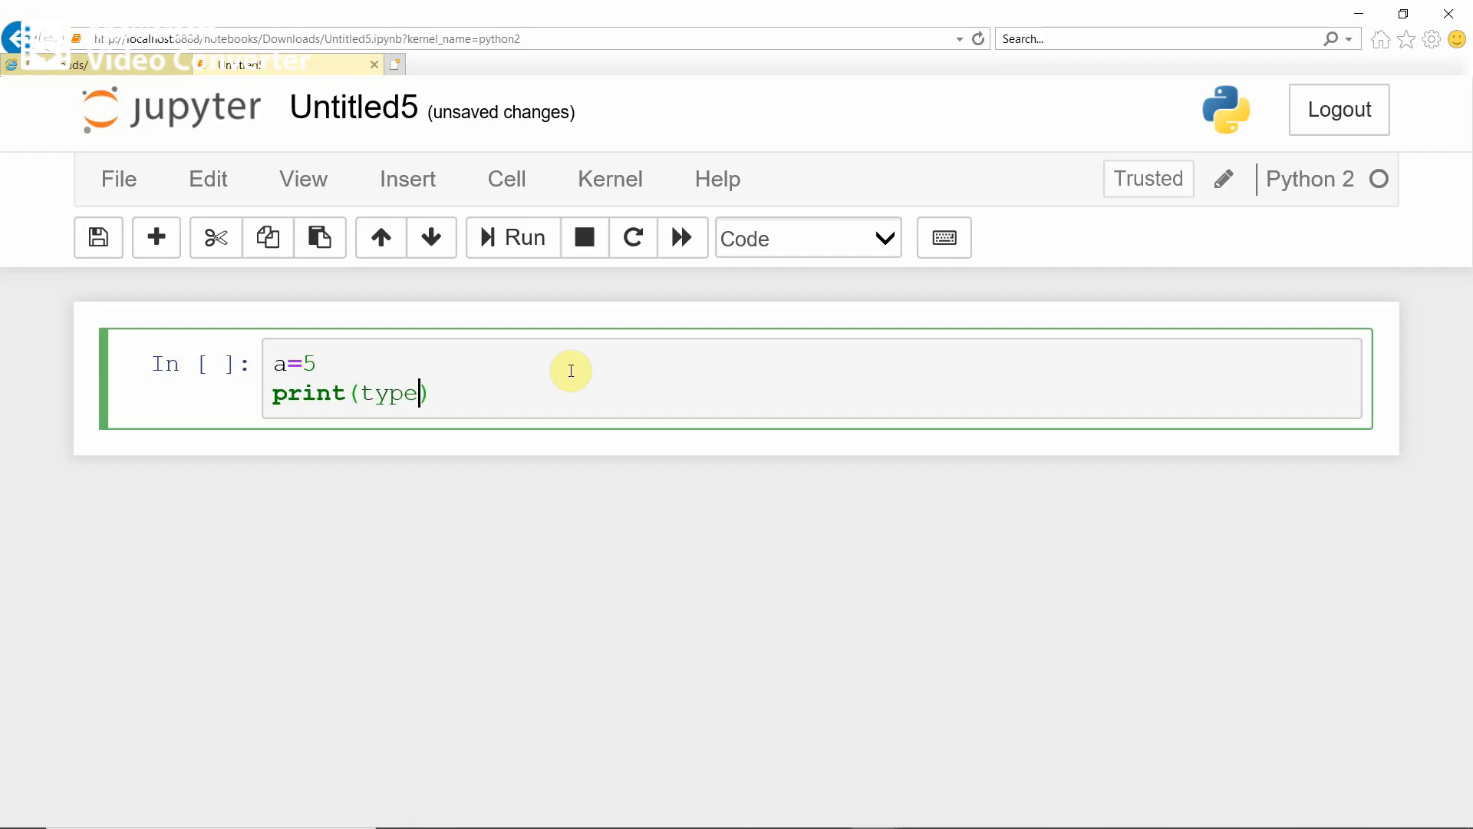
text((a)
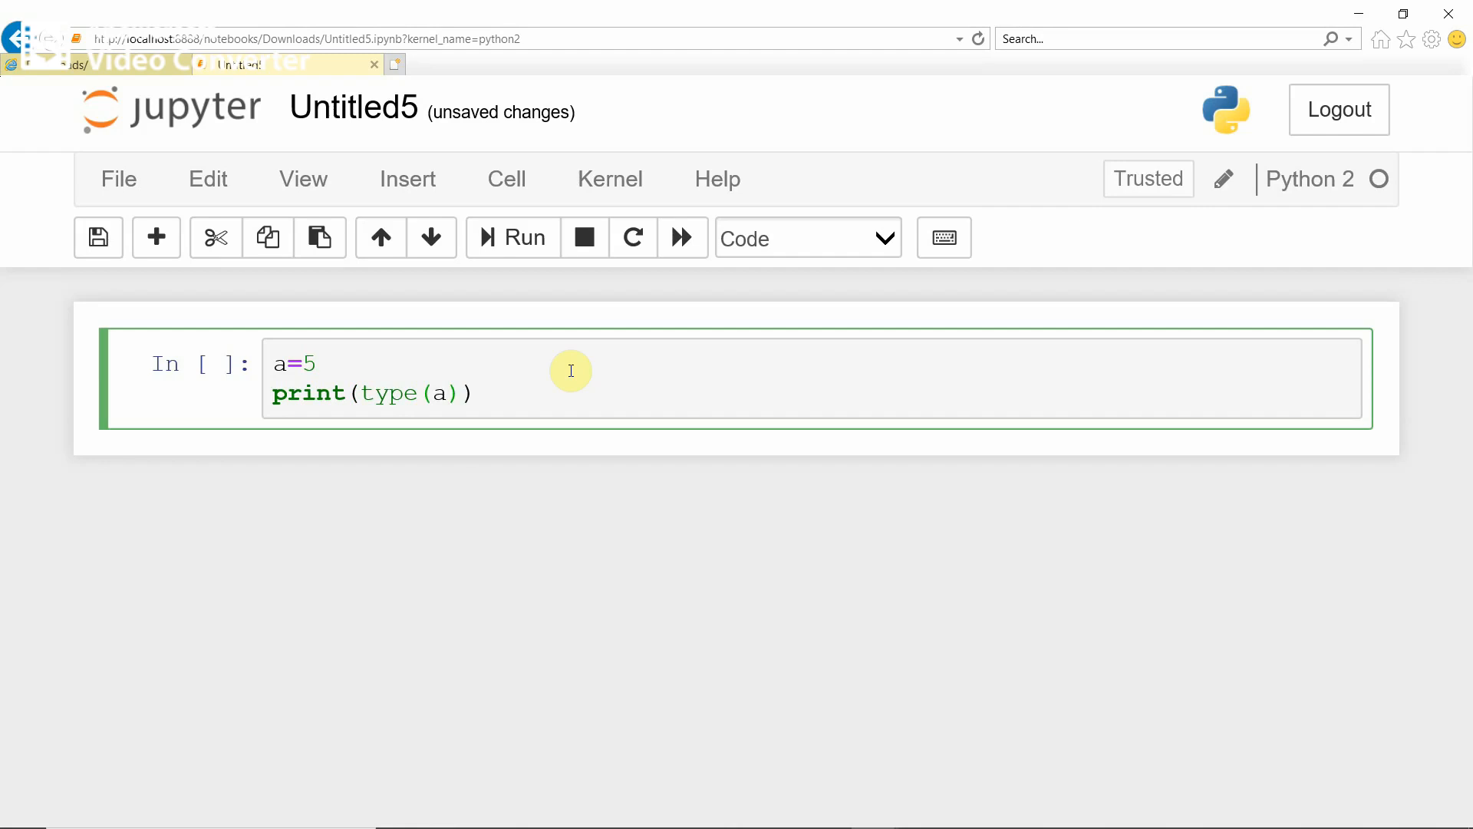
click(476, 393)
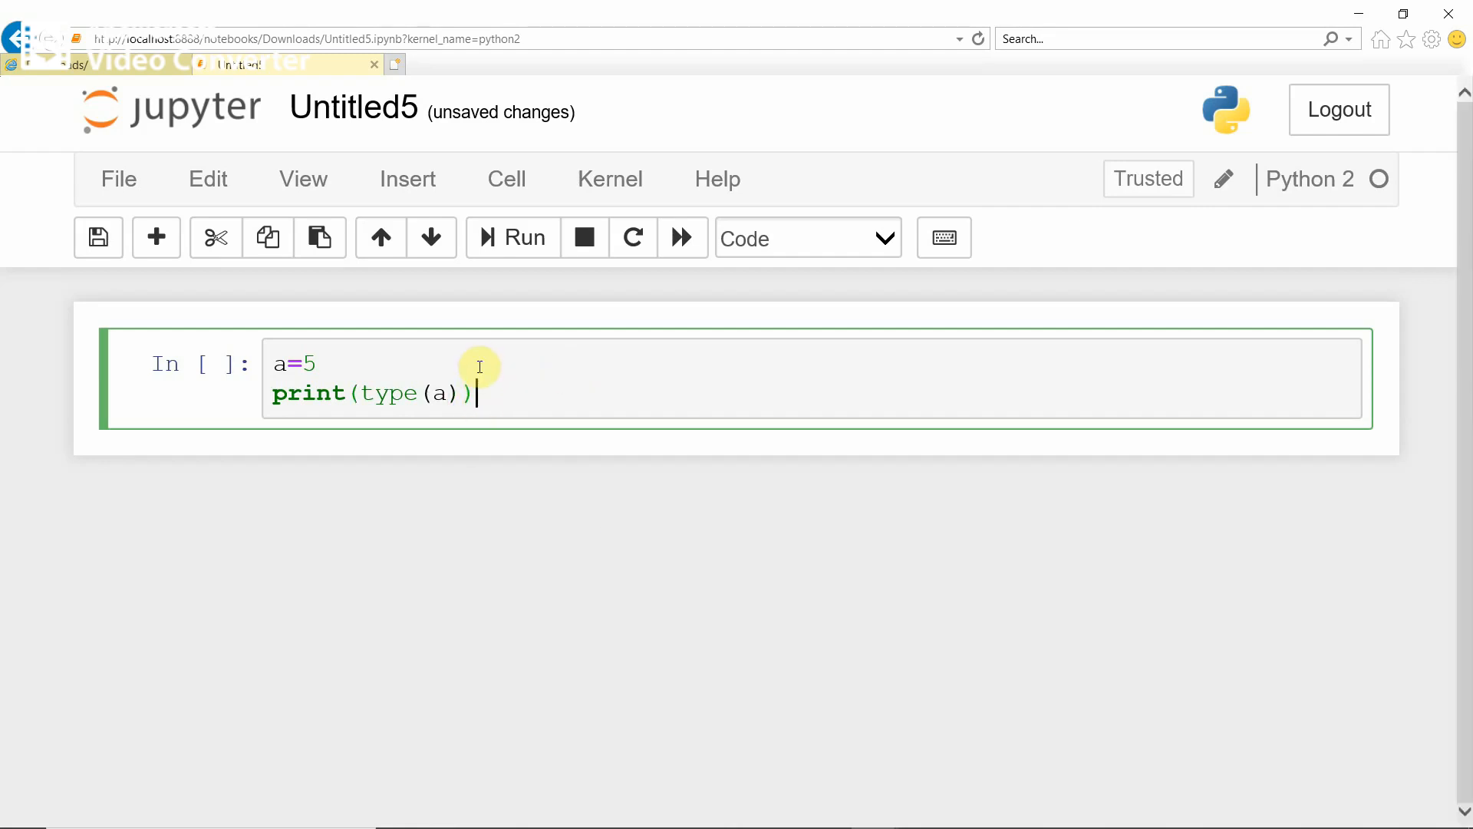
click(513, 236)
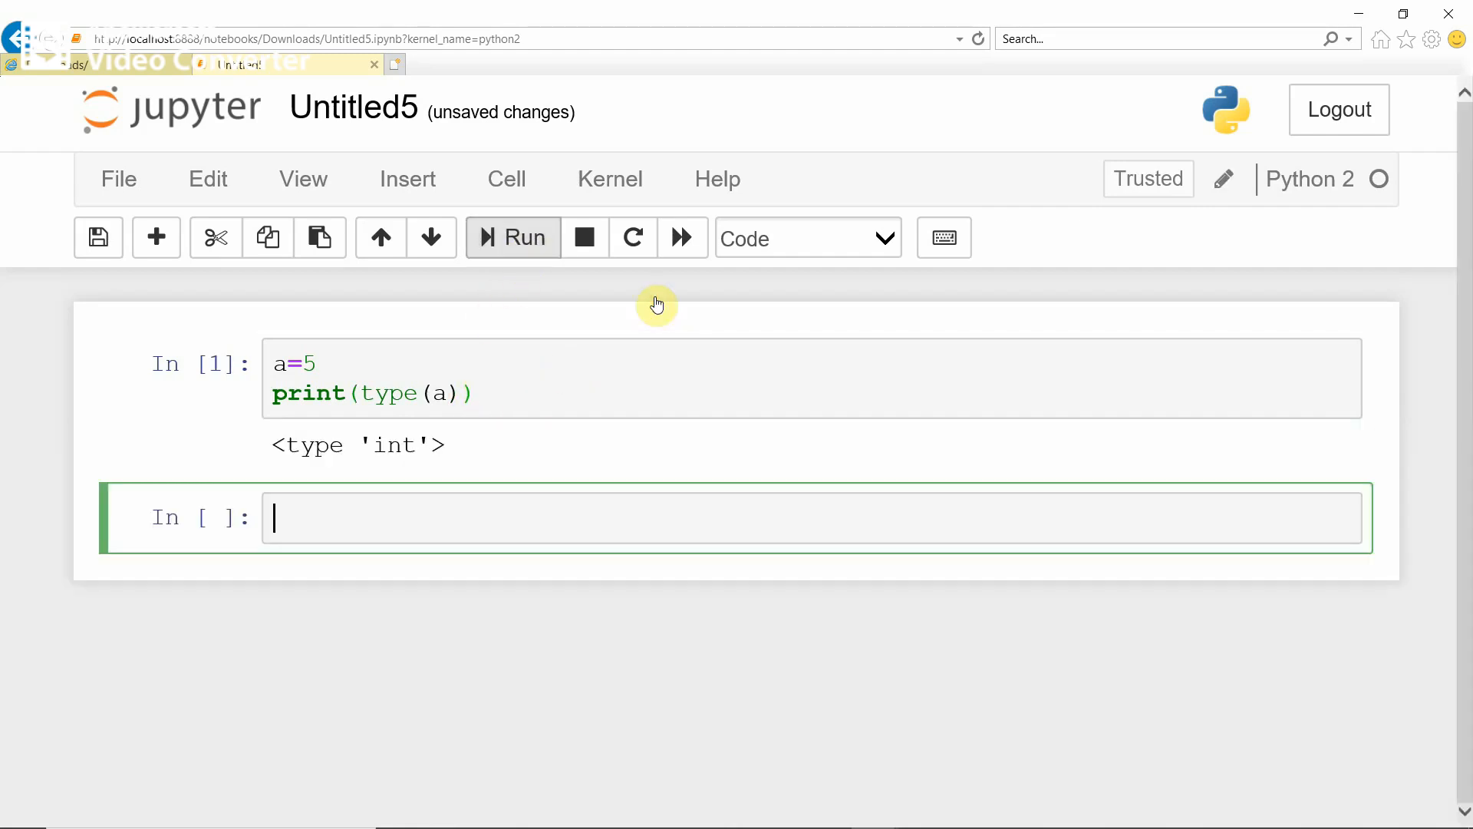
mouse_move(381, 469)
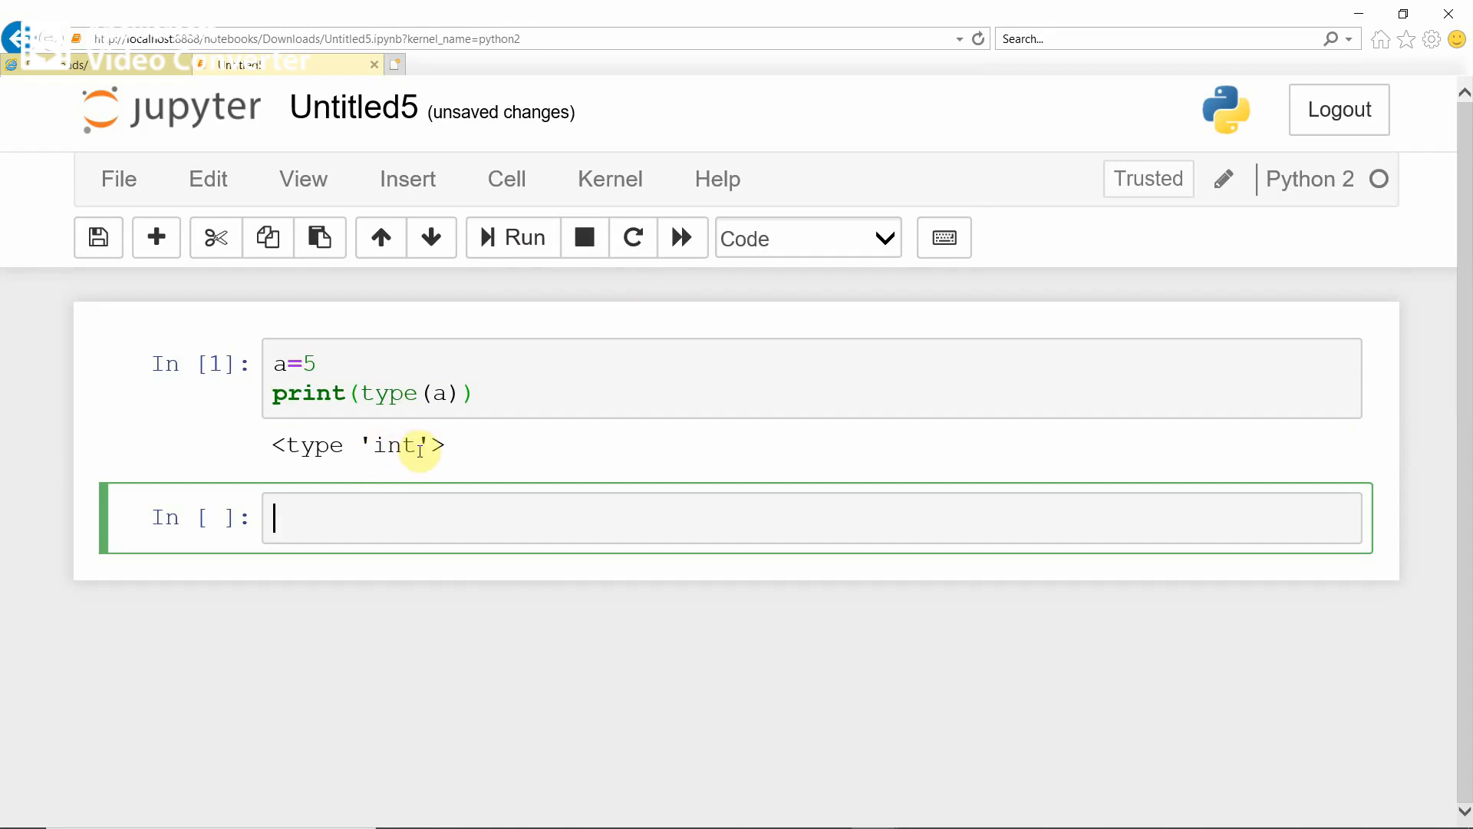
mouse_move(413, 505)
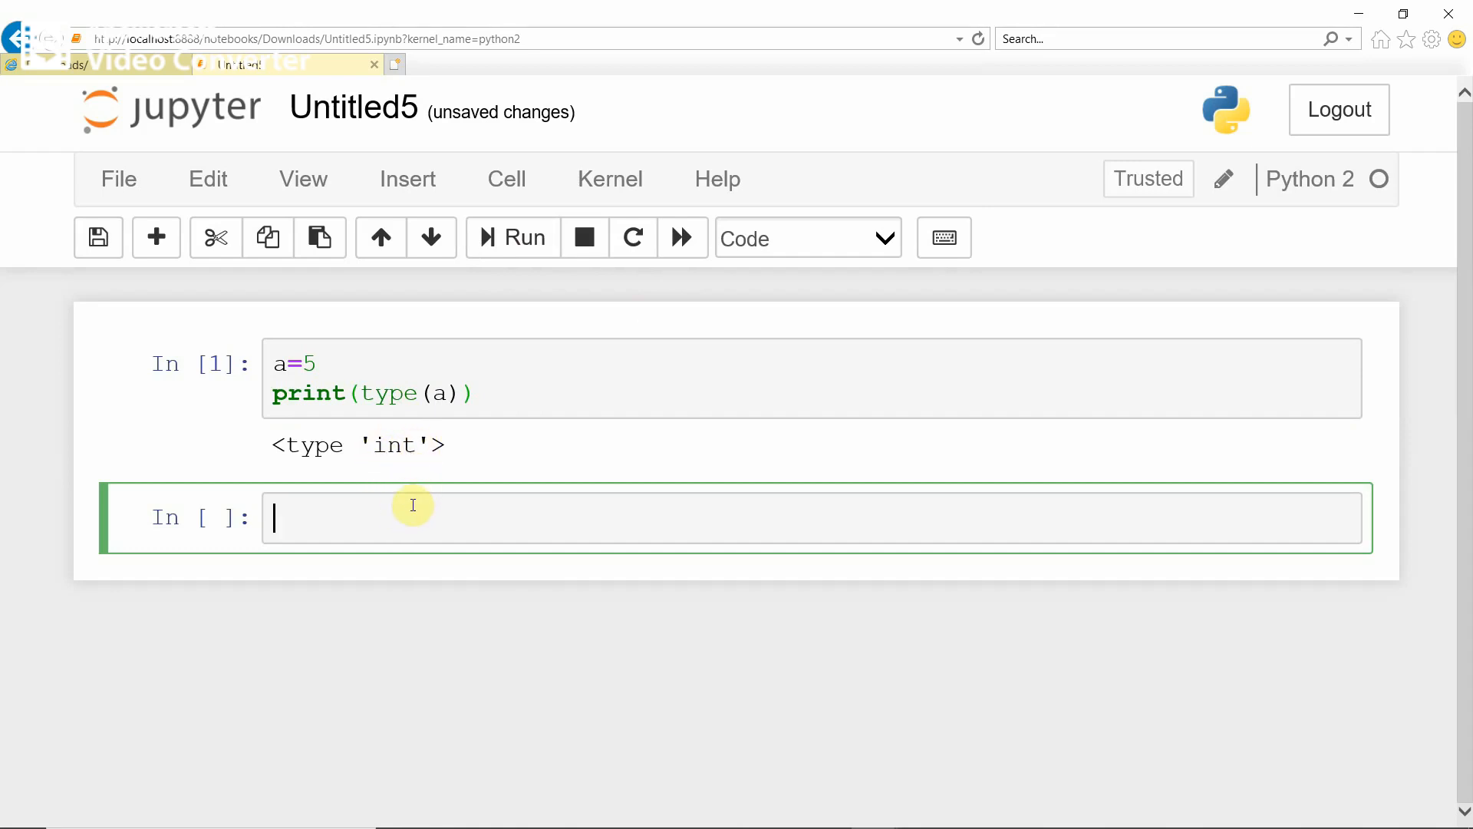
Write a=5.6 and print(type(a)) in the second cell without running it.
text(a=)
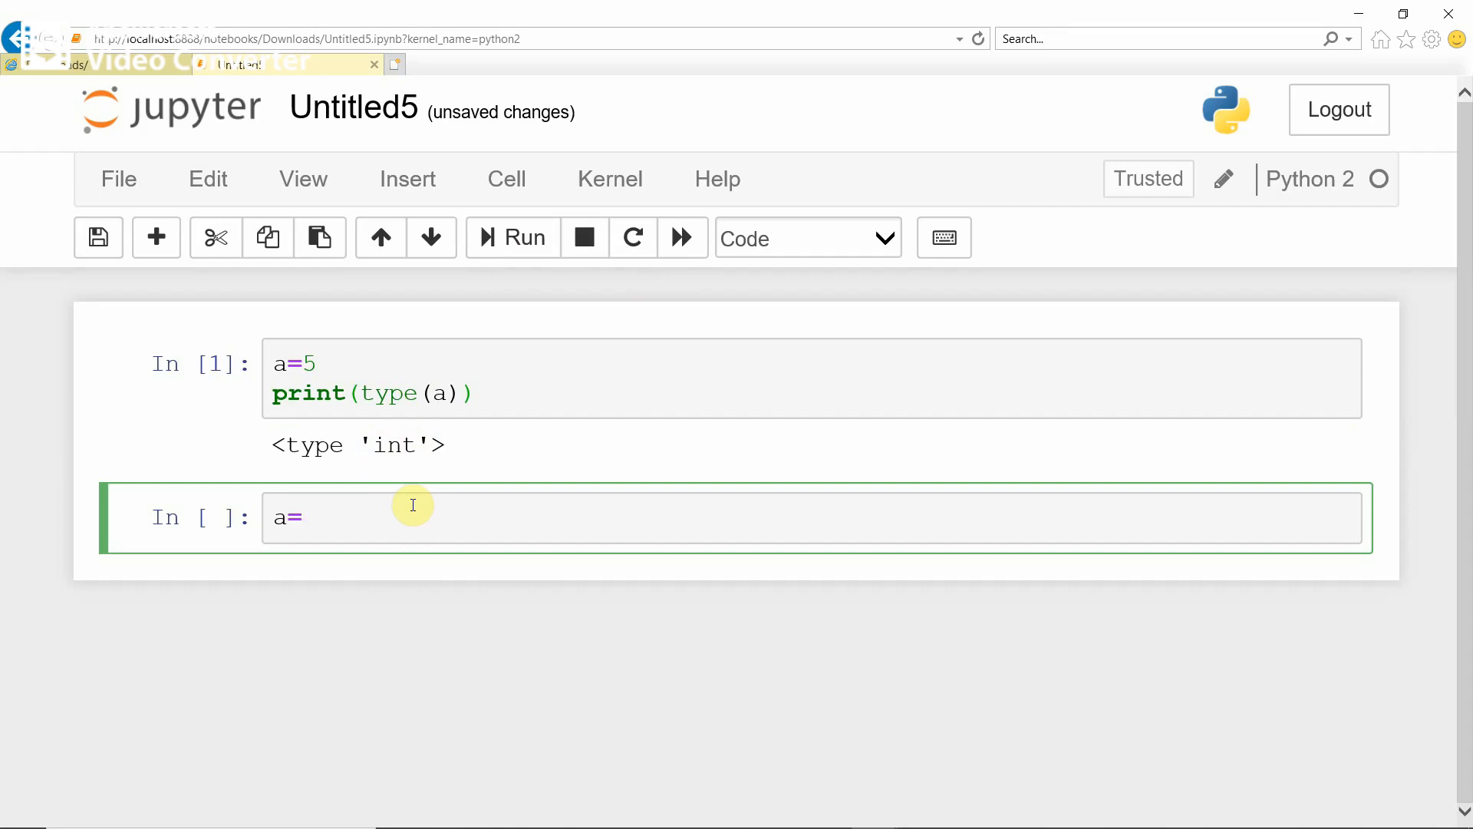
text(5)
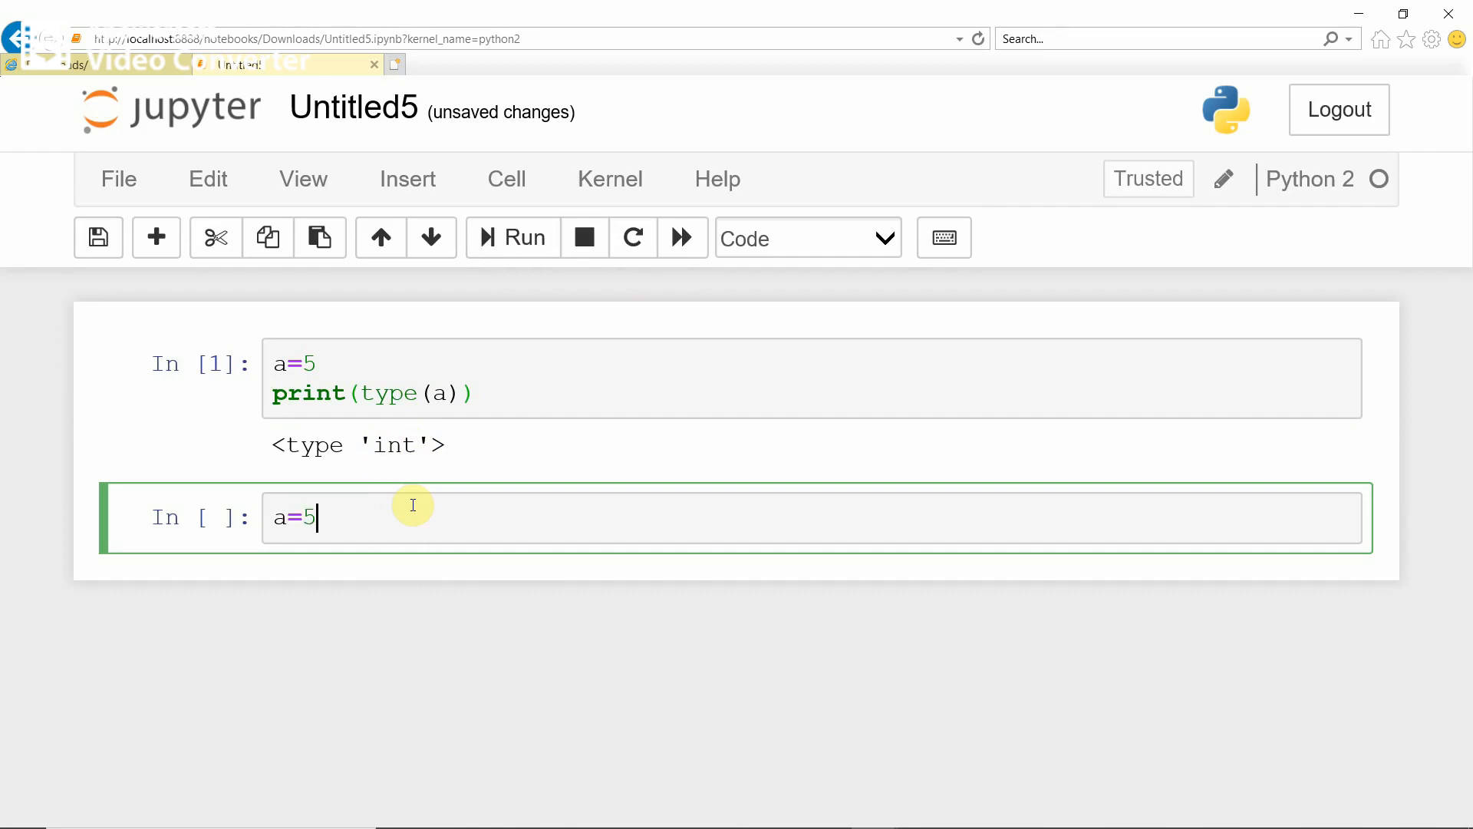
text(.6)
text(pr)
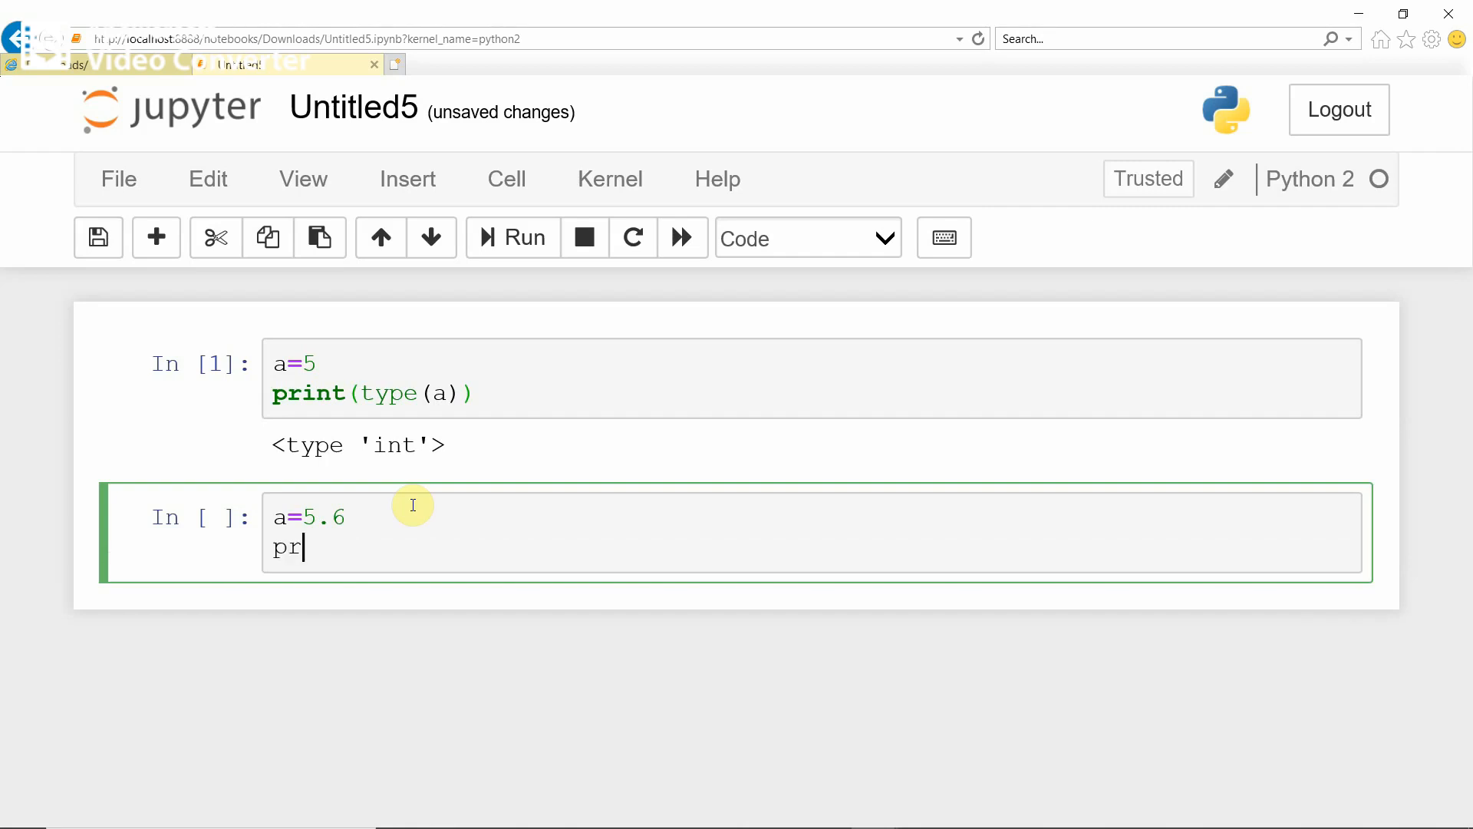
text(int()
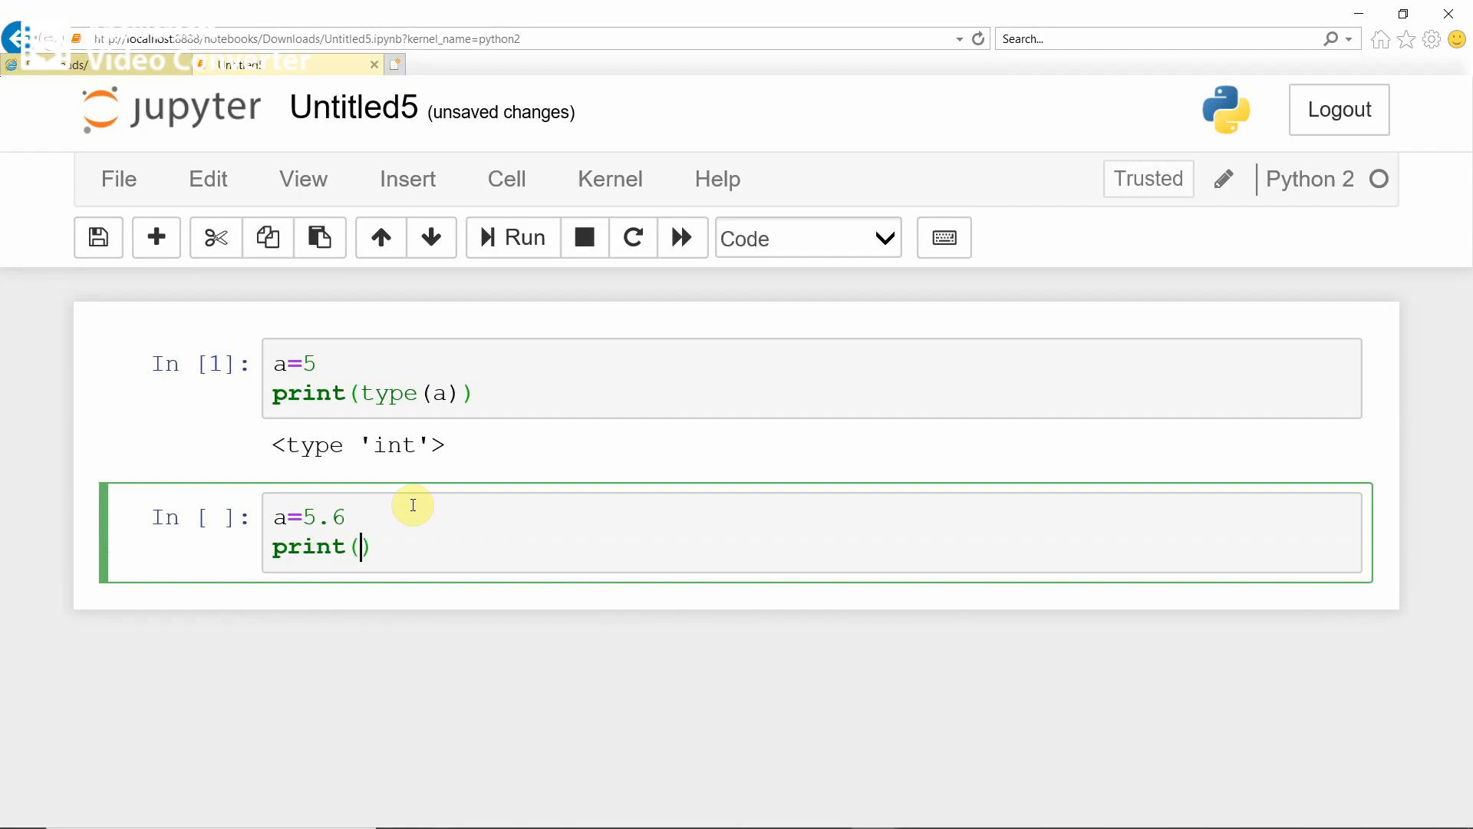
text(type())
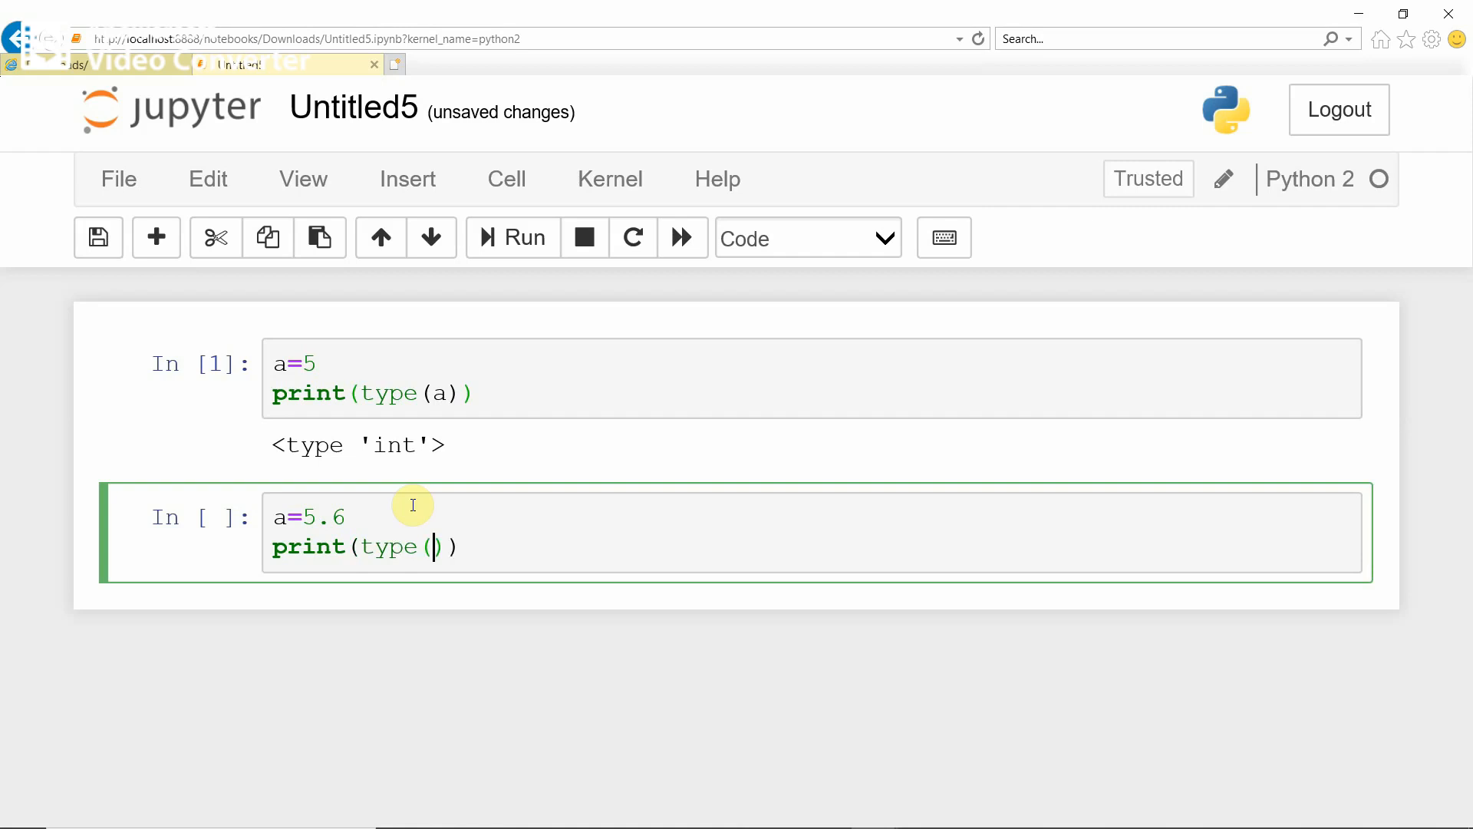
text(a)
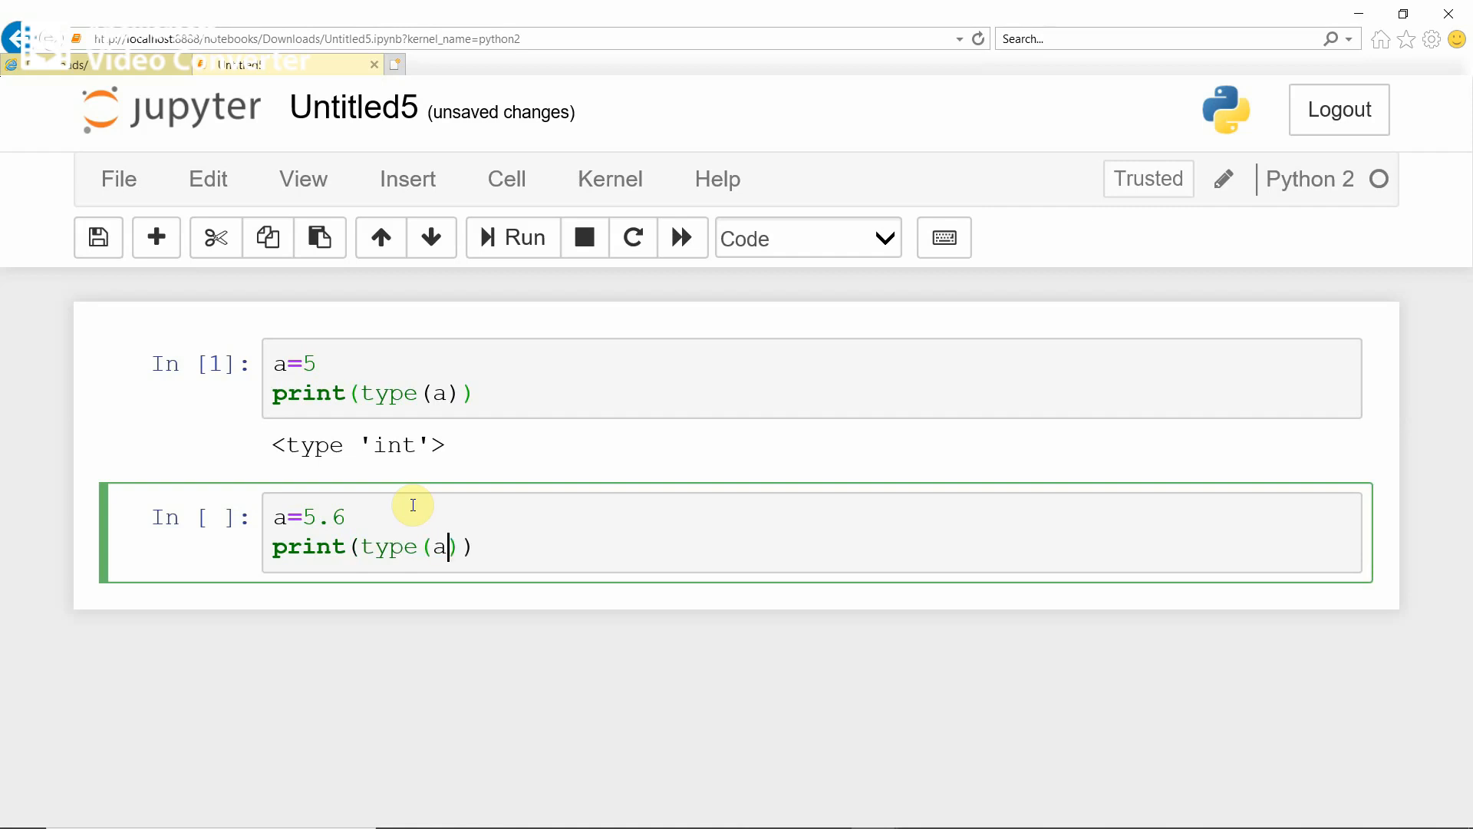
Run the 5.6 cell to show float, then start a cell with b='Canara'.
click(513, 237)
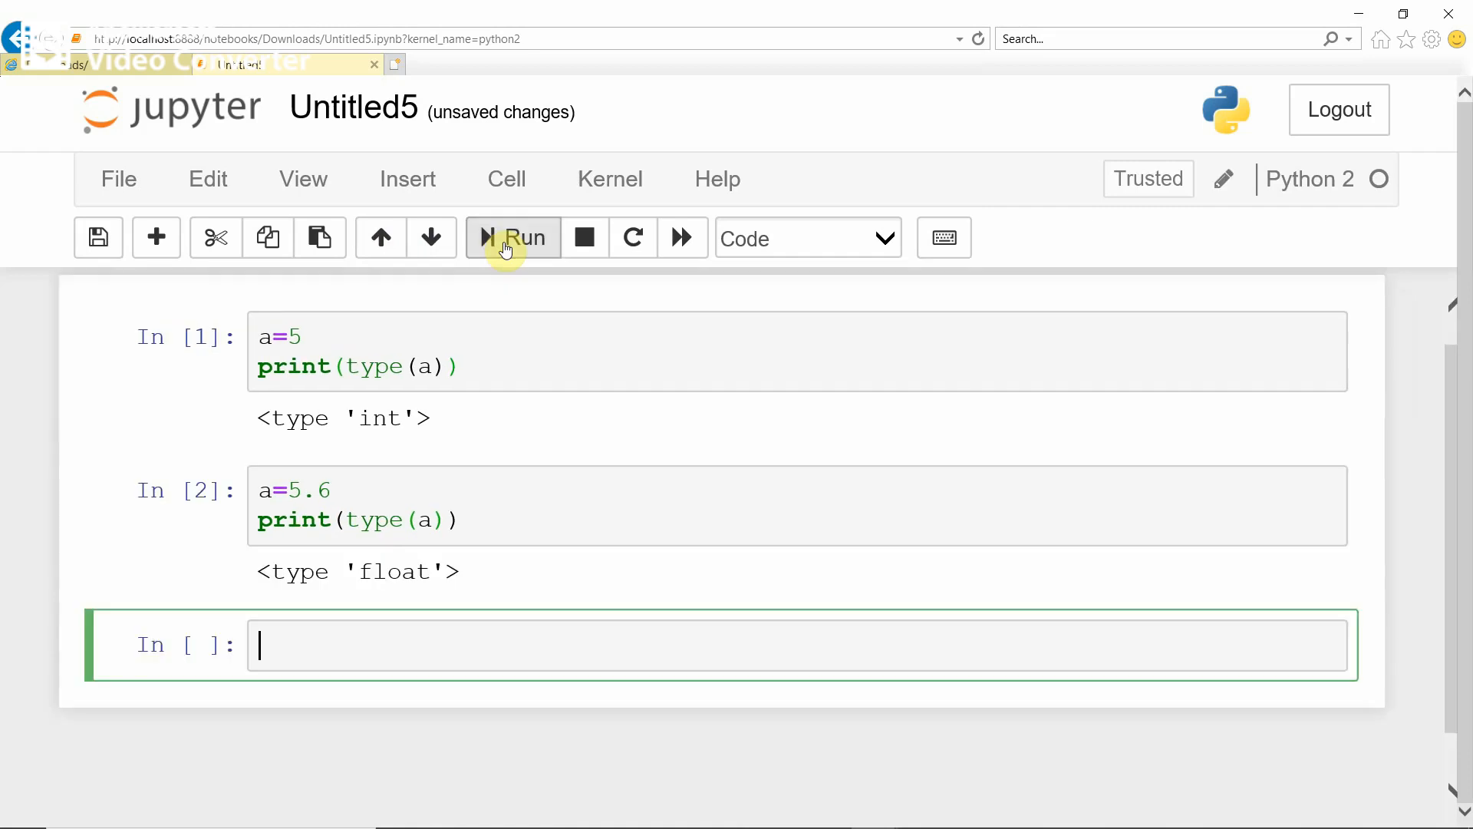
mouse_move(301, 658)
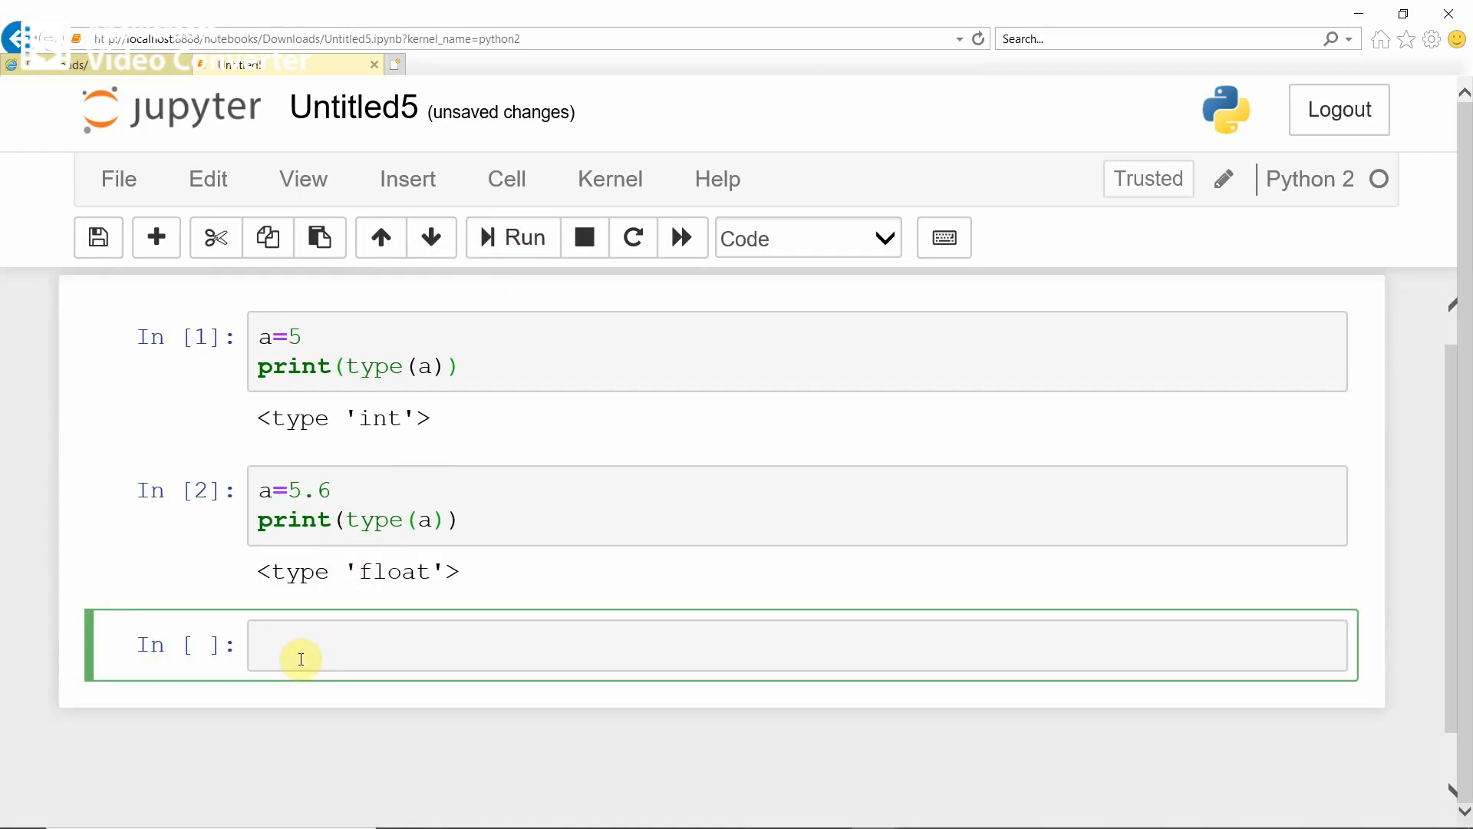
text(b=)
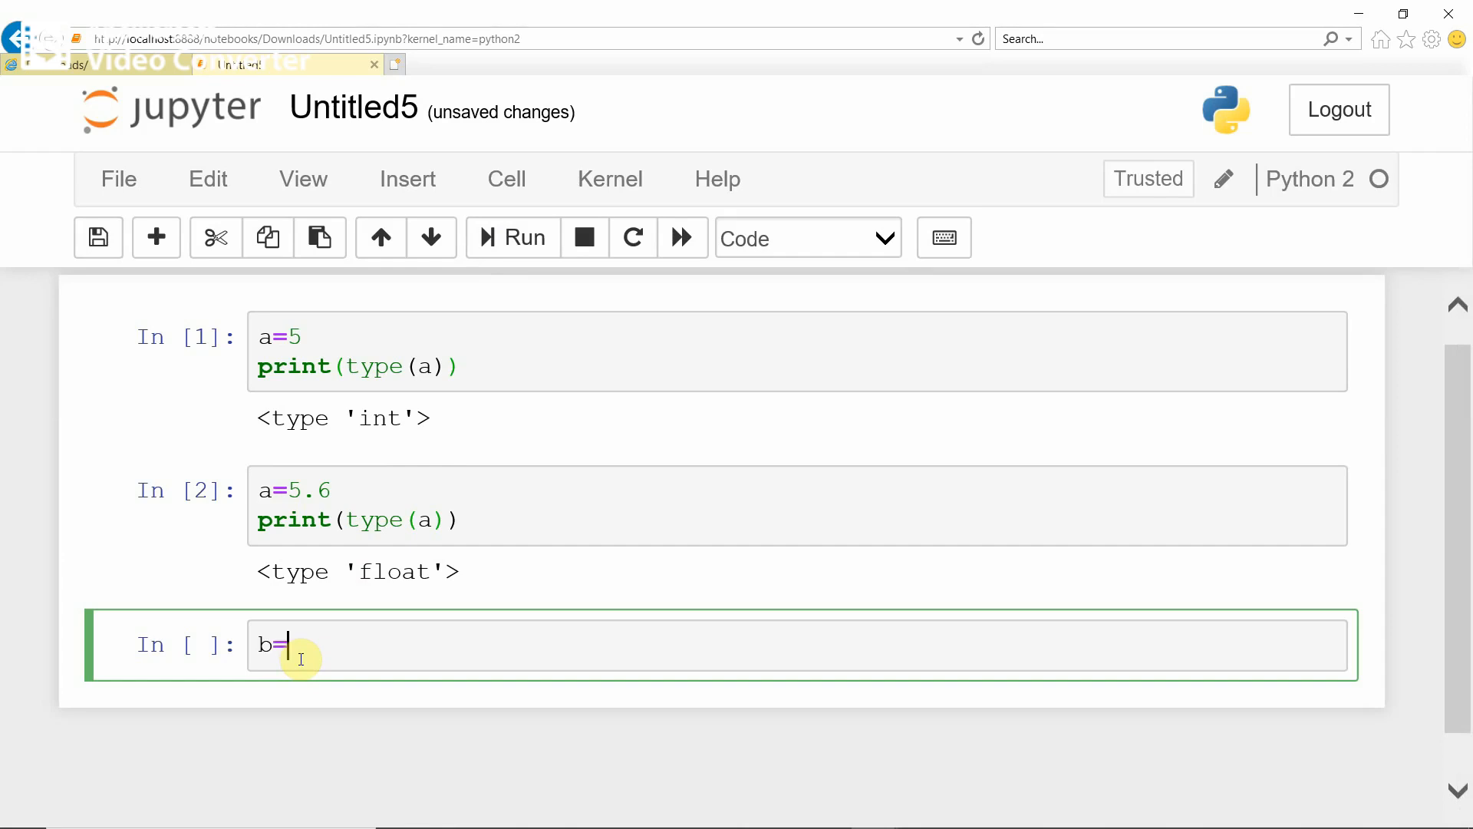
text('')
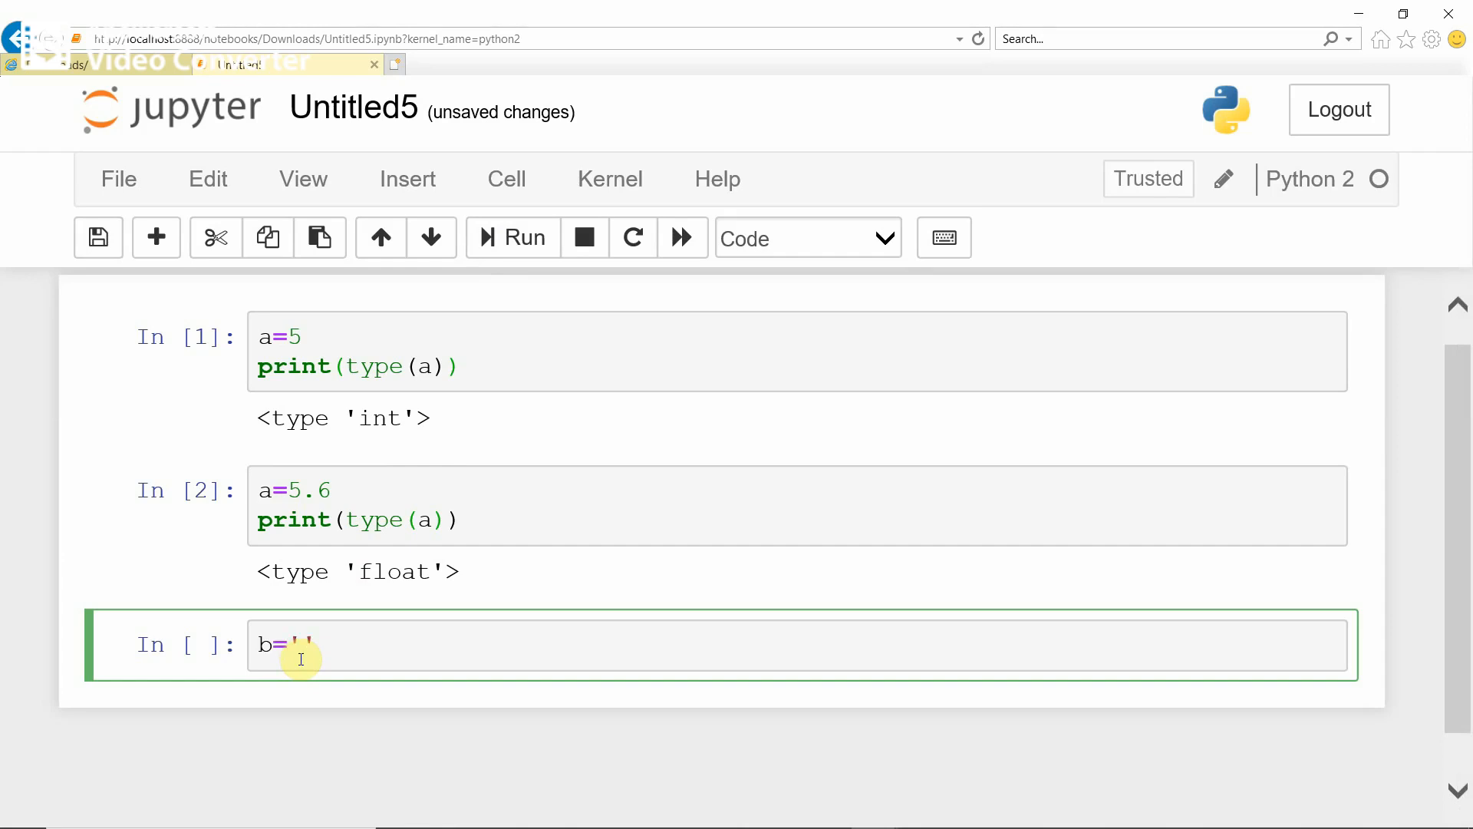
text(Canaras)
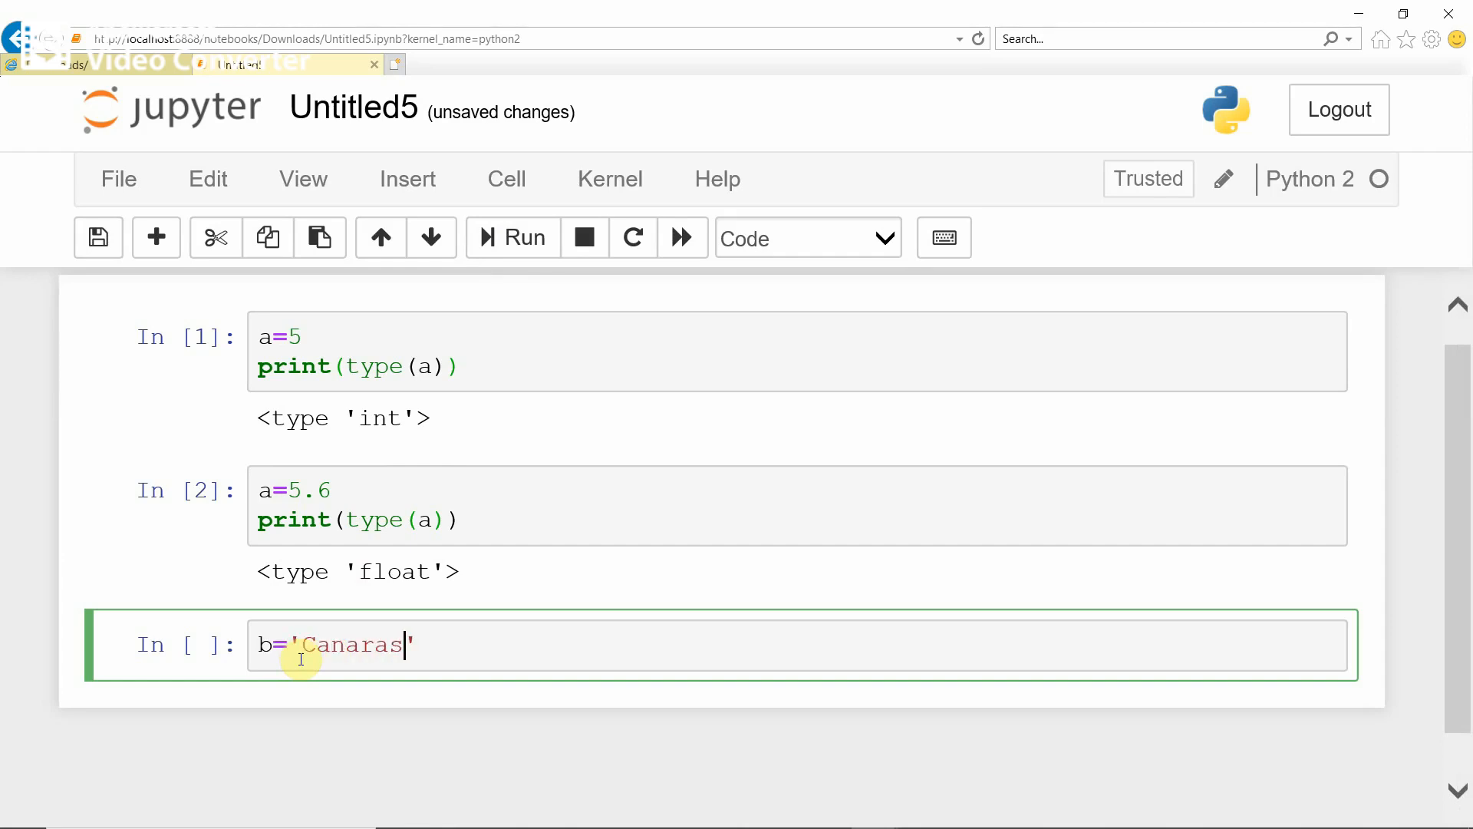
key(Backspace)
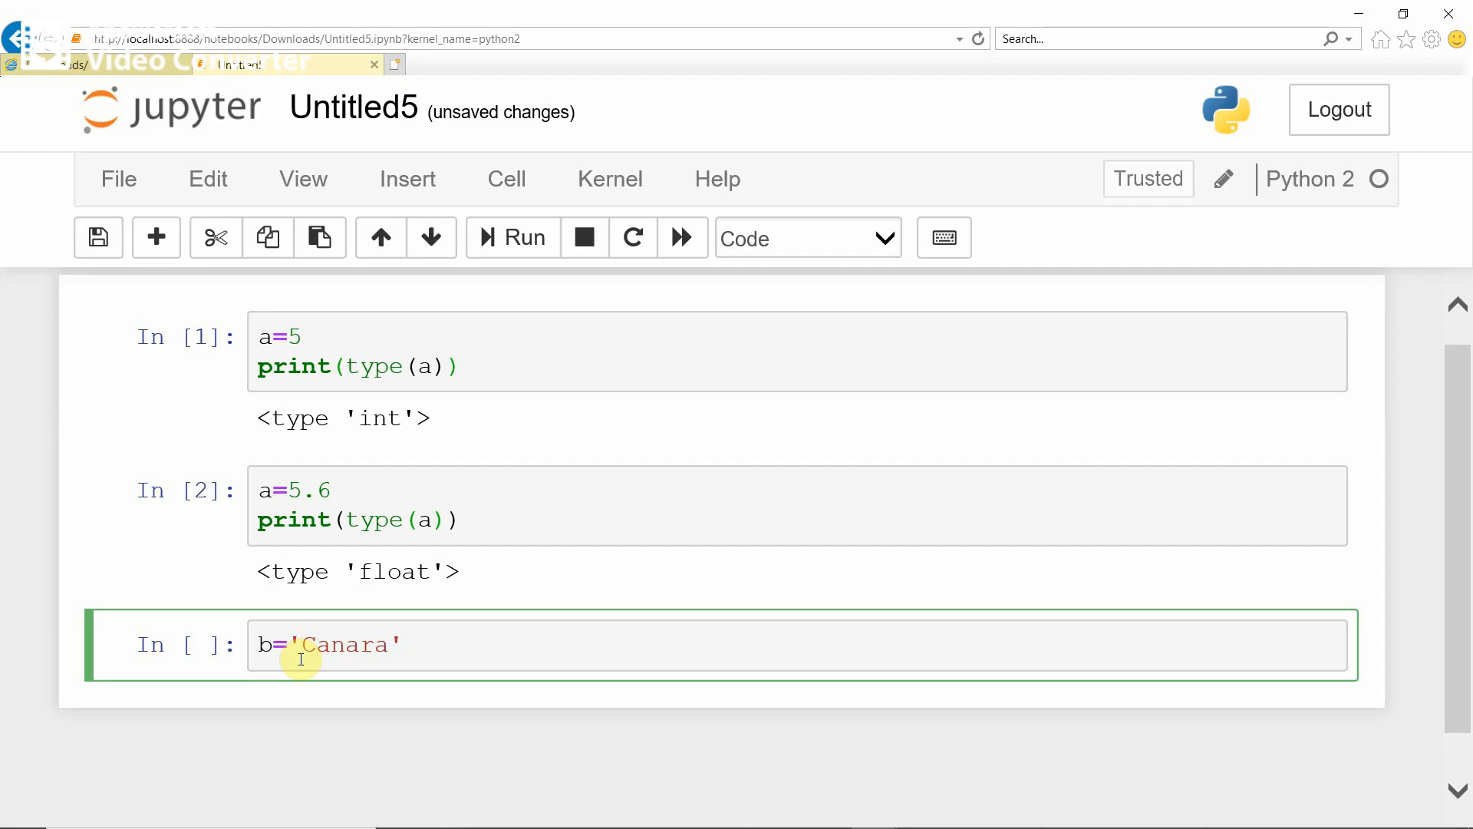
mouse_move(530, 810)
text(print)
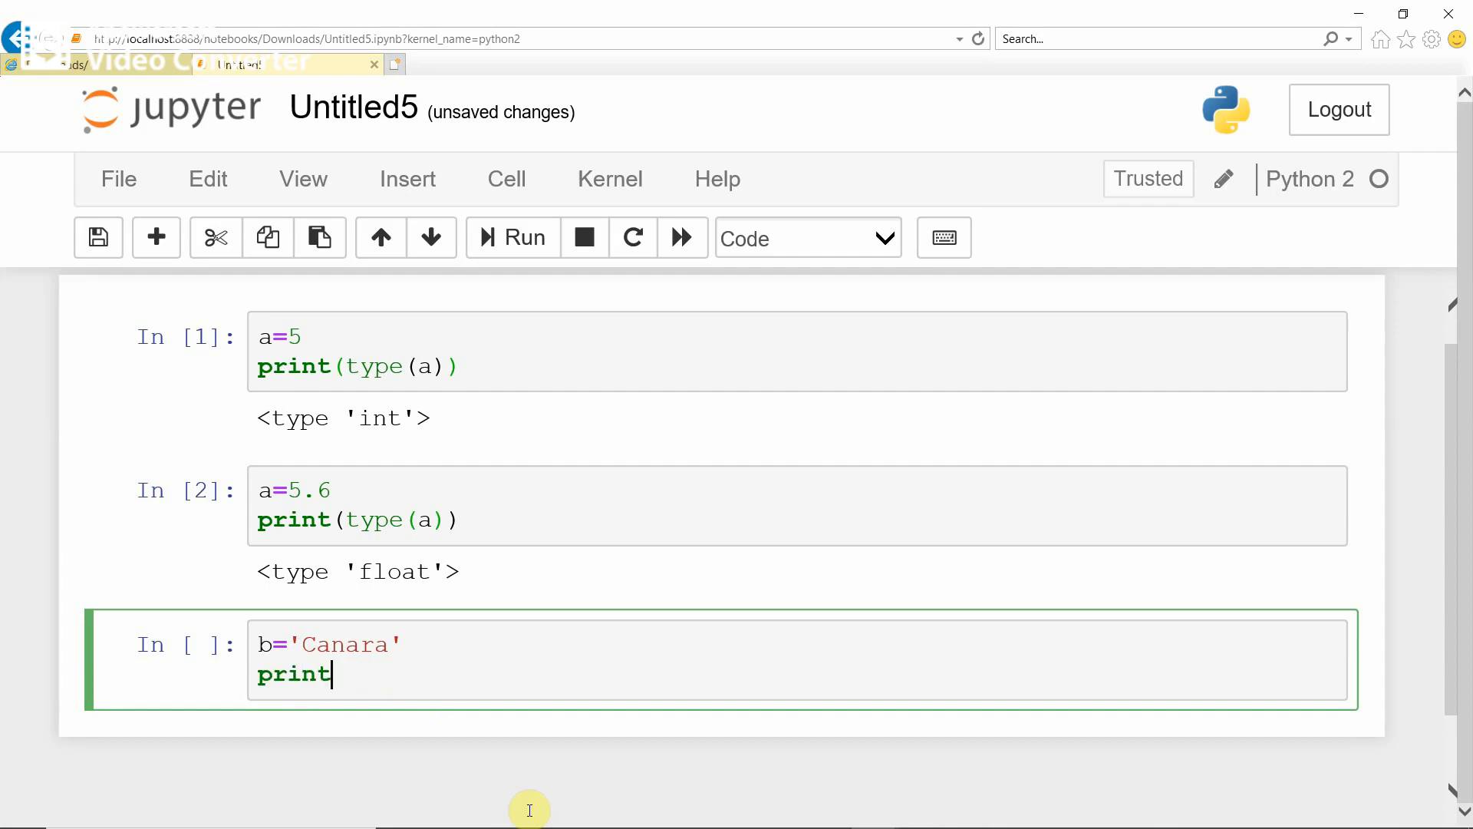
Add print(type(b)) and run the cell, printing <type 'str'>.
text(())
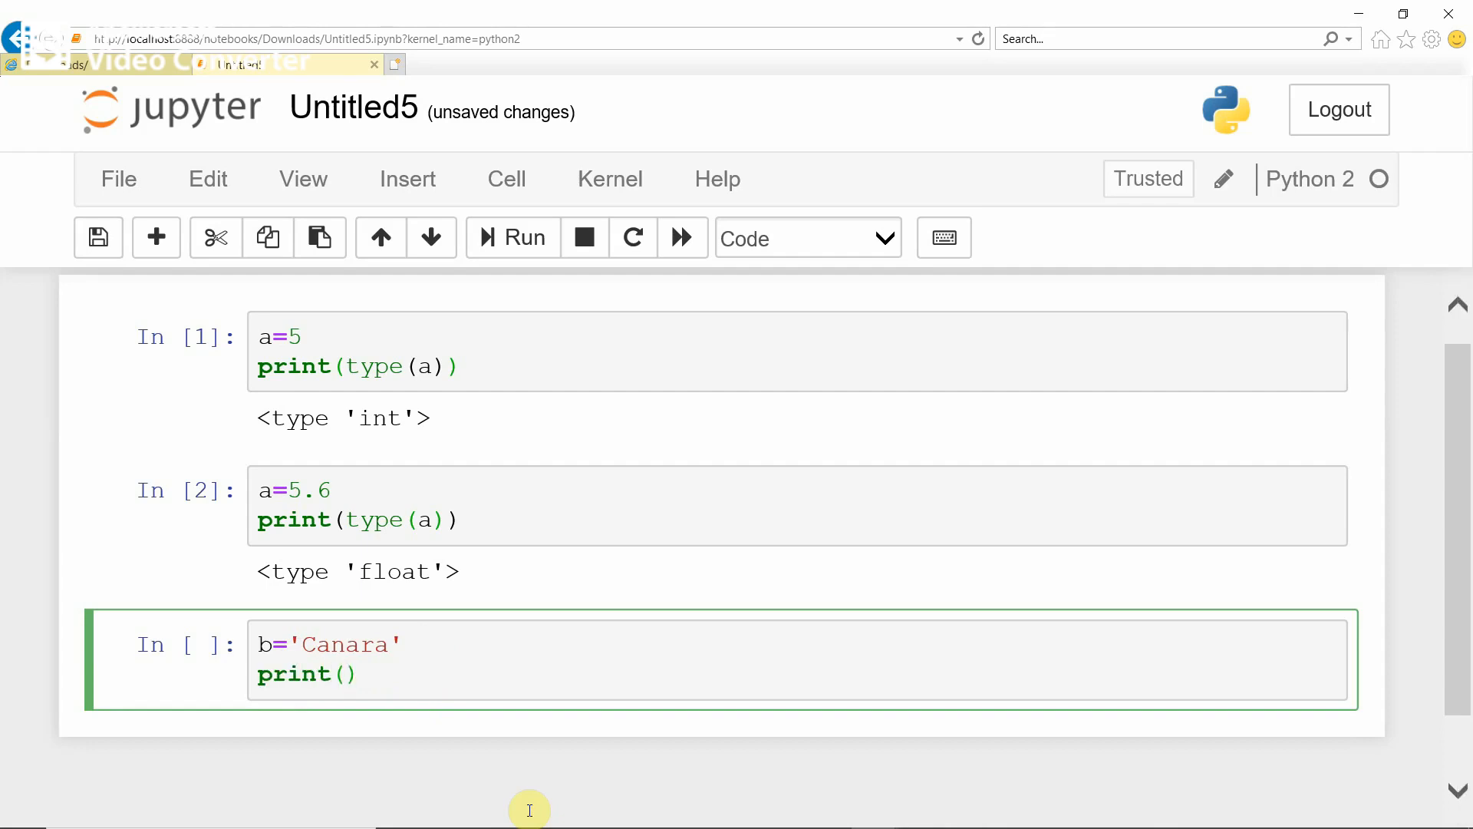
text(type)
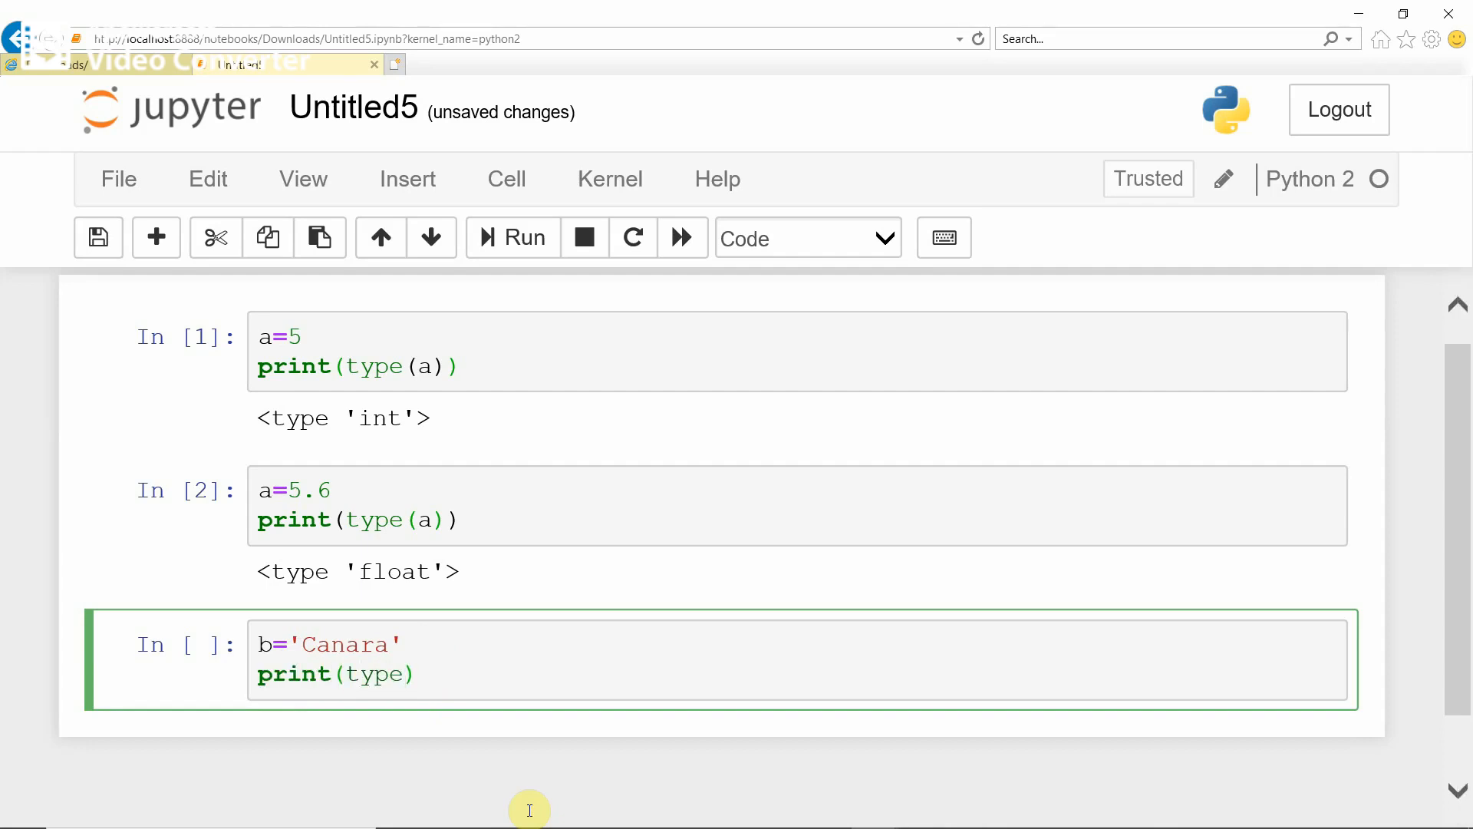
text(b)
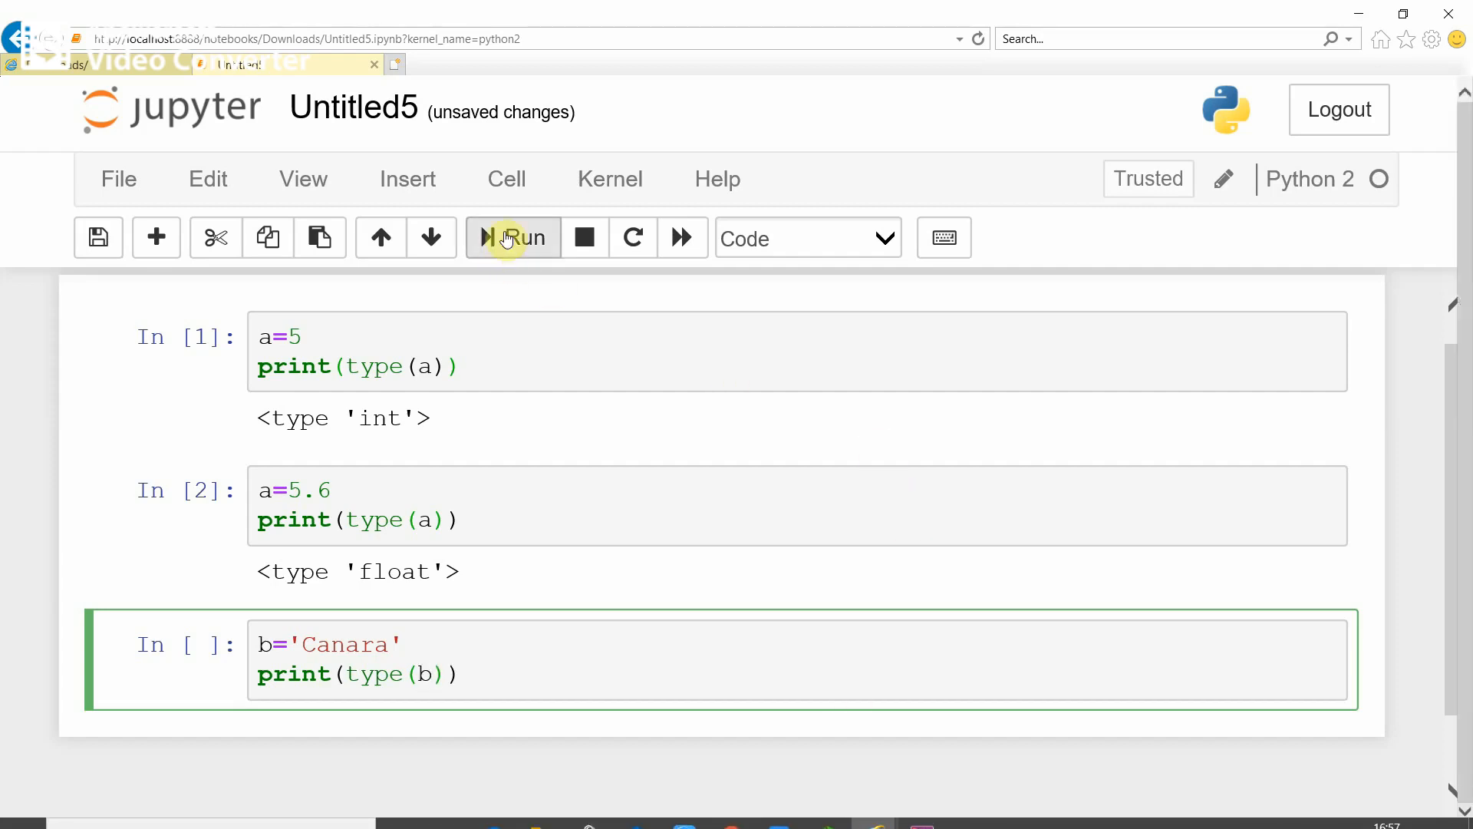
click(513, 236)
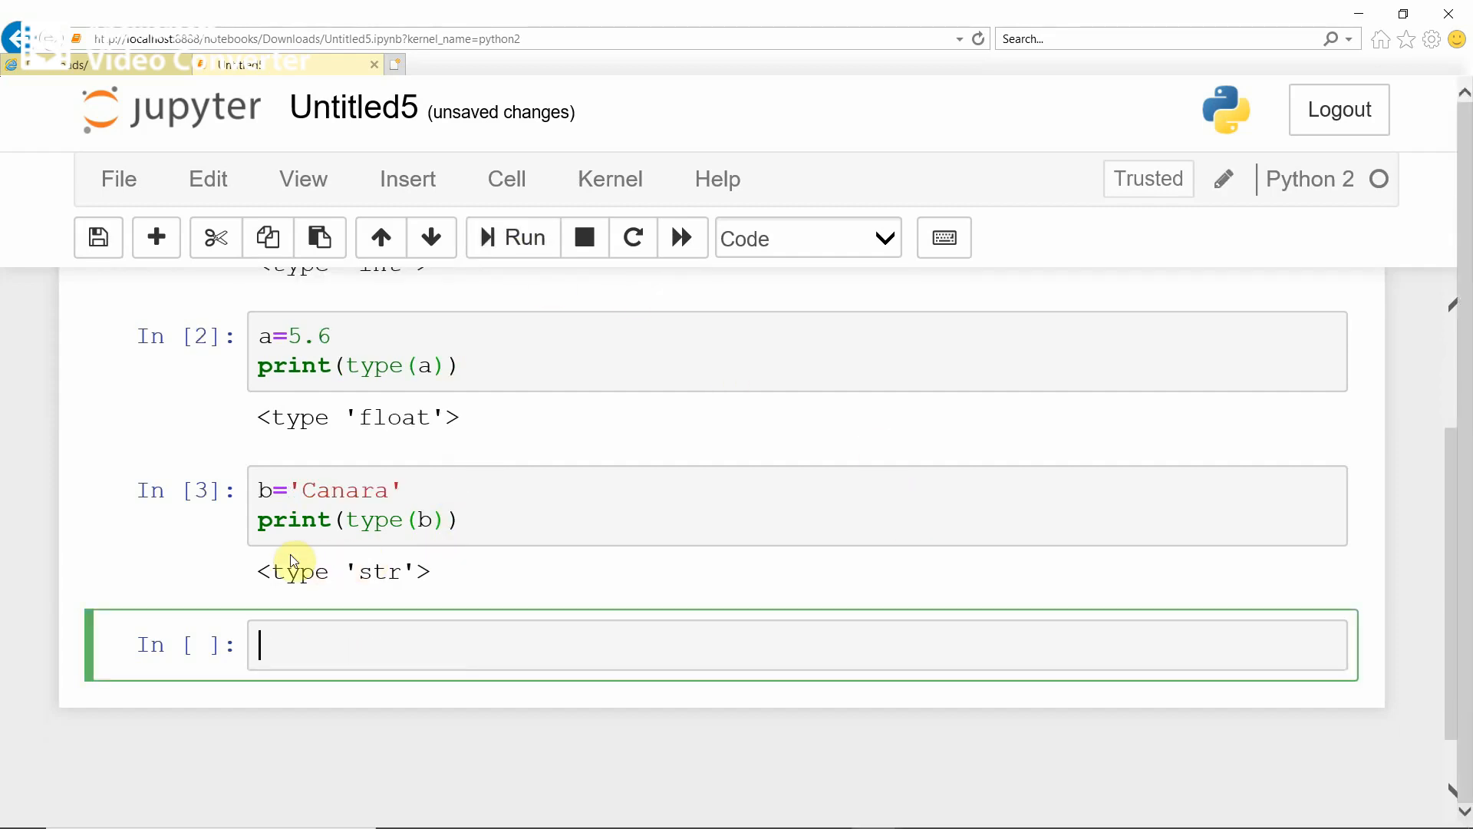
mouse_move(366, 606)
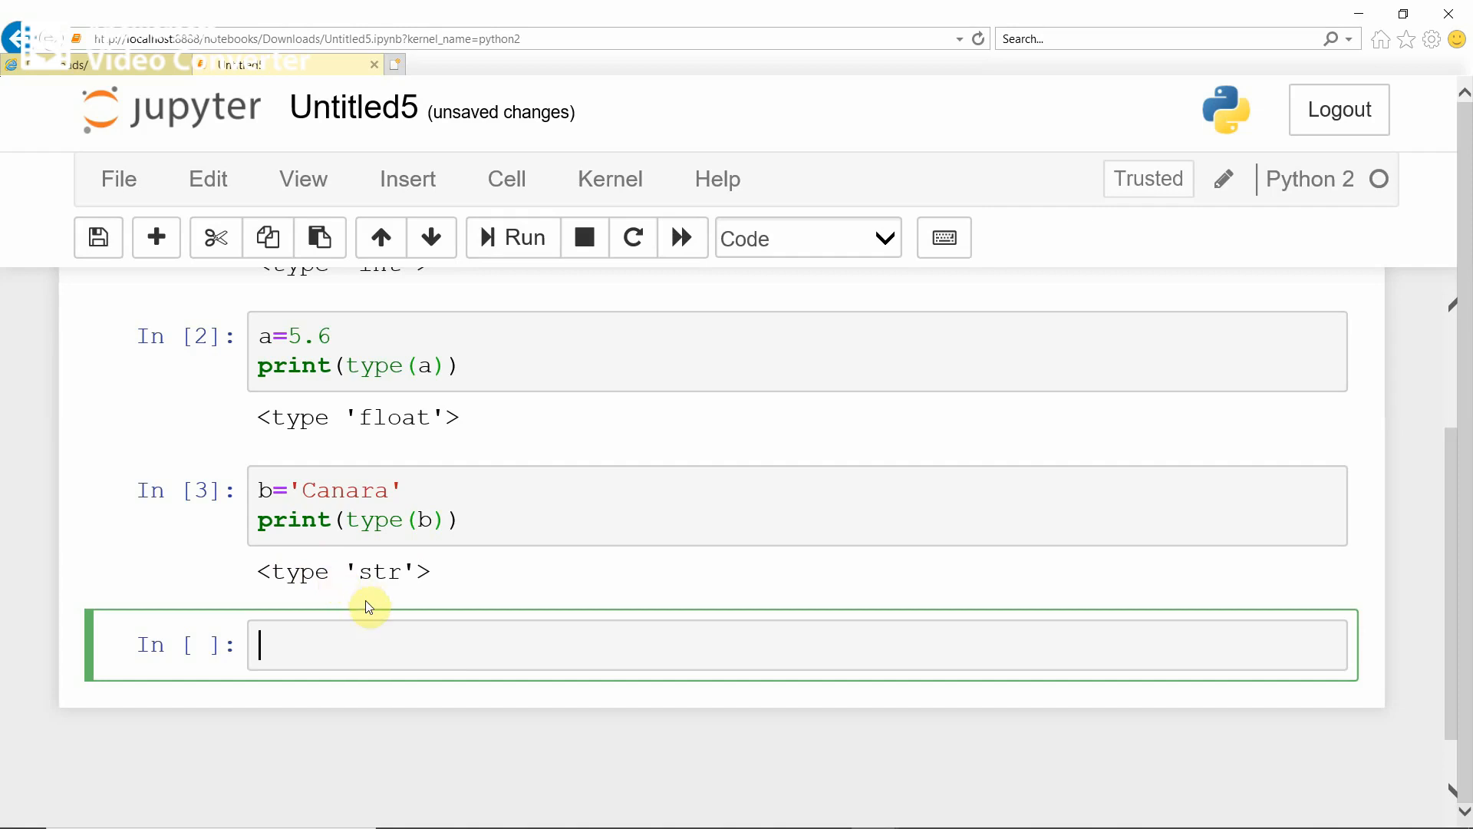
mouse_move(359, 633)
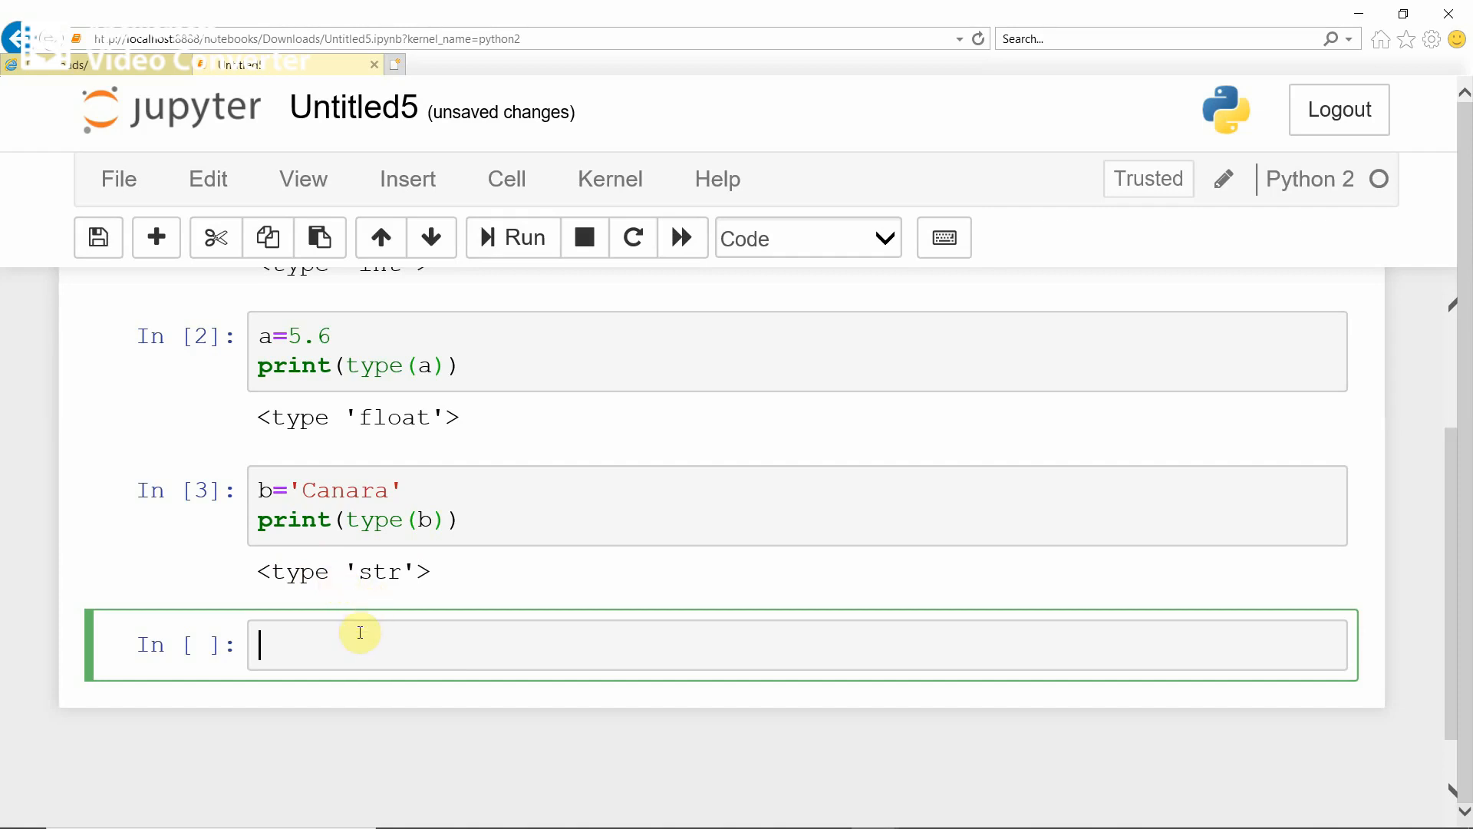
Write c="Canara" with print(type(c)) and run it, also printing <type 'str'>.
text(c="")
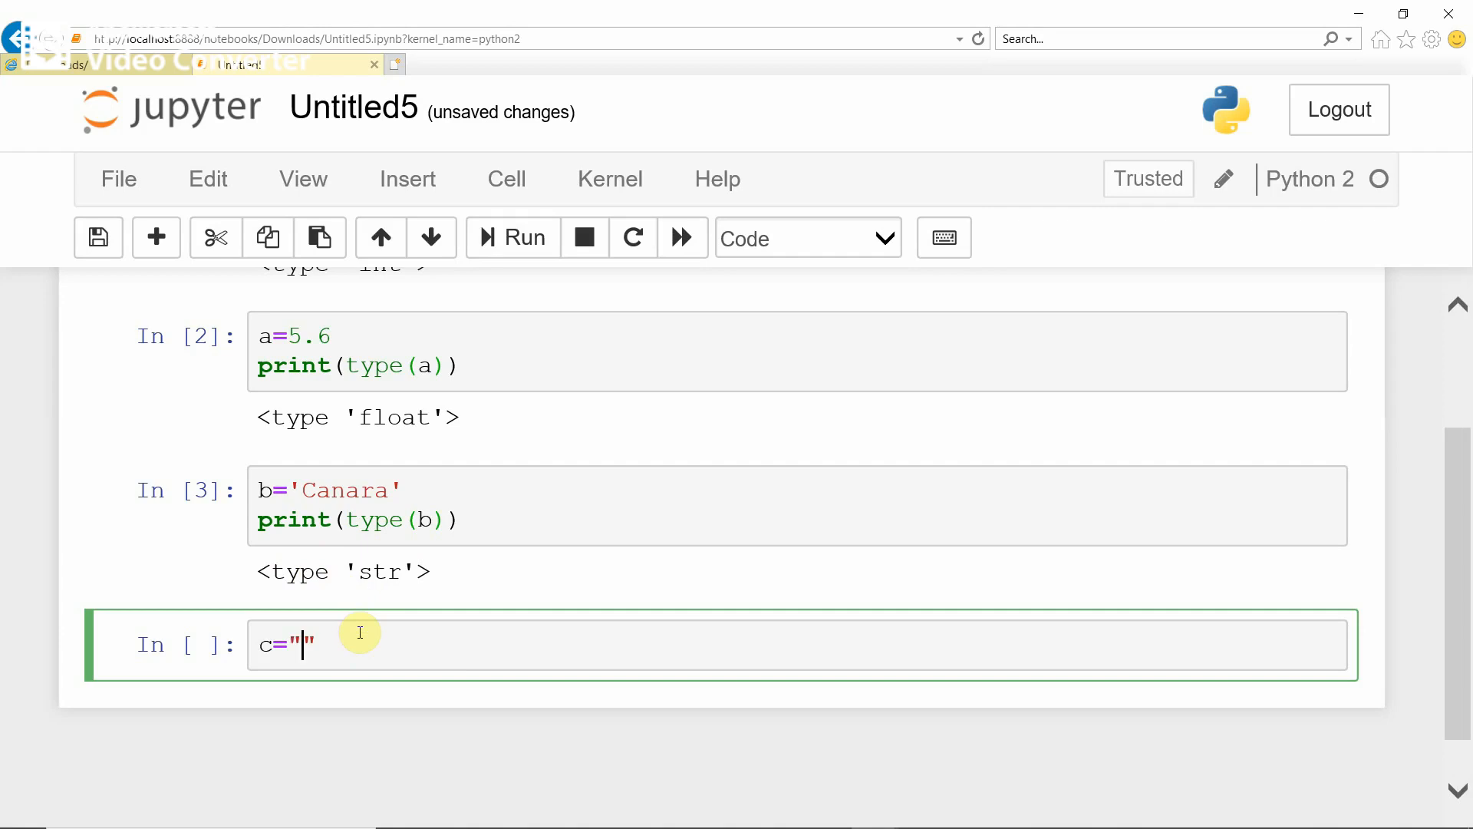
text(Canar)
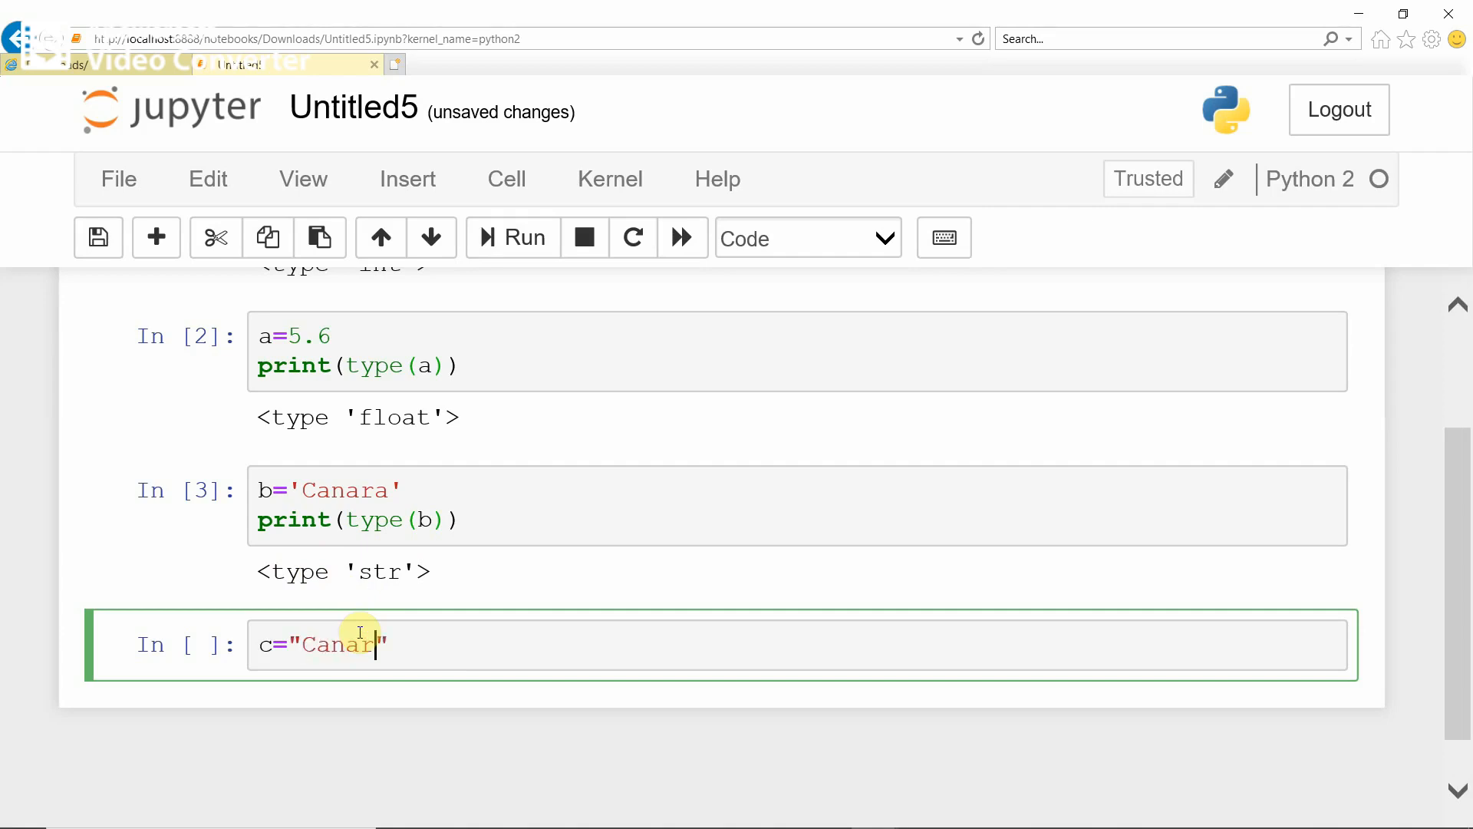
text(a)
text(print)
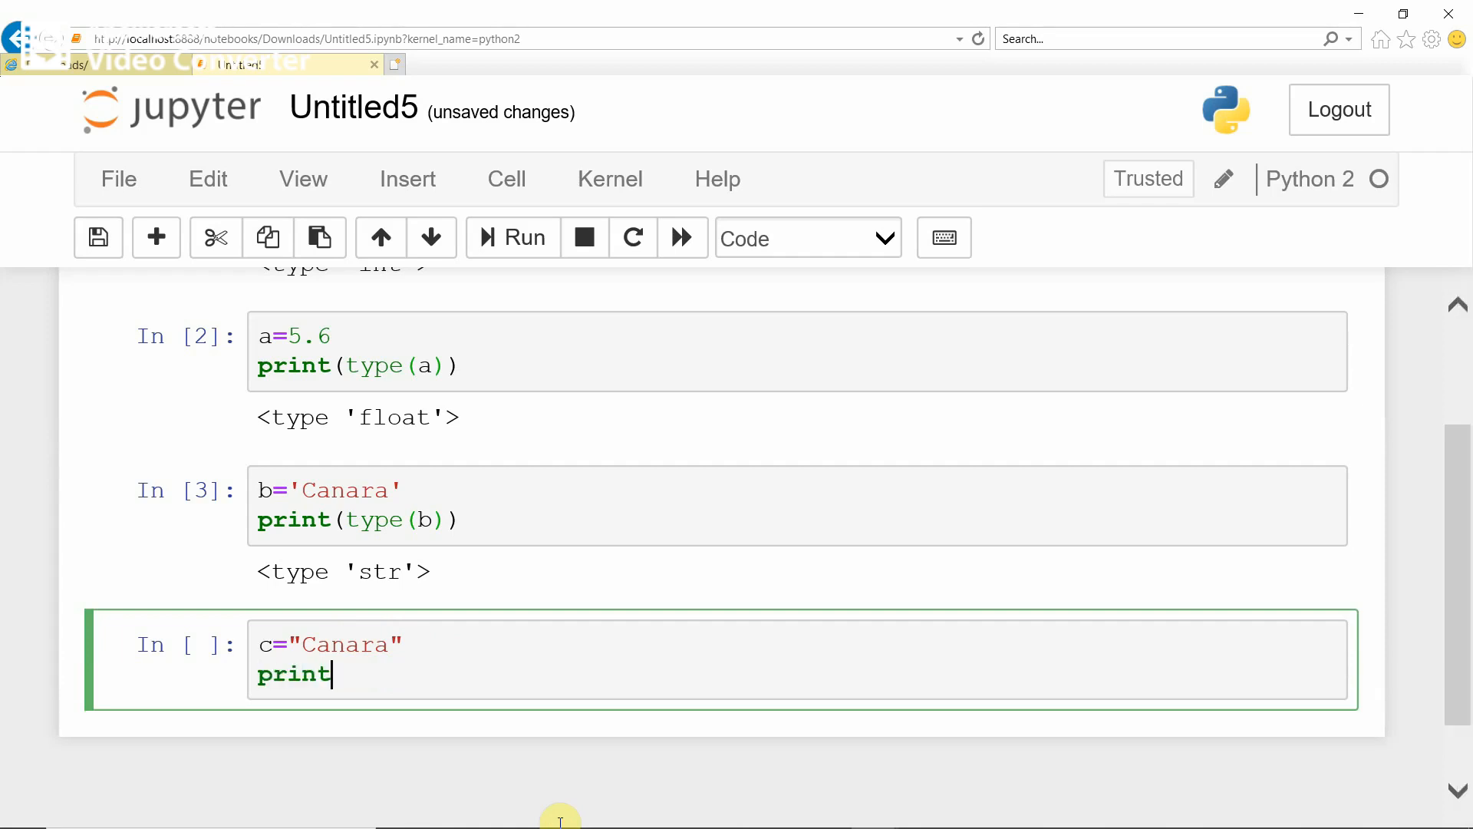
text((type))
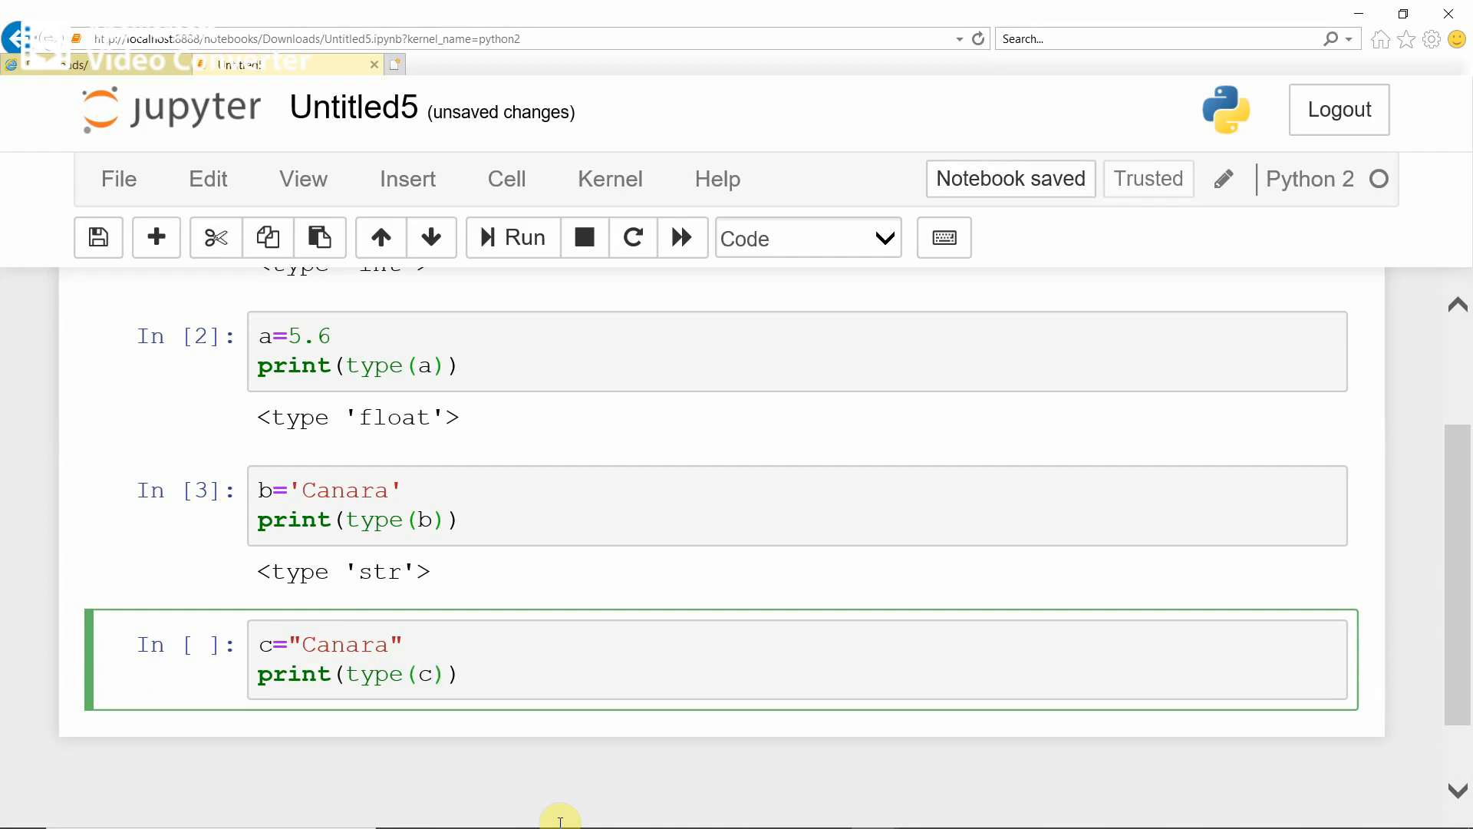
click(512, 236)
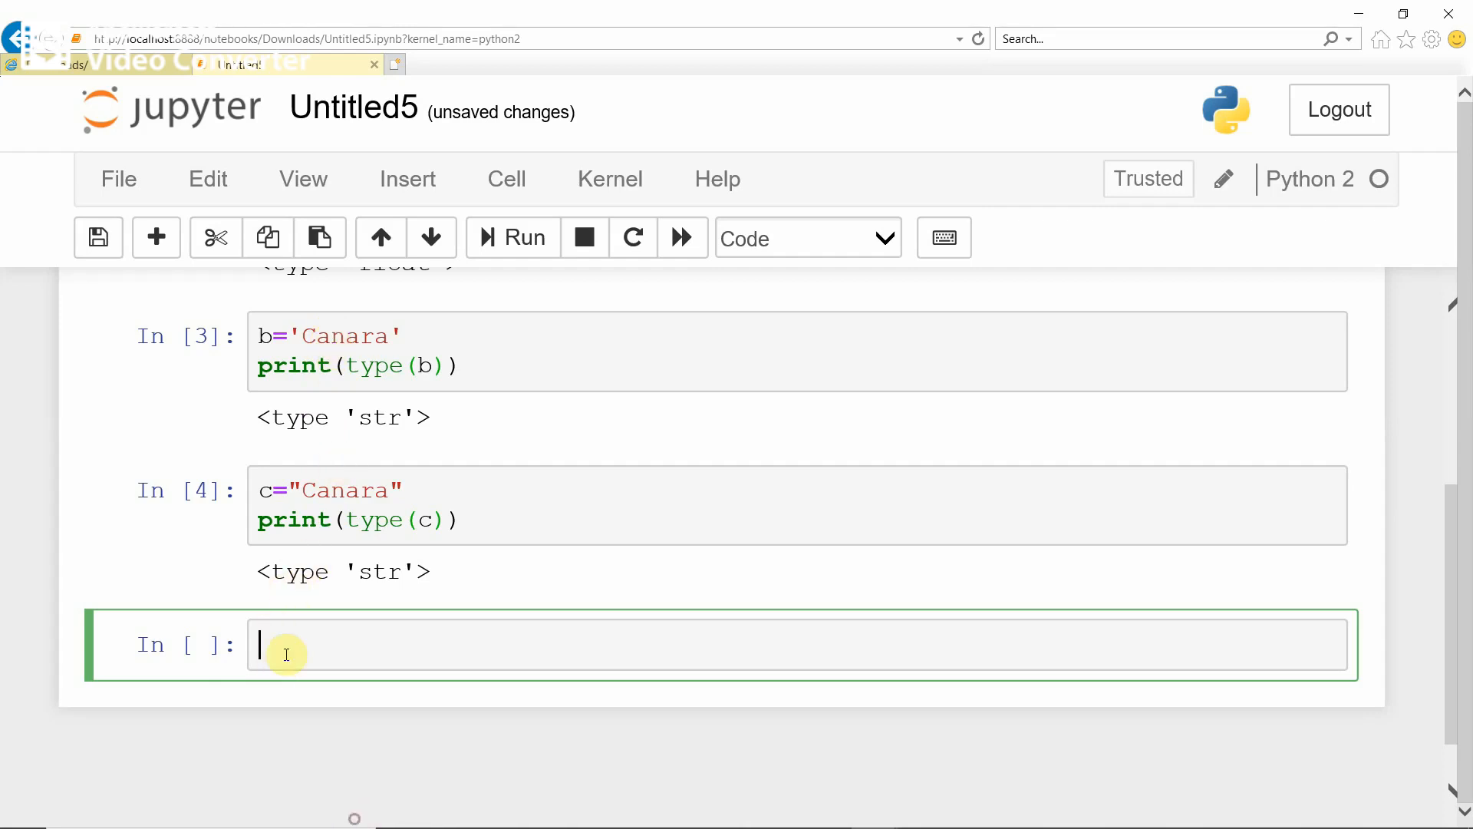
Write num=Null and num is null, then run it, raising NameError for Null.
text(n)
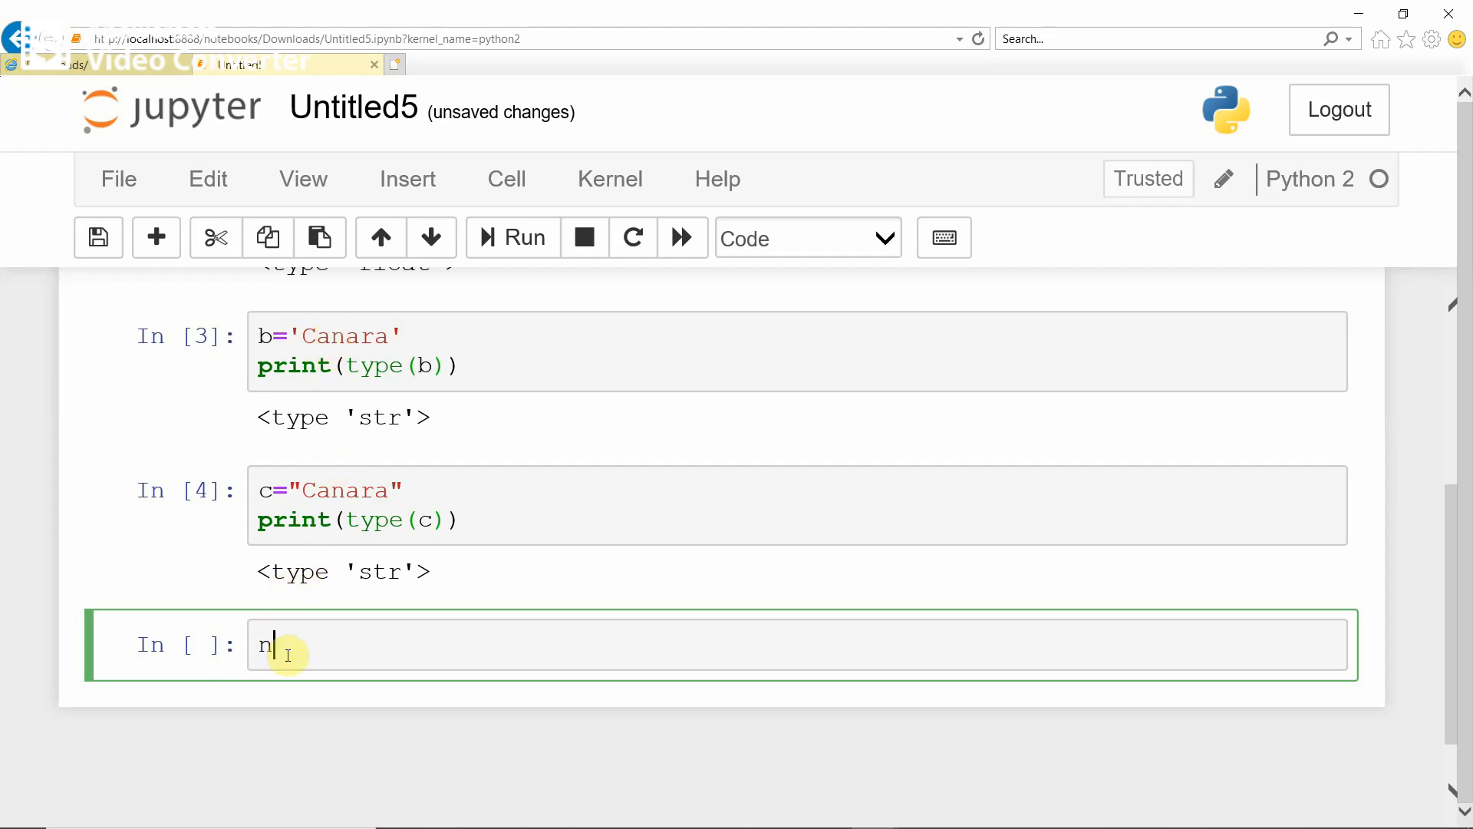
text(um)
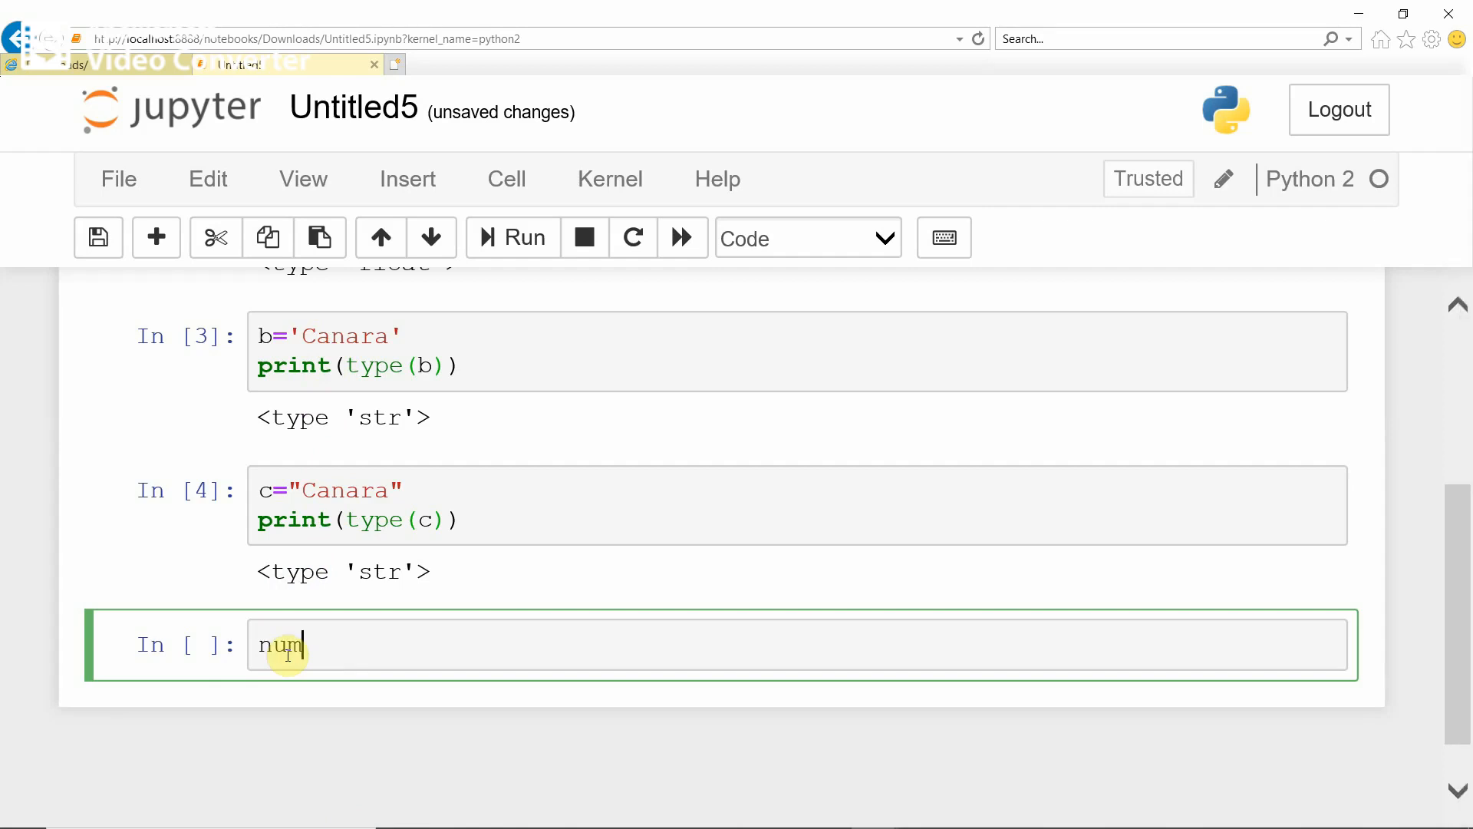
text(=)
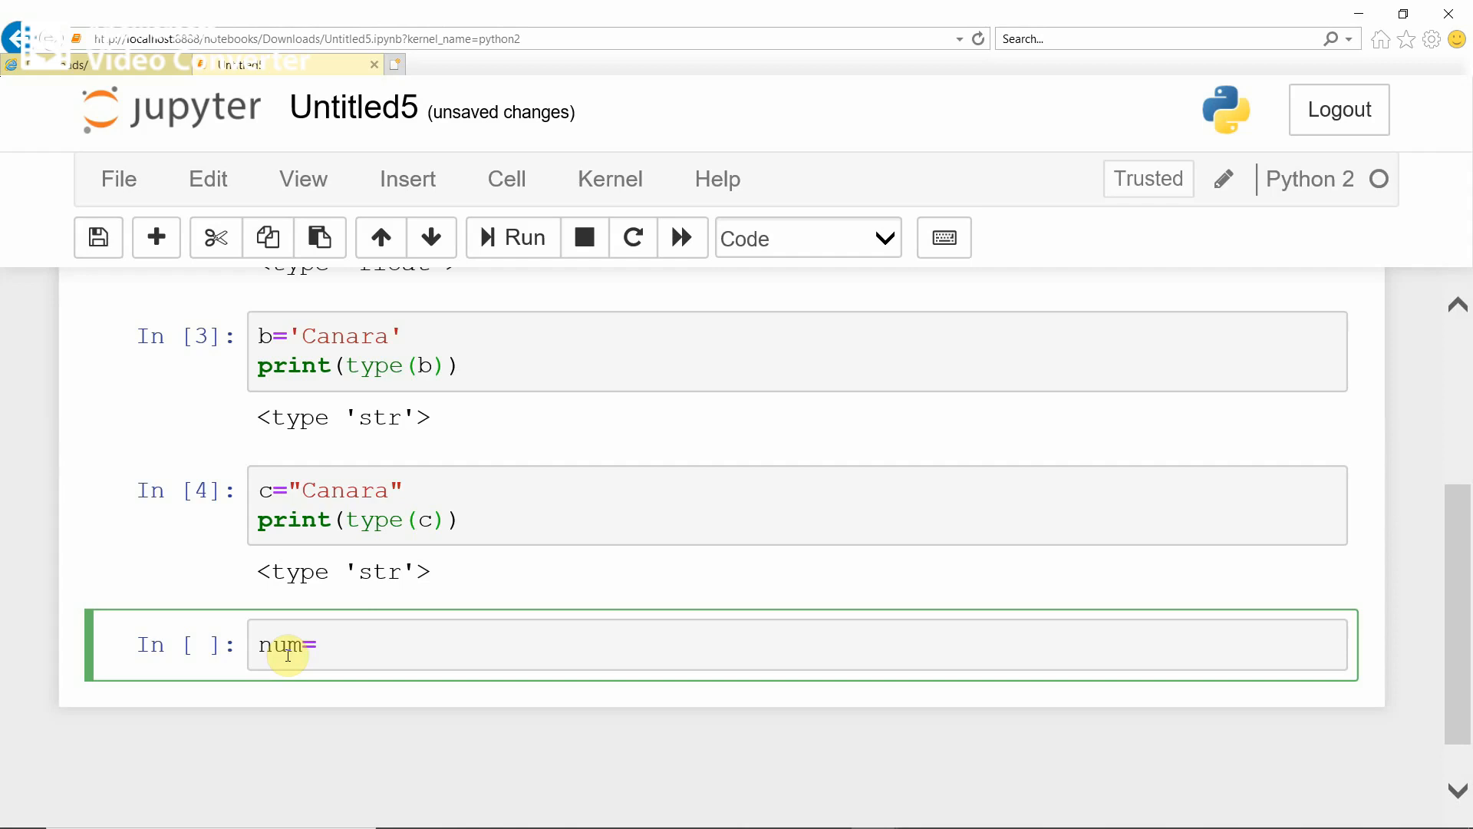
text(Null)
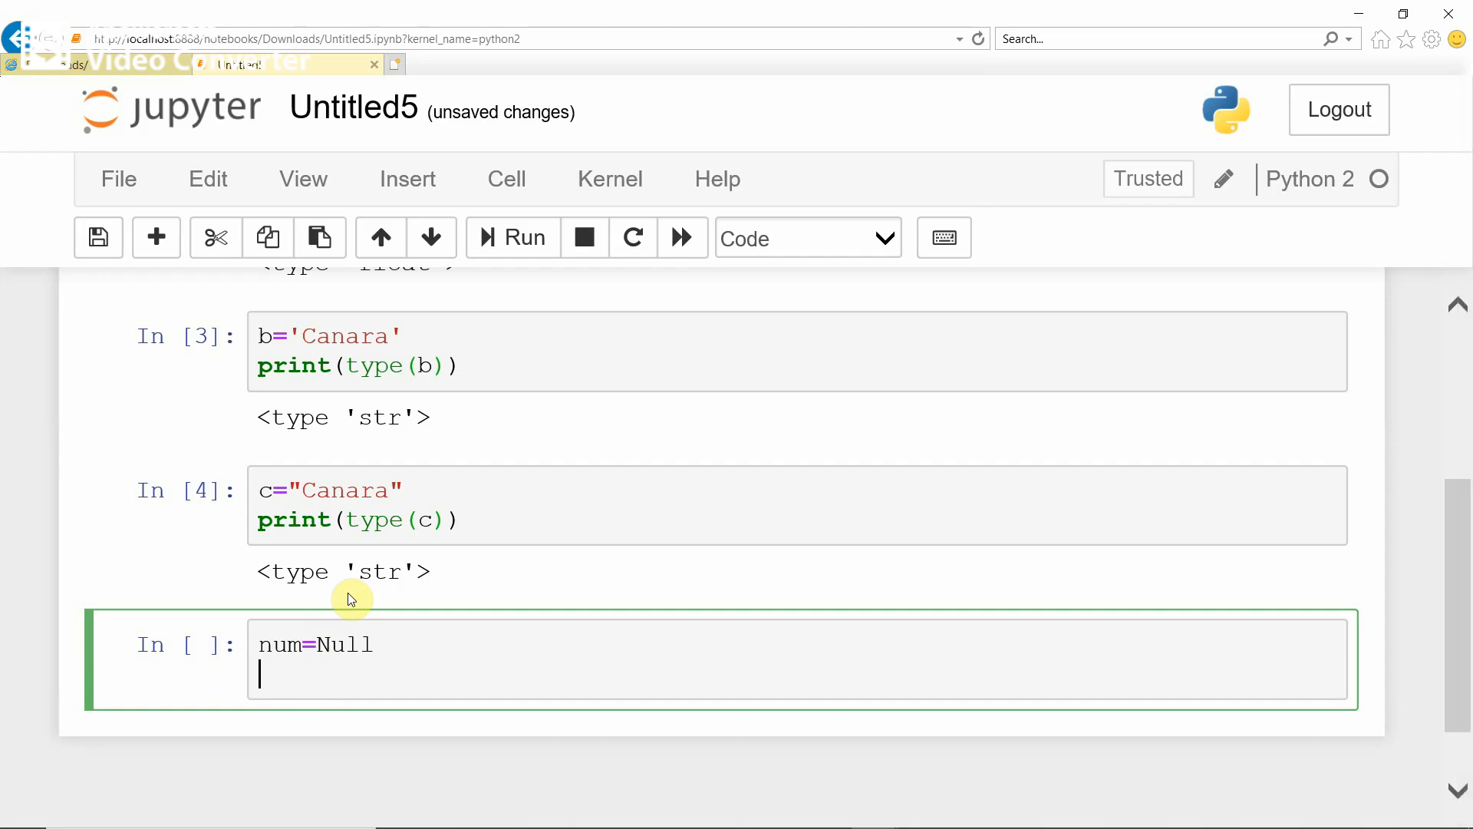
text(nu)
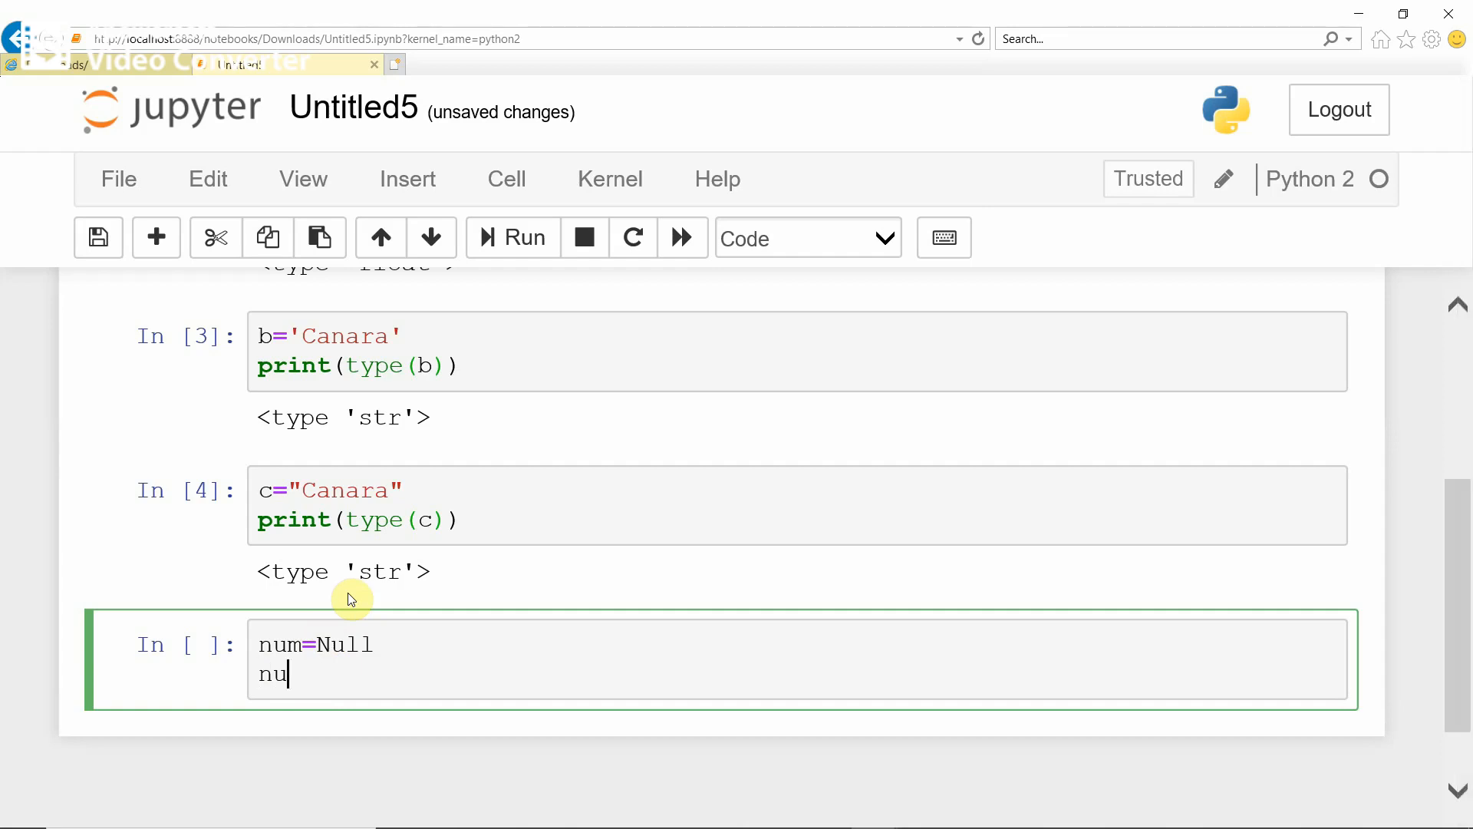
text(m i)
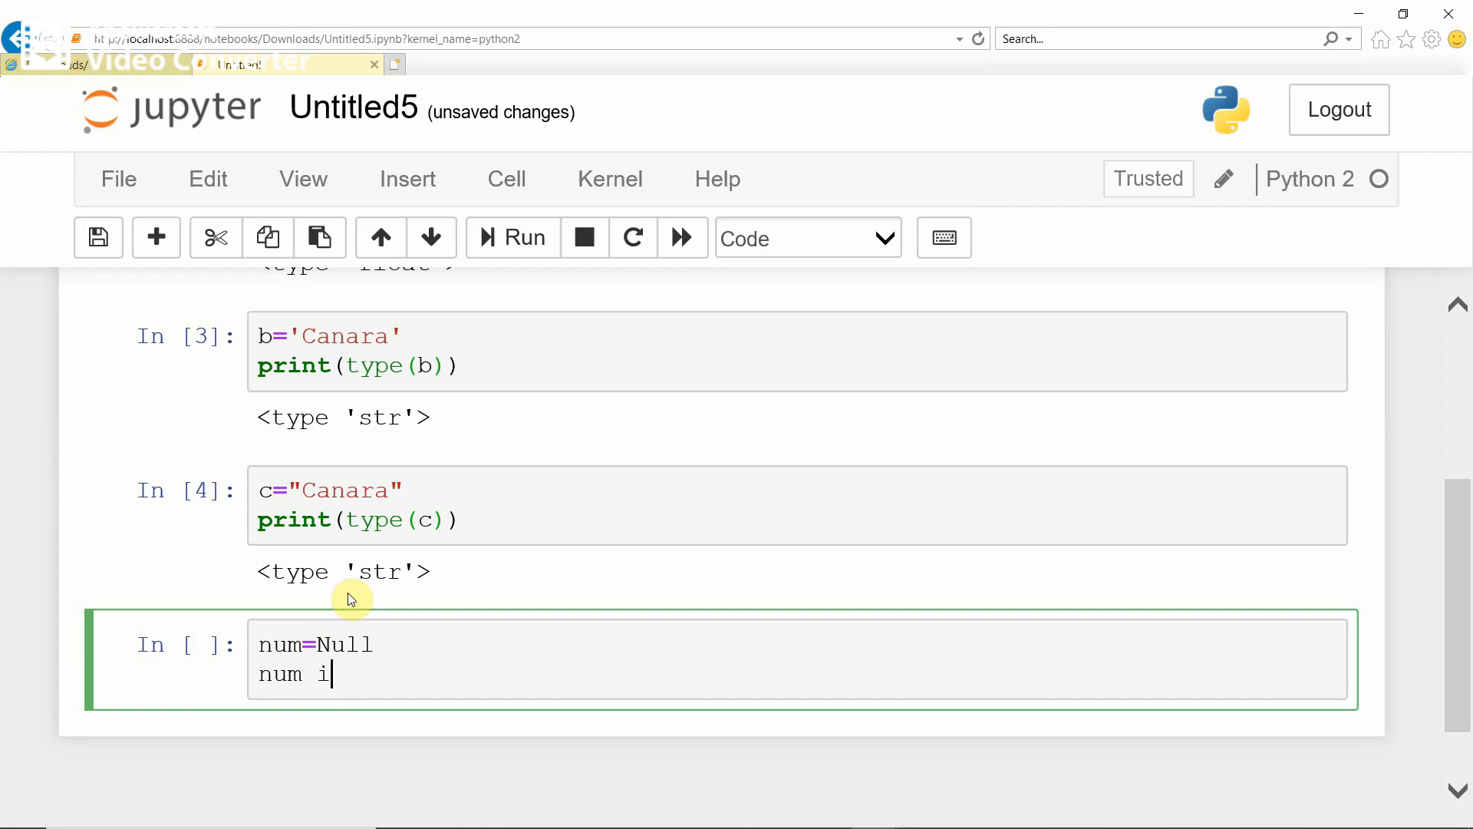
text(s)
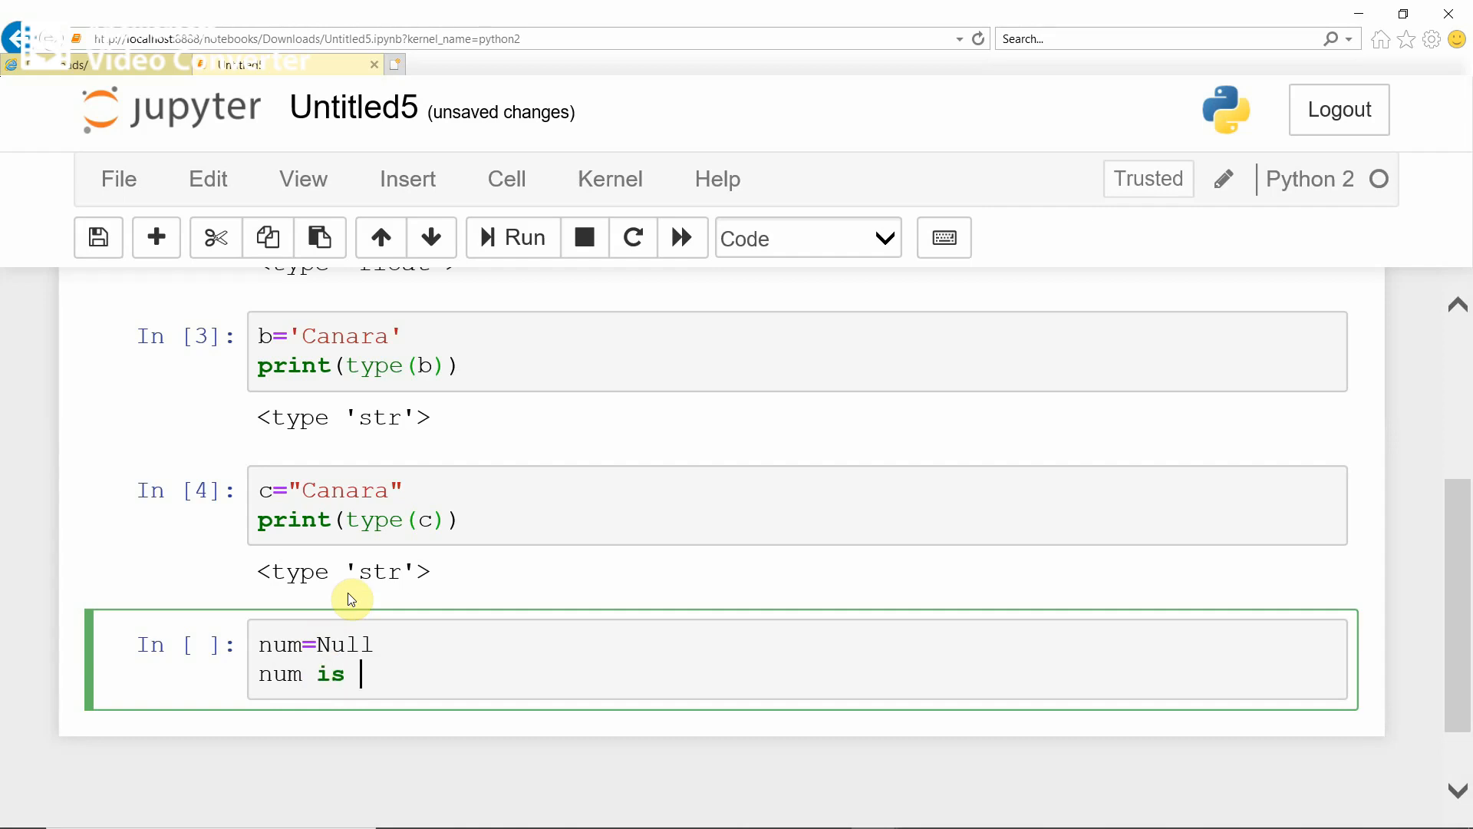
text(null)
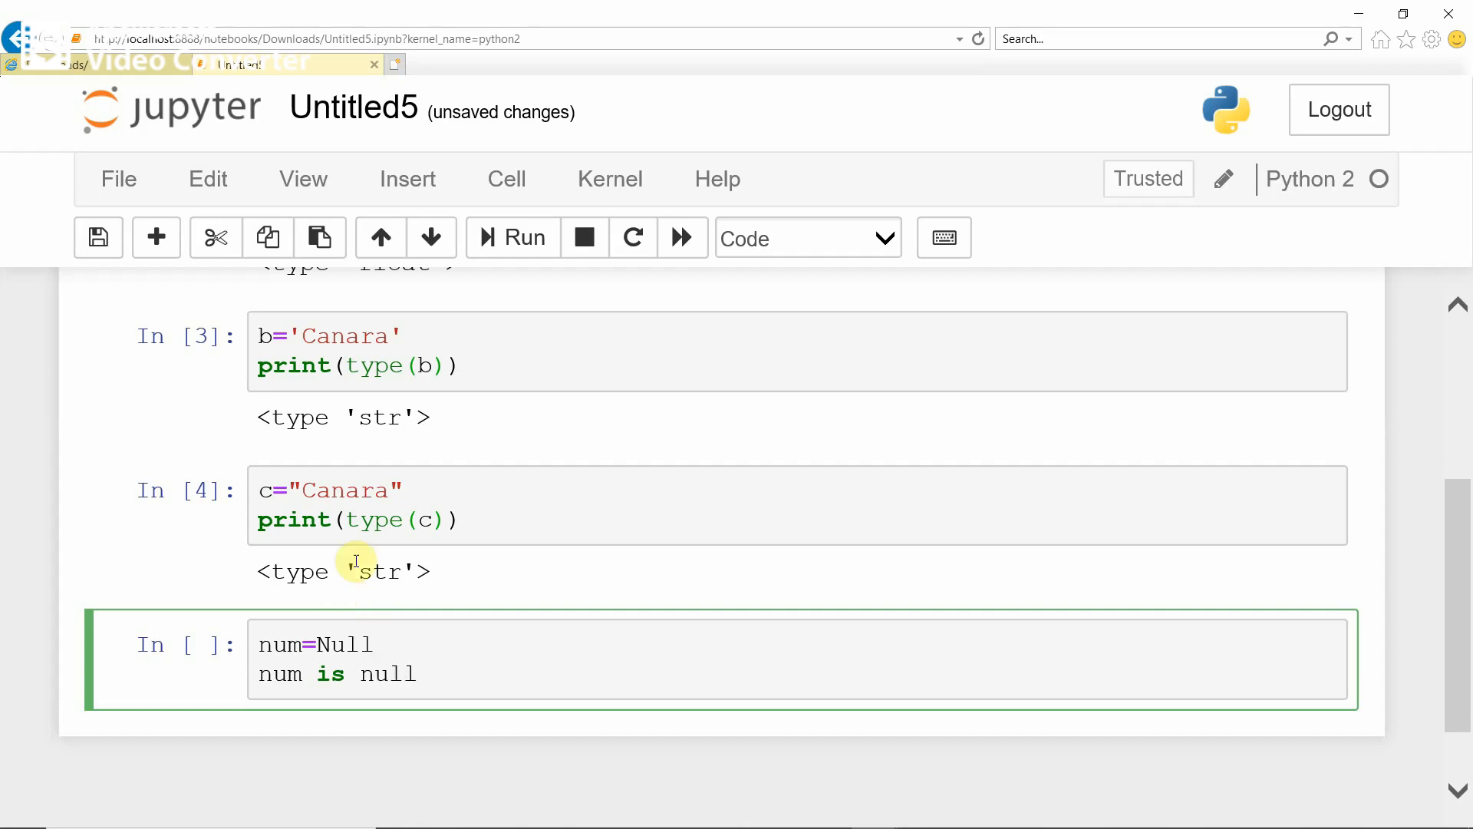
click(513, 237)
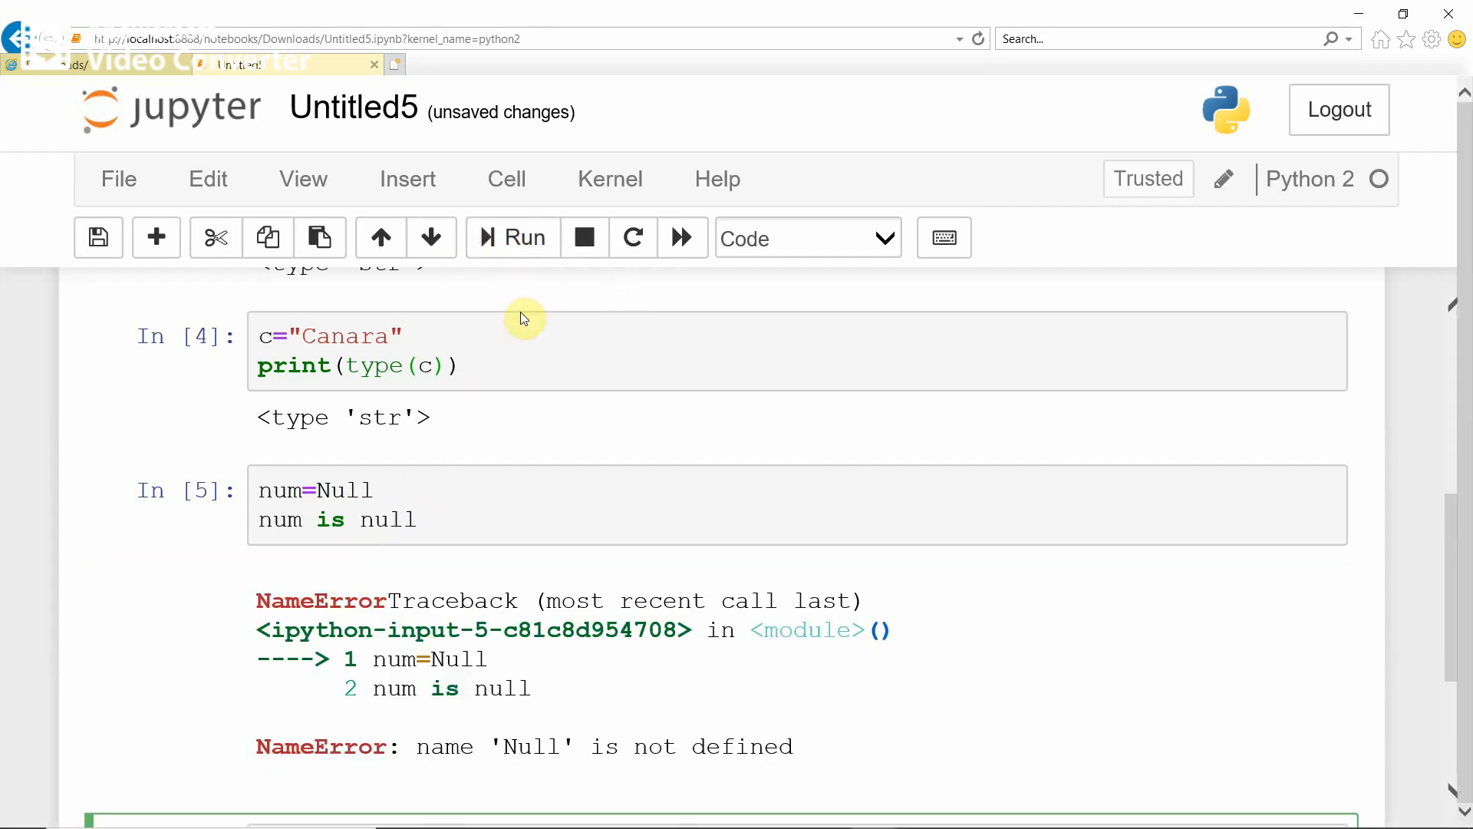
mouse_move(467, 532)
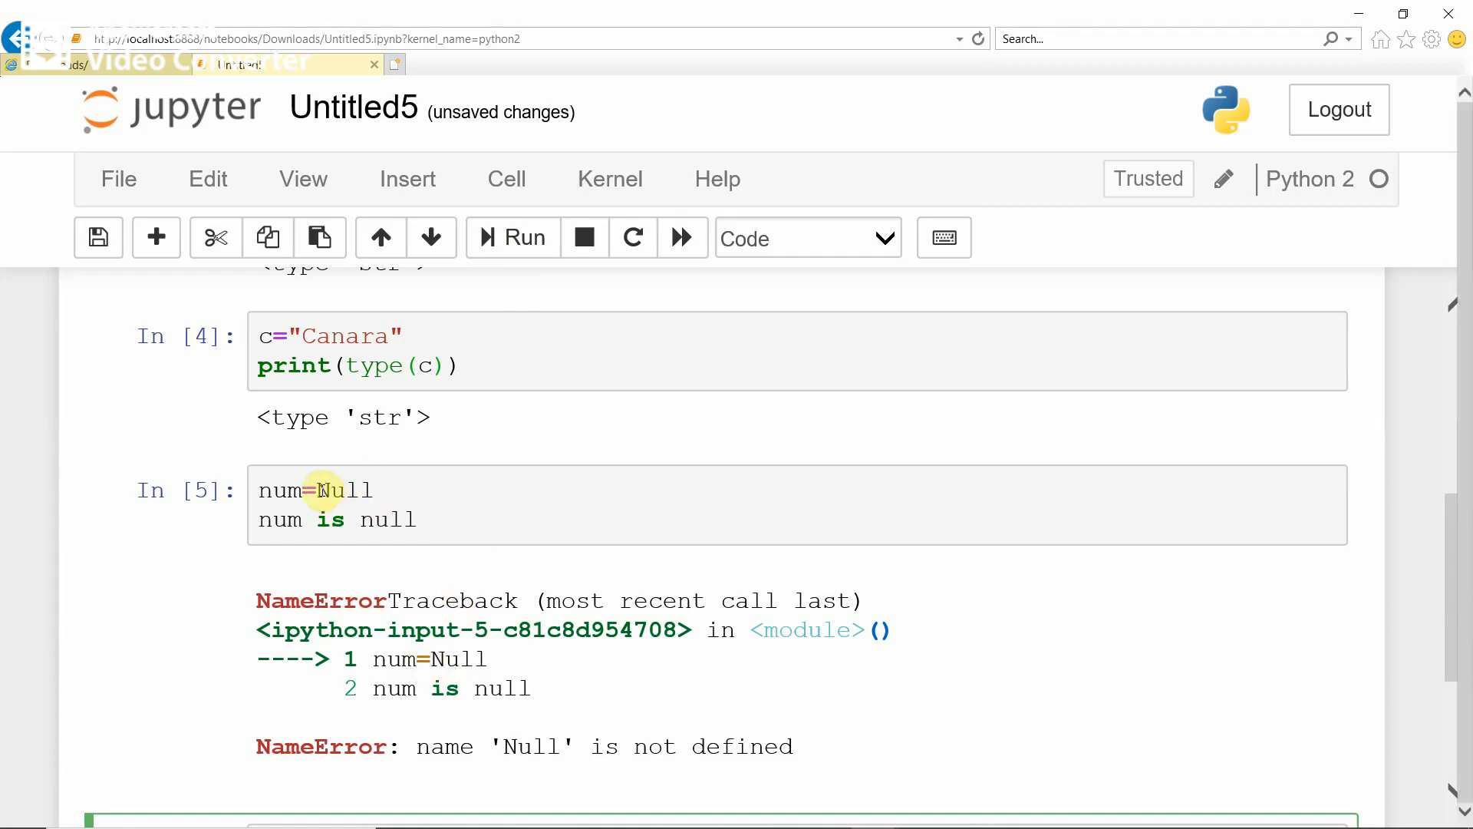
mouse_move(373, 520)
text(N)
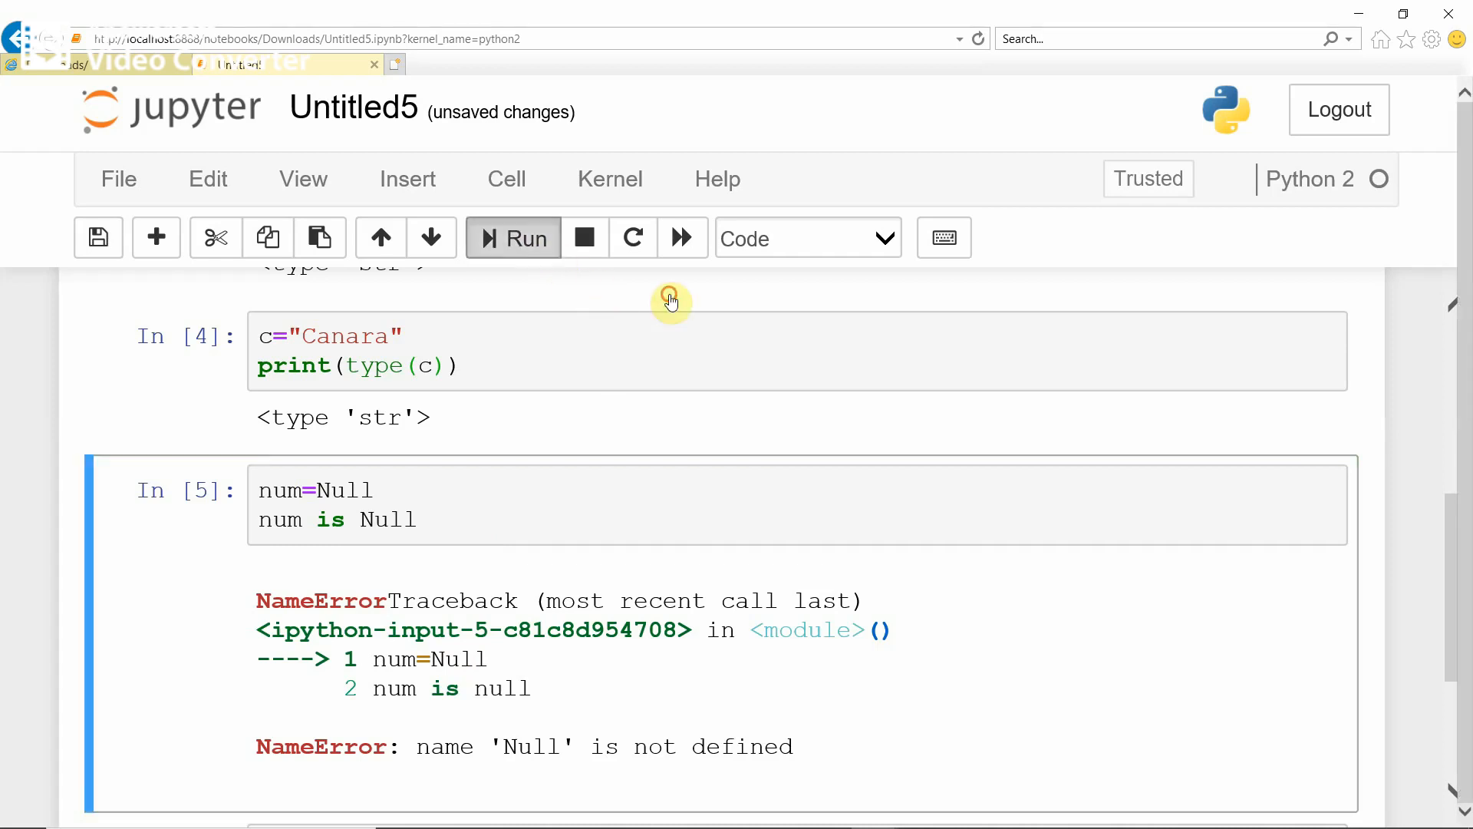
Rerun the cell as num is Null, still getting NameError for Null.
click(512, 236)
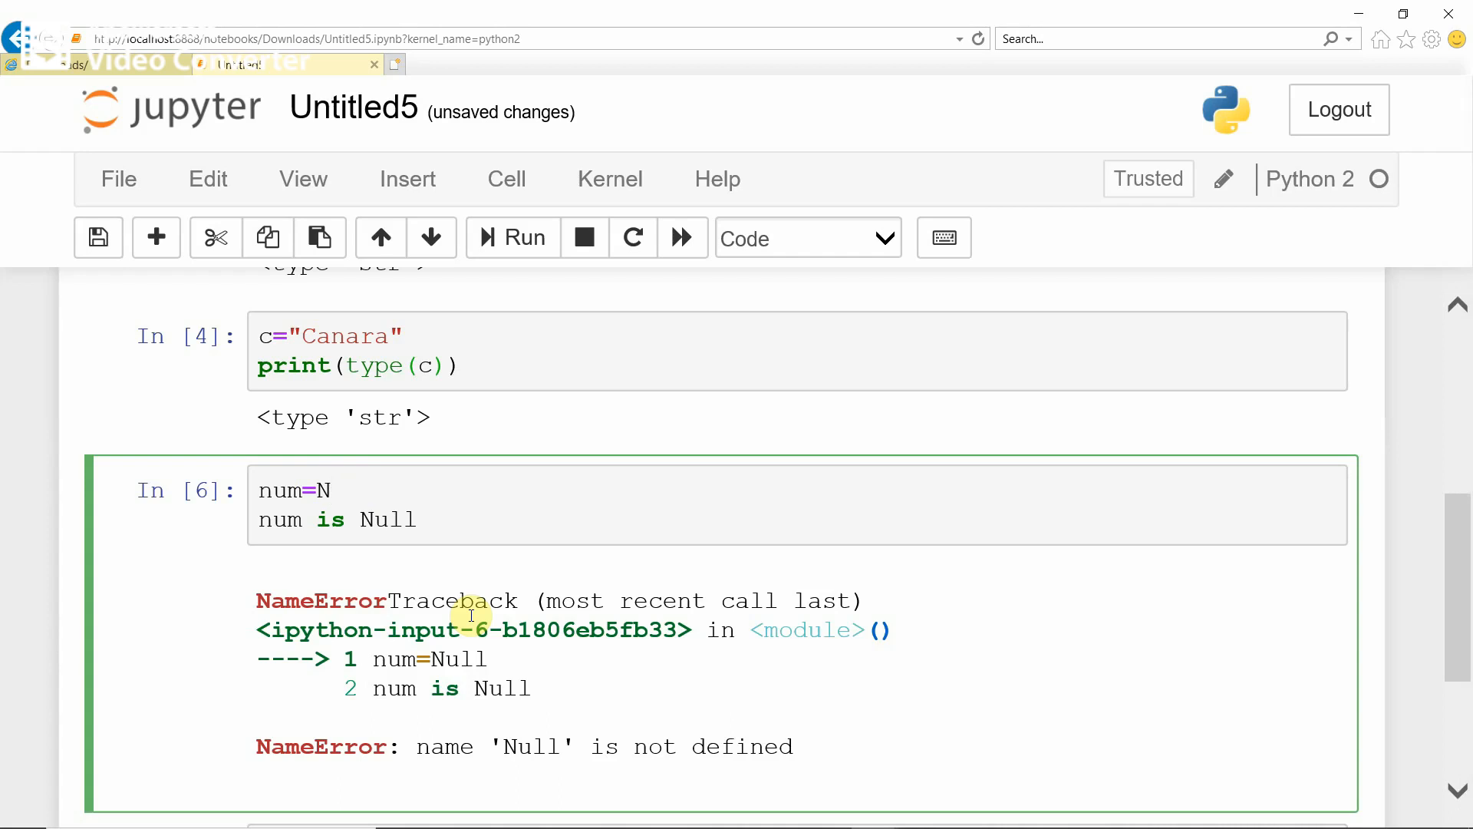
Rewrite both lines as num=None and num is None, then rerun to output True.
text(one)
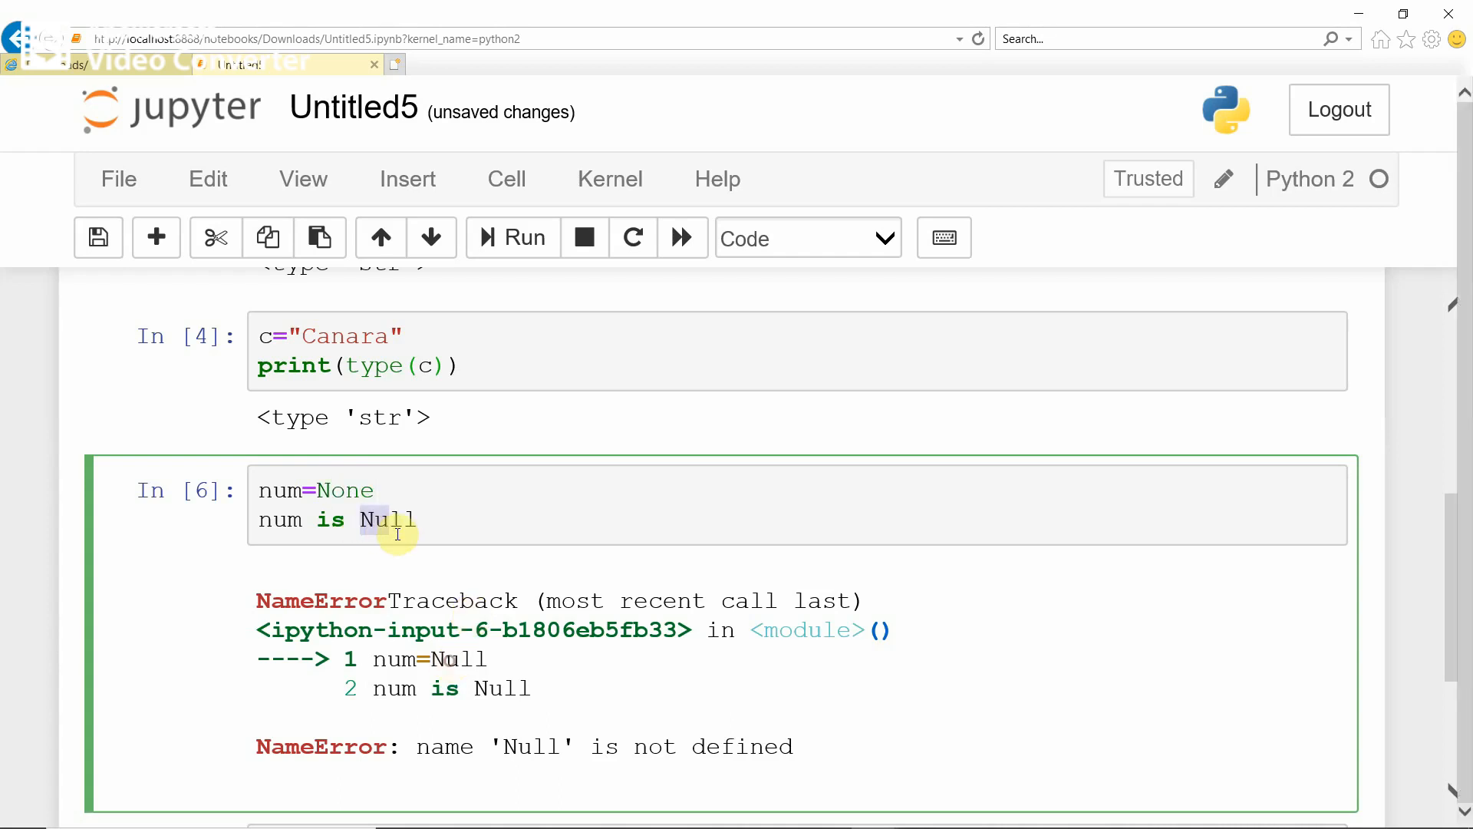
mouse_move(508, 668)
text(o)
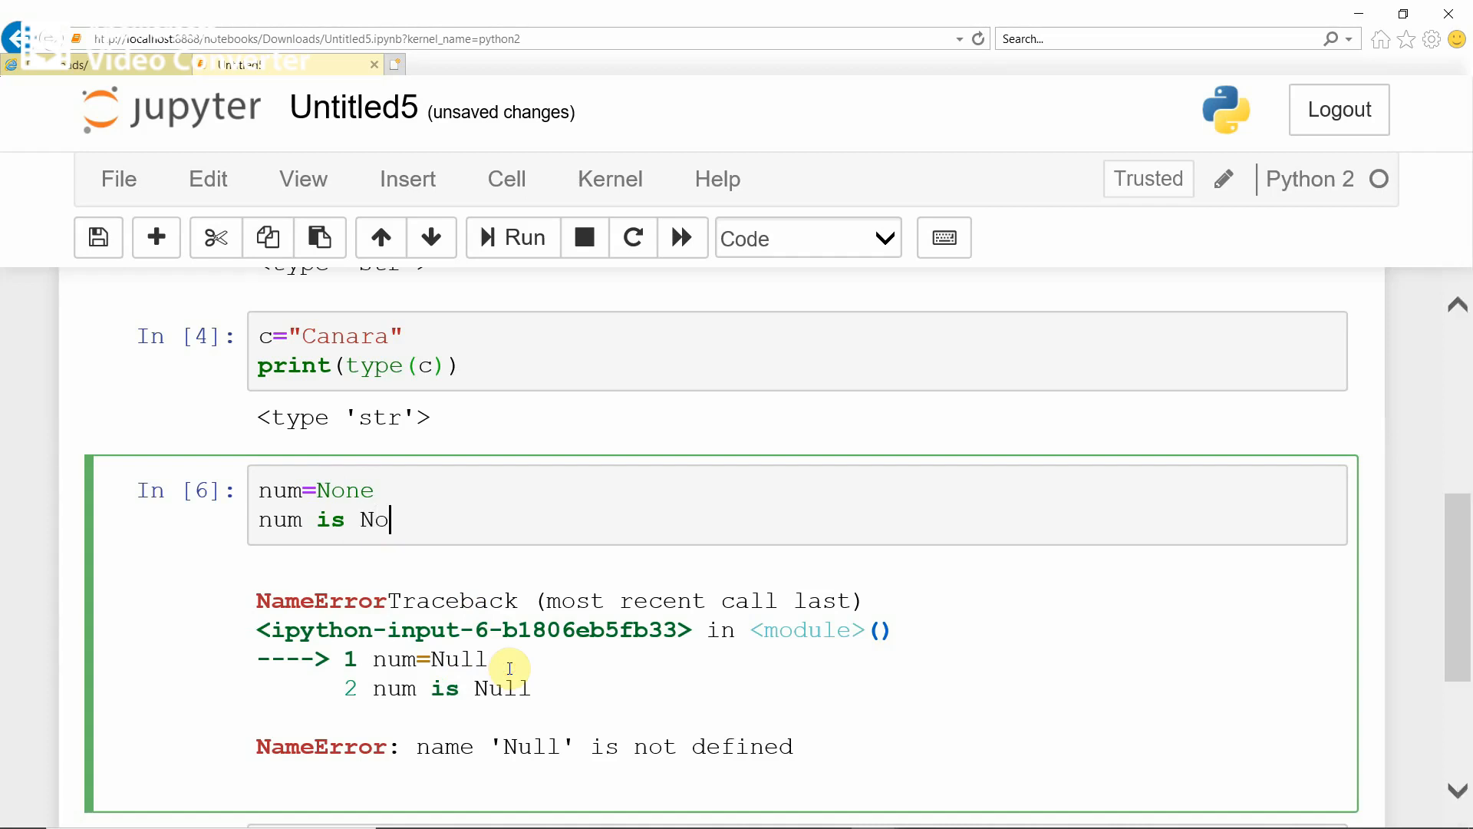
text(ne)
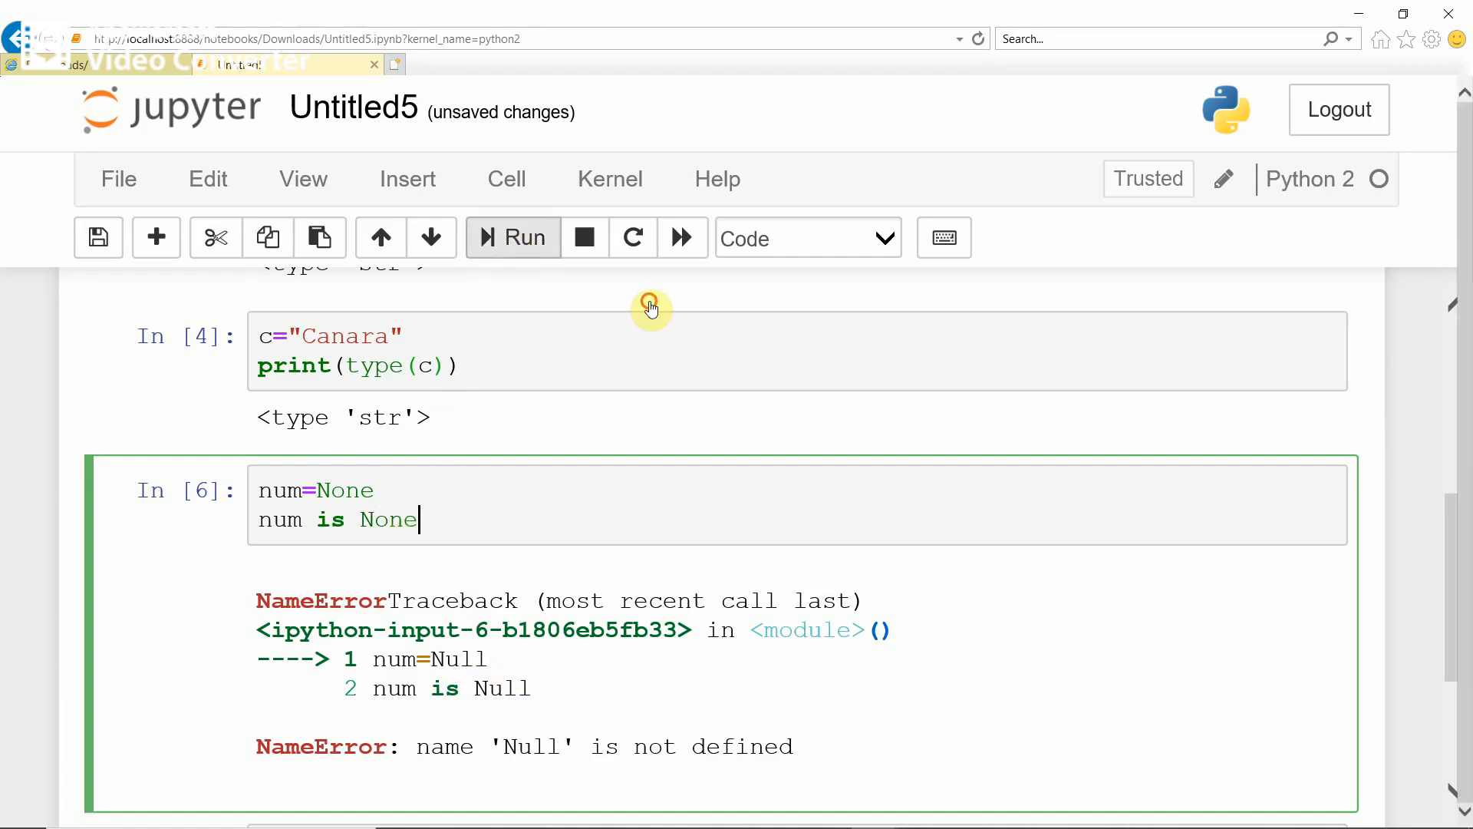
click(513, 237)
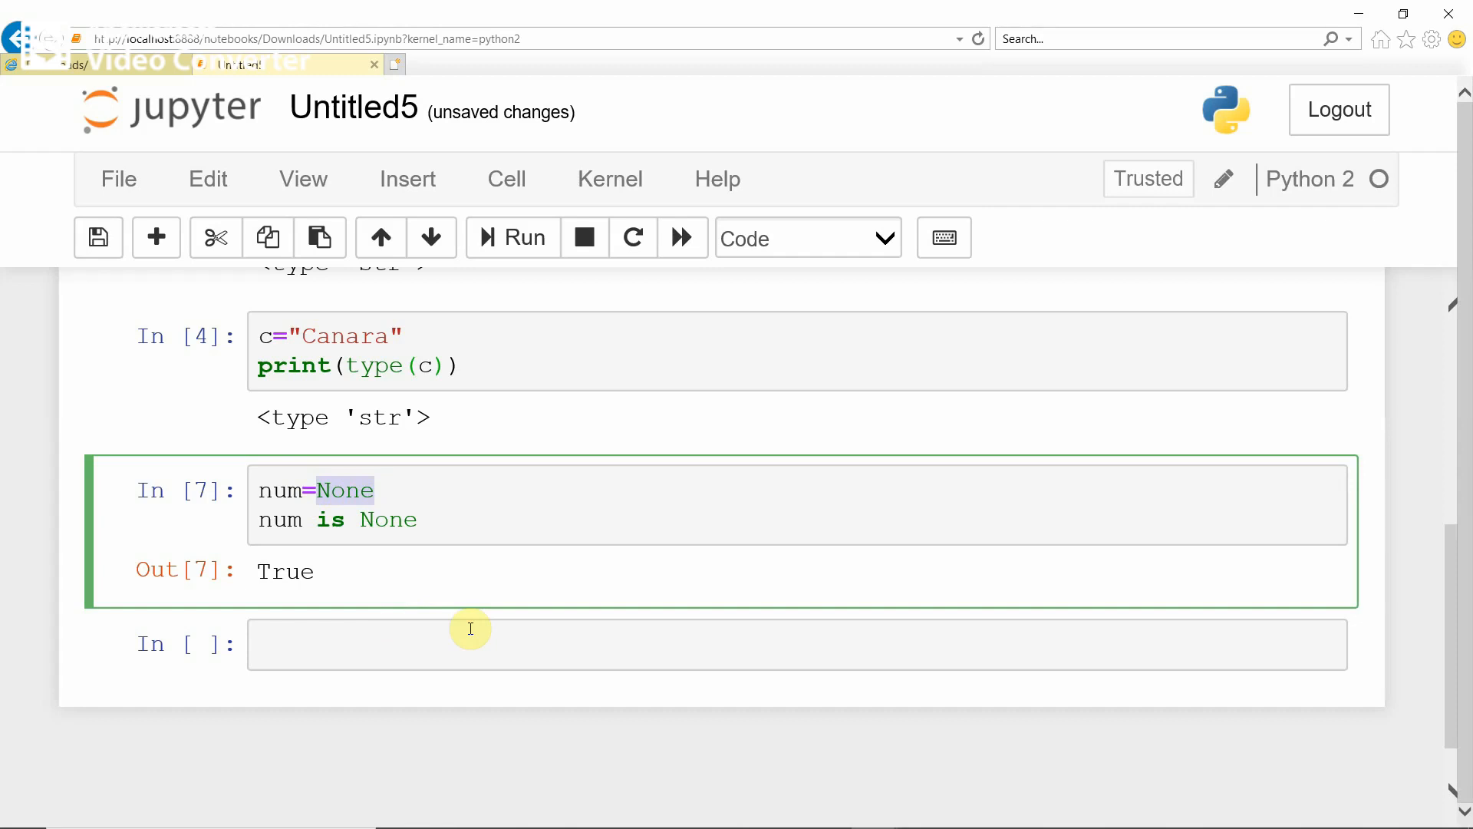
mouse_move(371, 503)
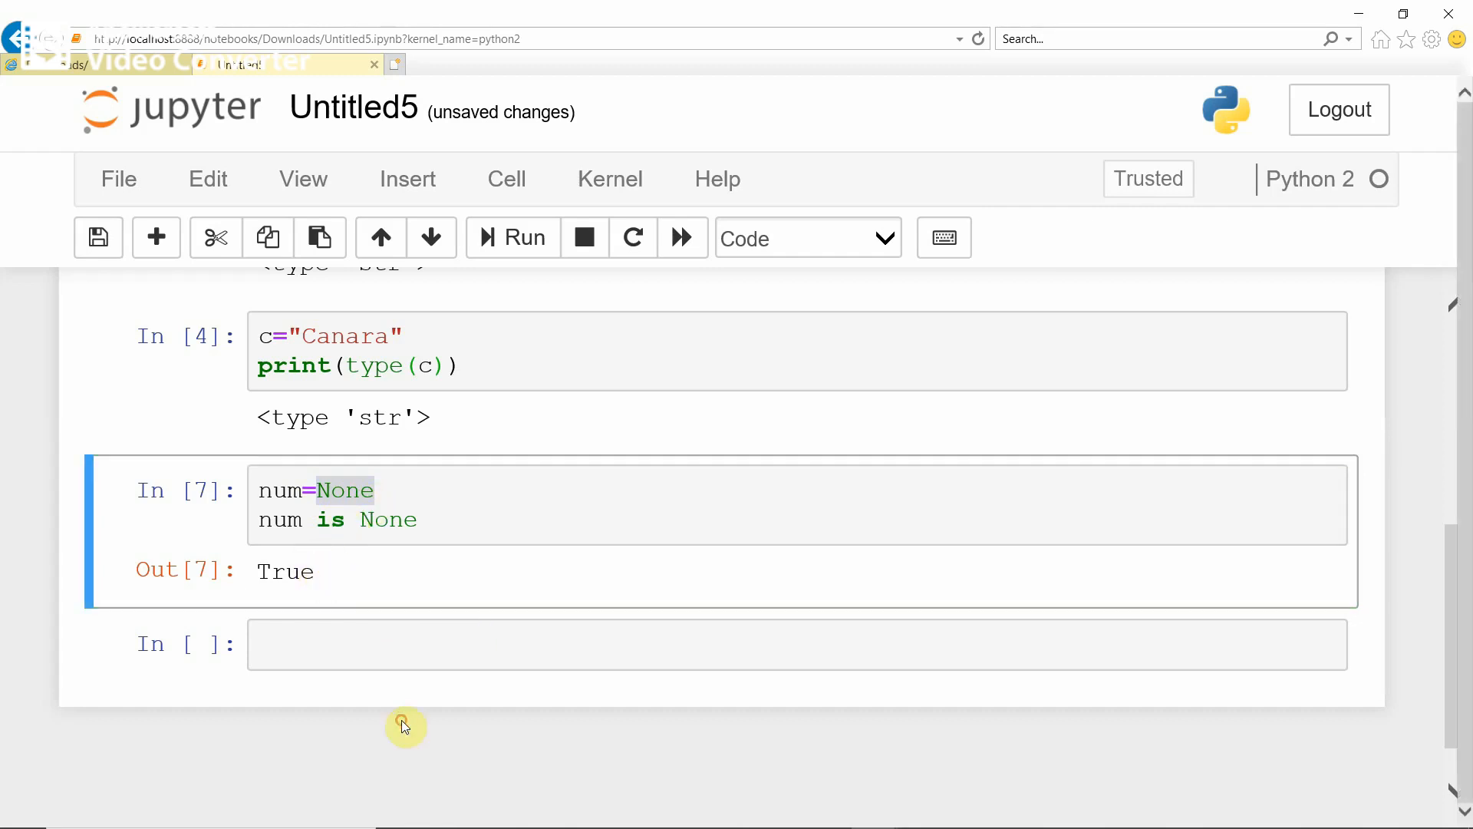
double_click(284, 571)
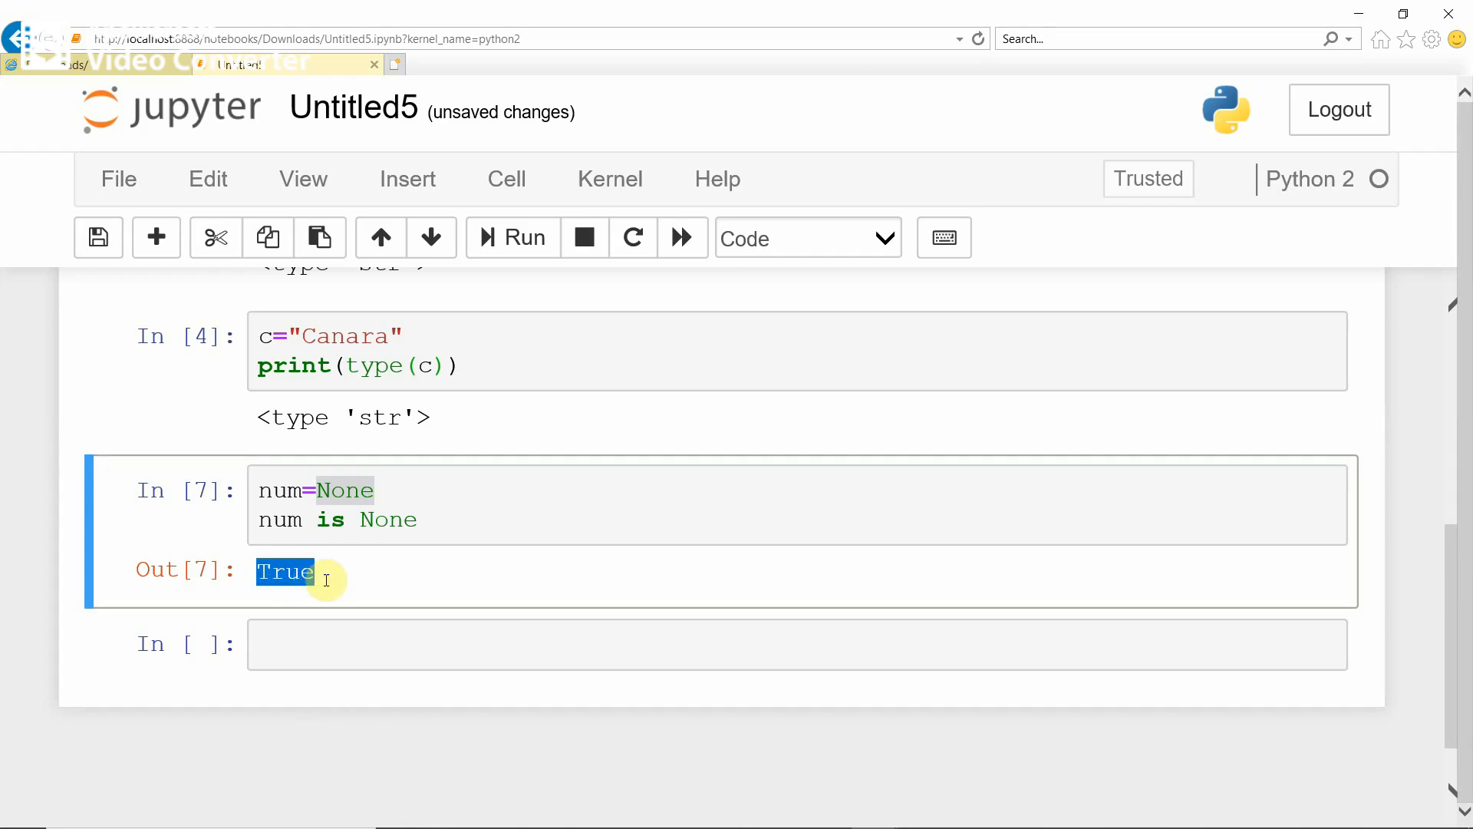
mouse_move(295, 643)
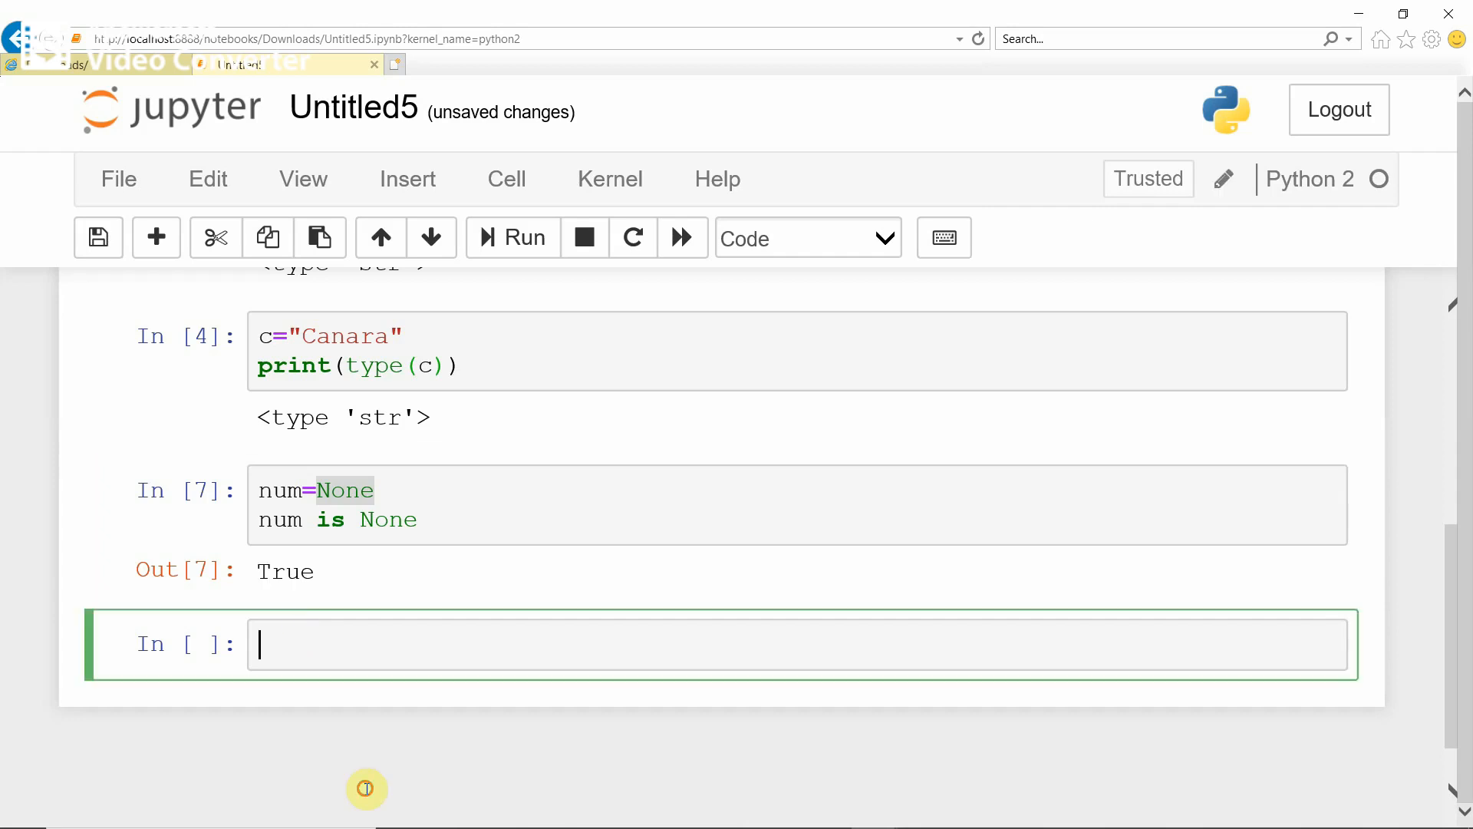
Write num=10 and num is None in a new cell and run it, outputting False.
text(nu)
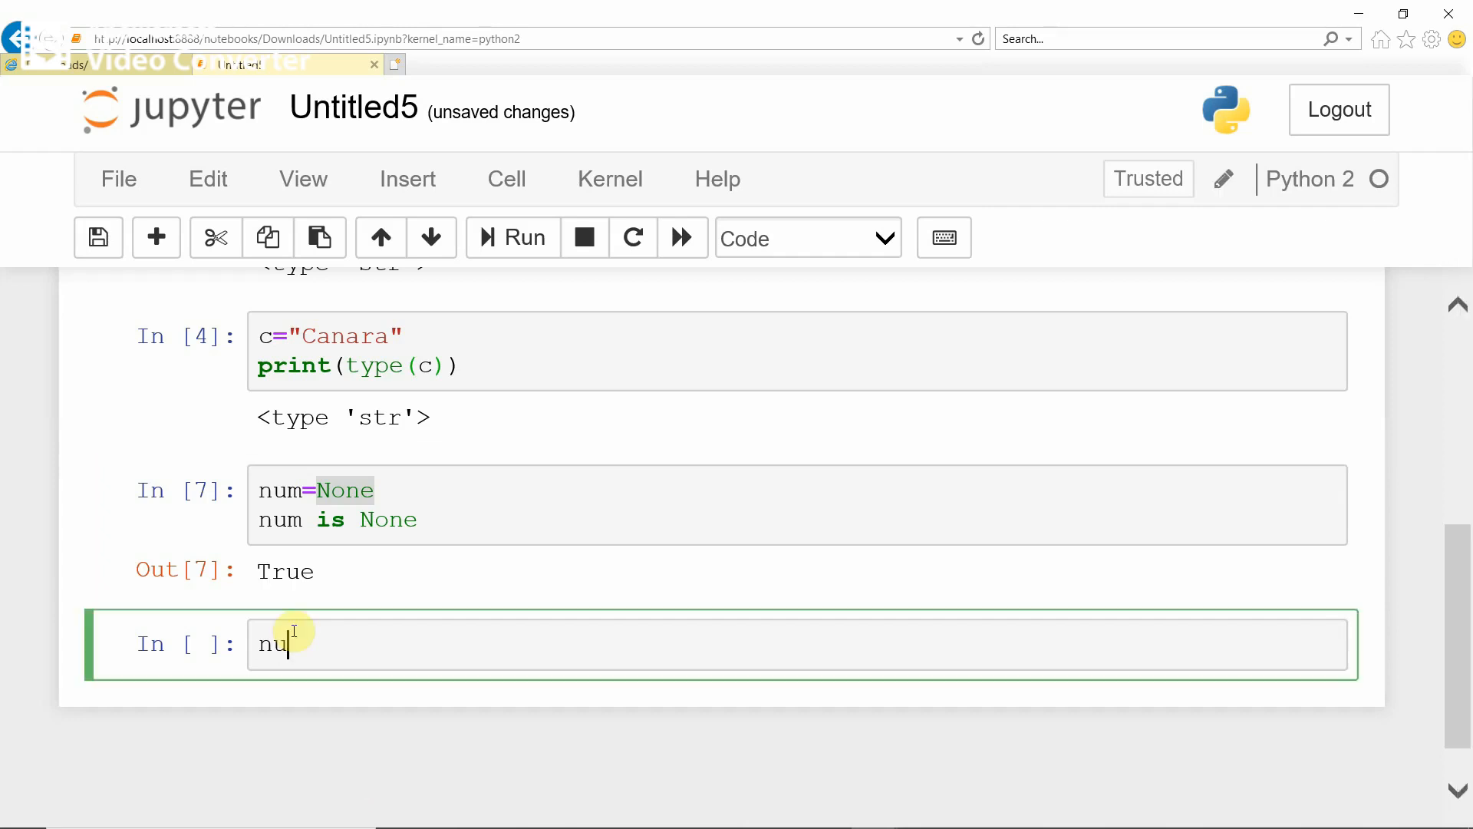
text(m=10)
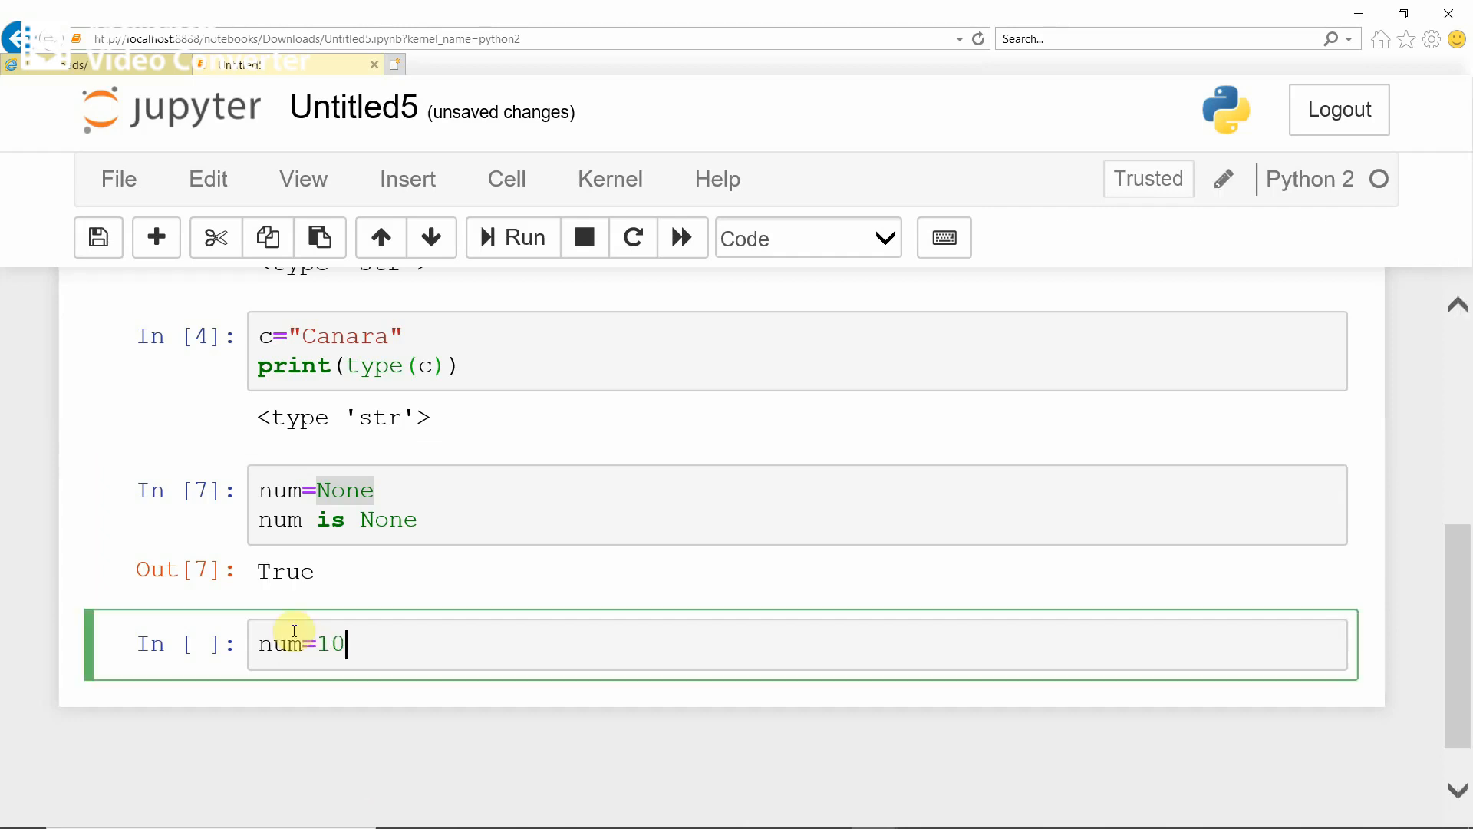
key(Return)
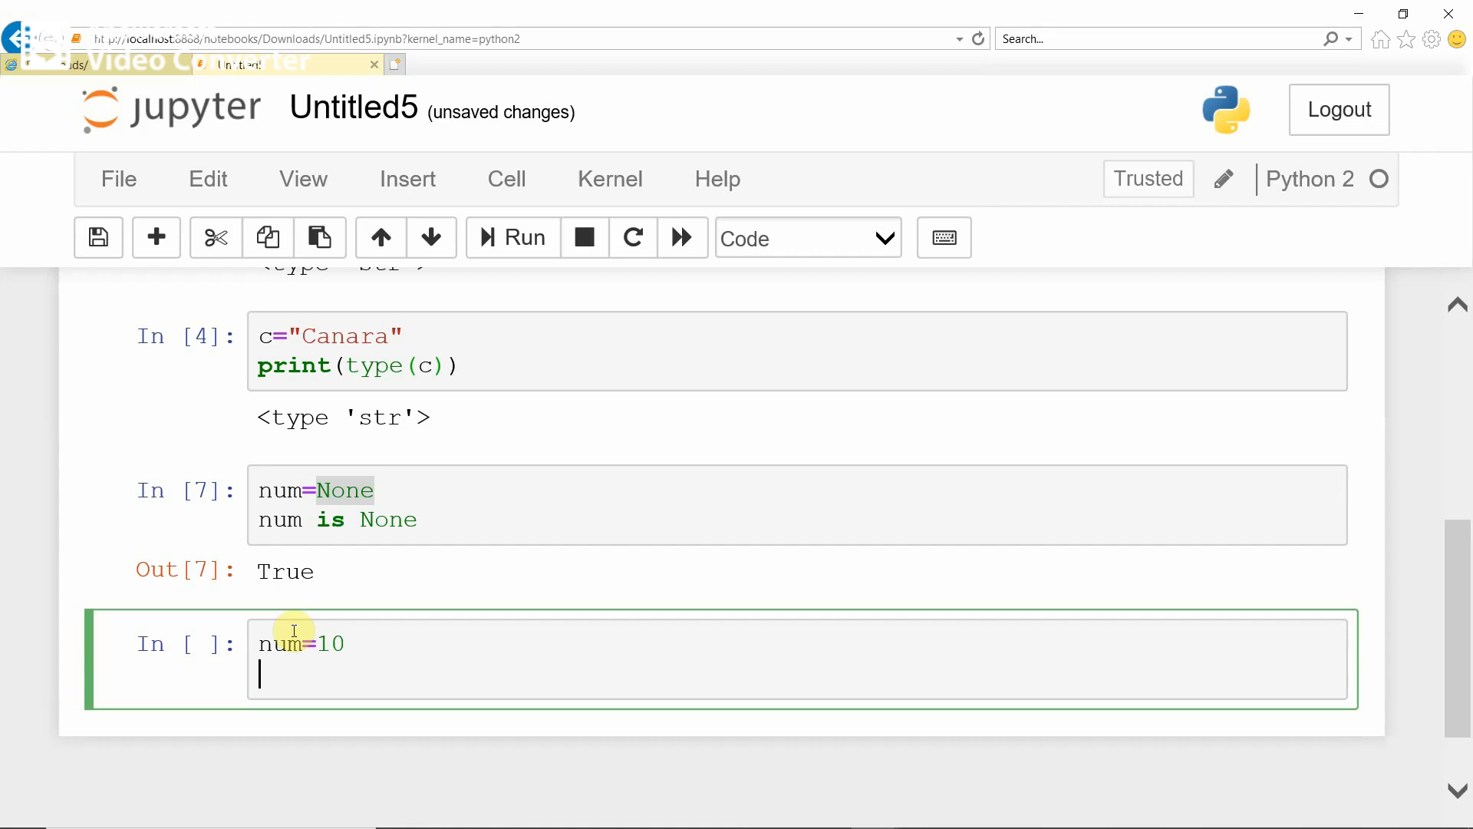
text(num is)
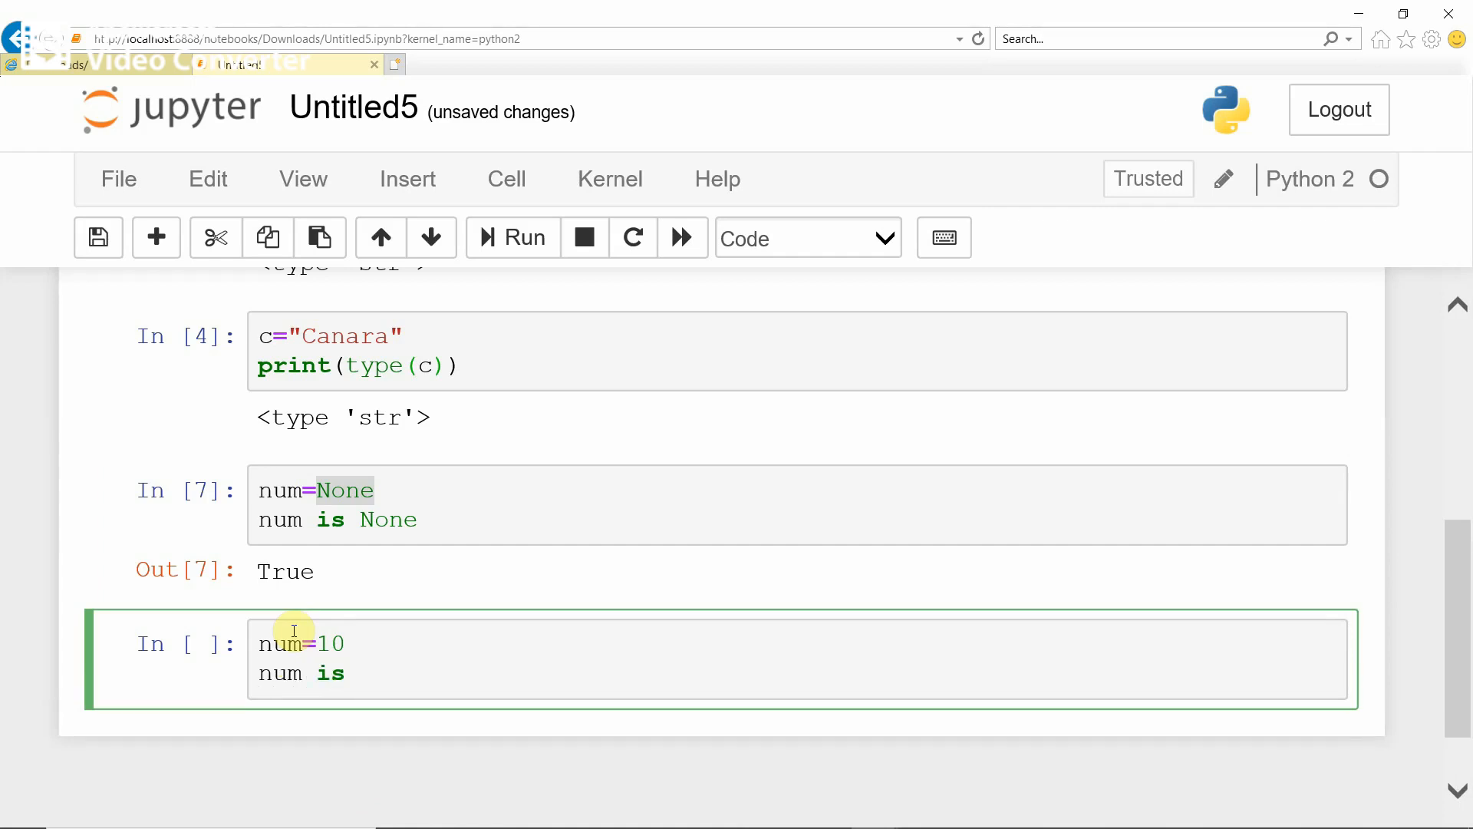
text(N)
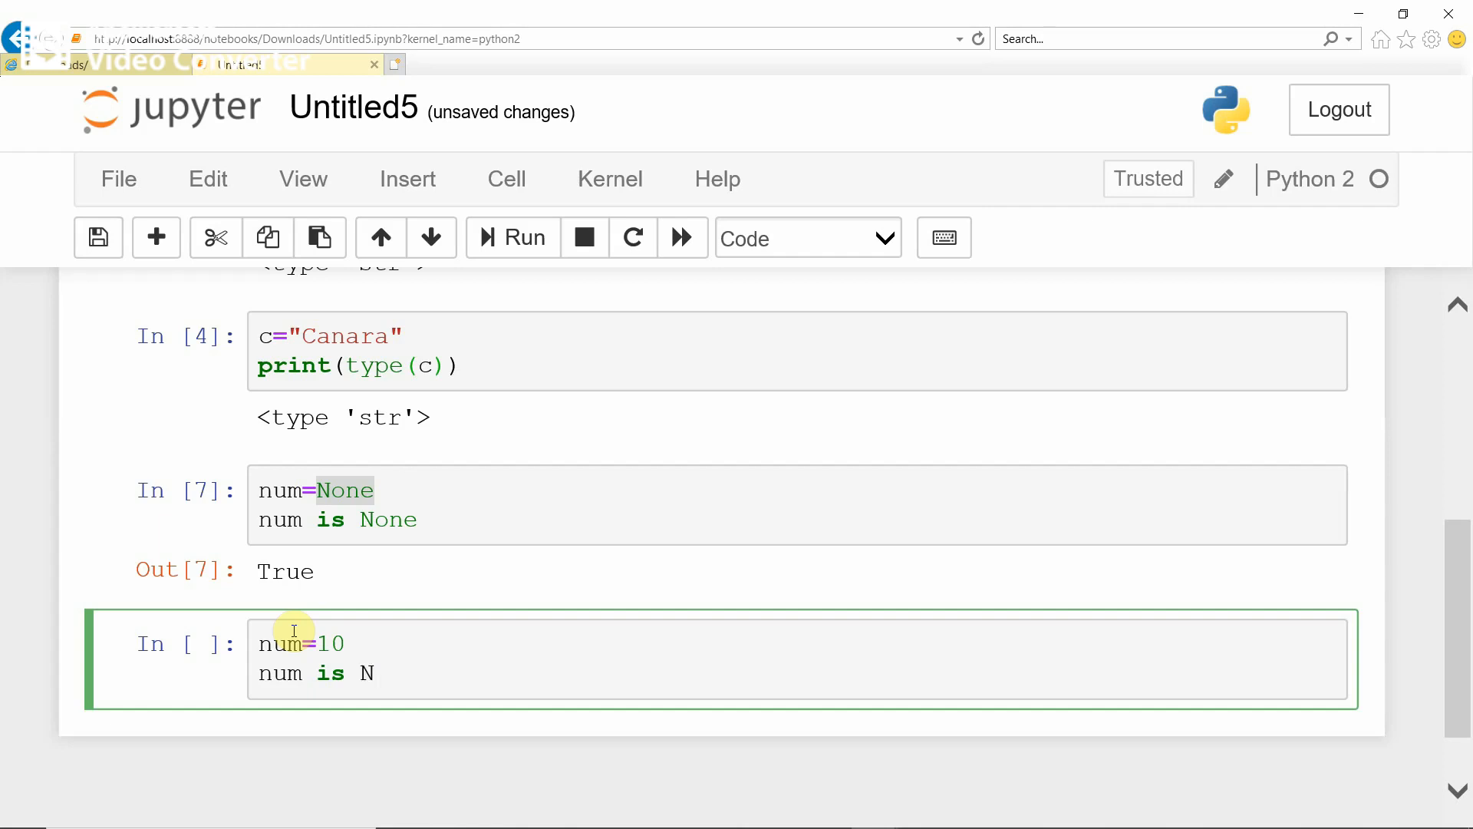
text(one)
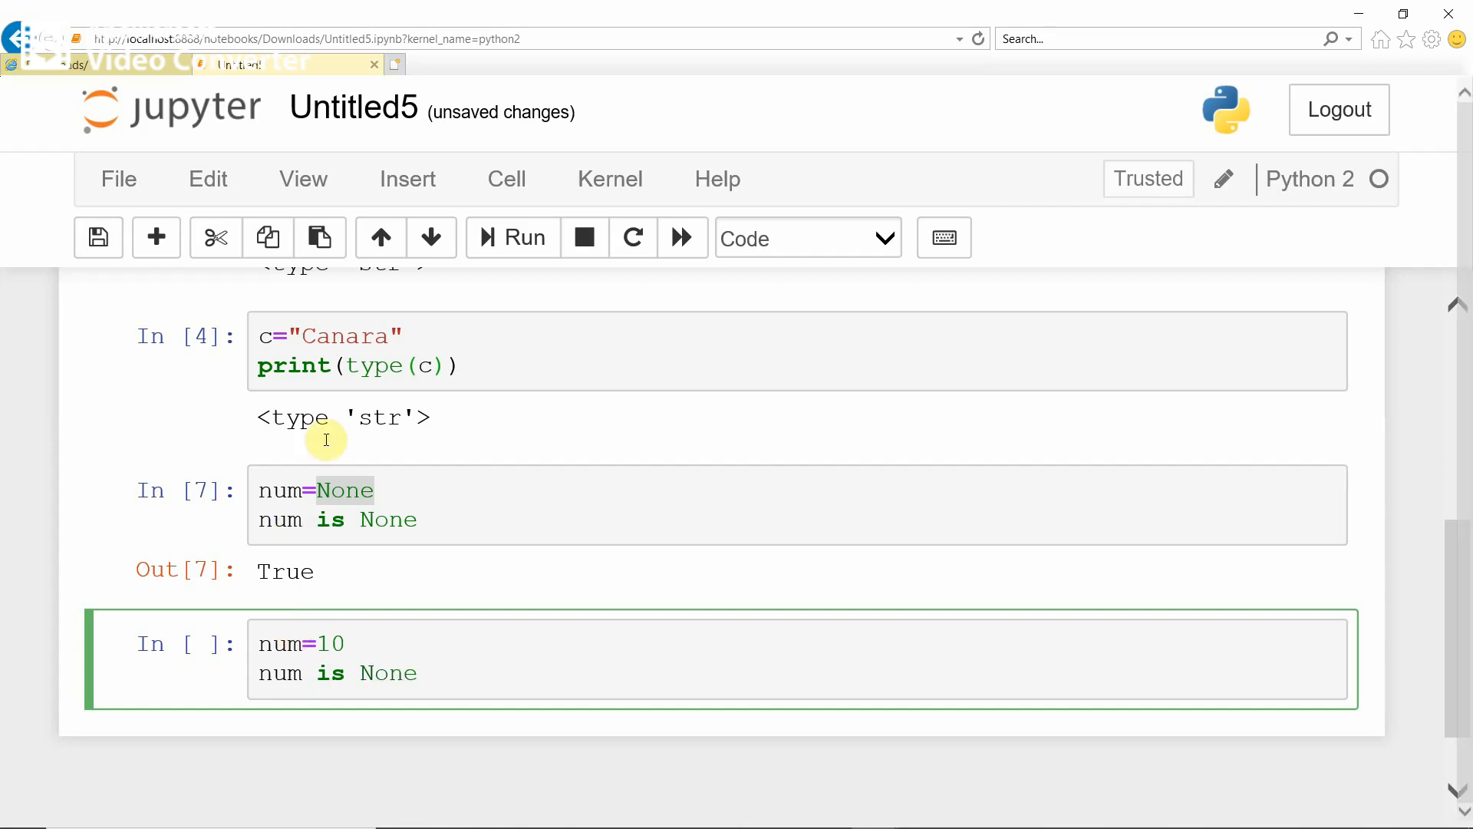
click(513, 236)
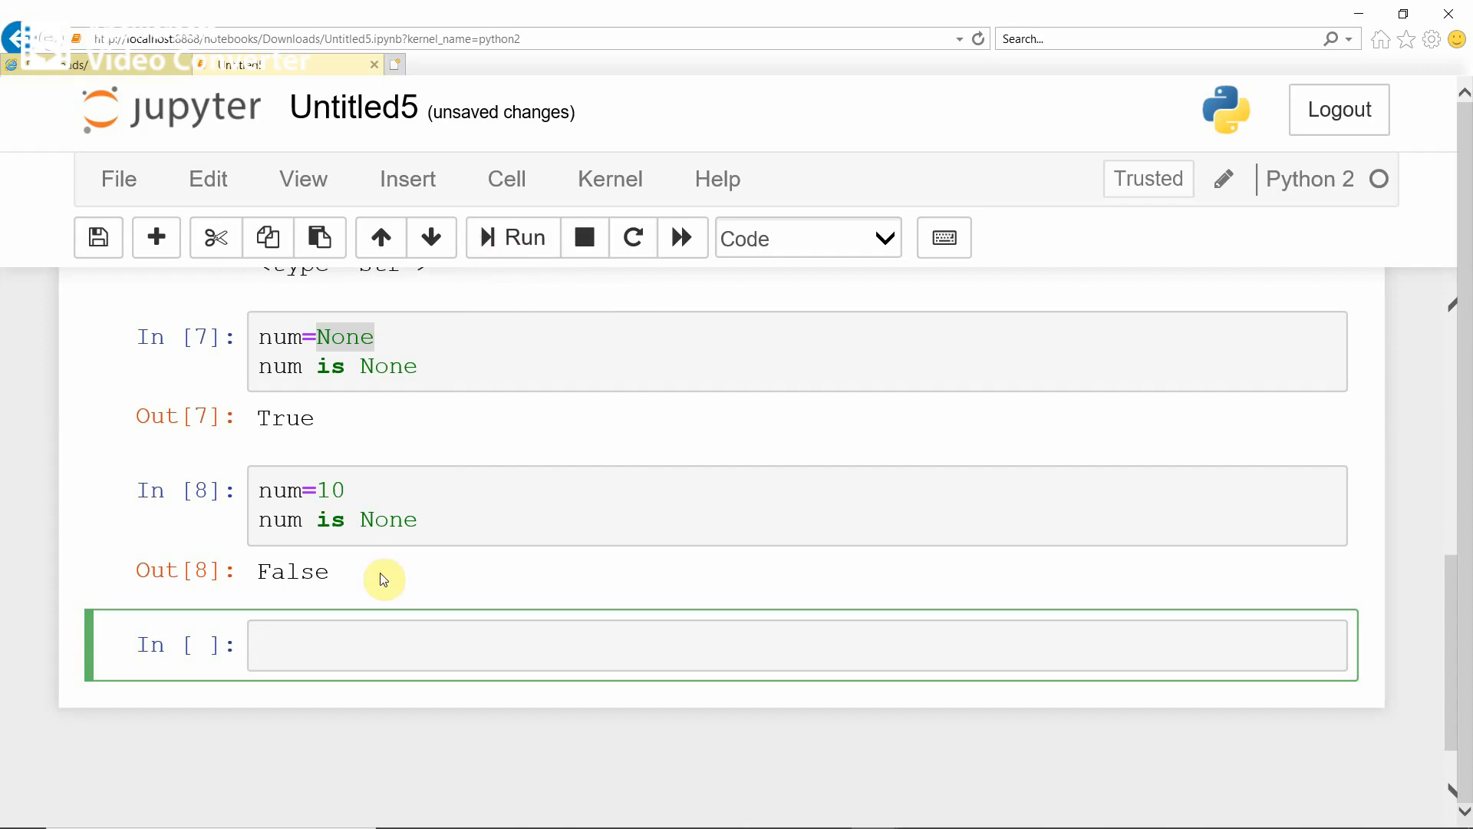
mouse_move(315, 406)
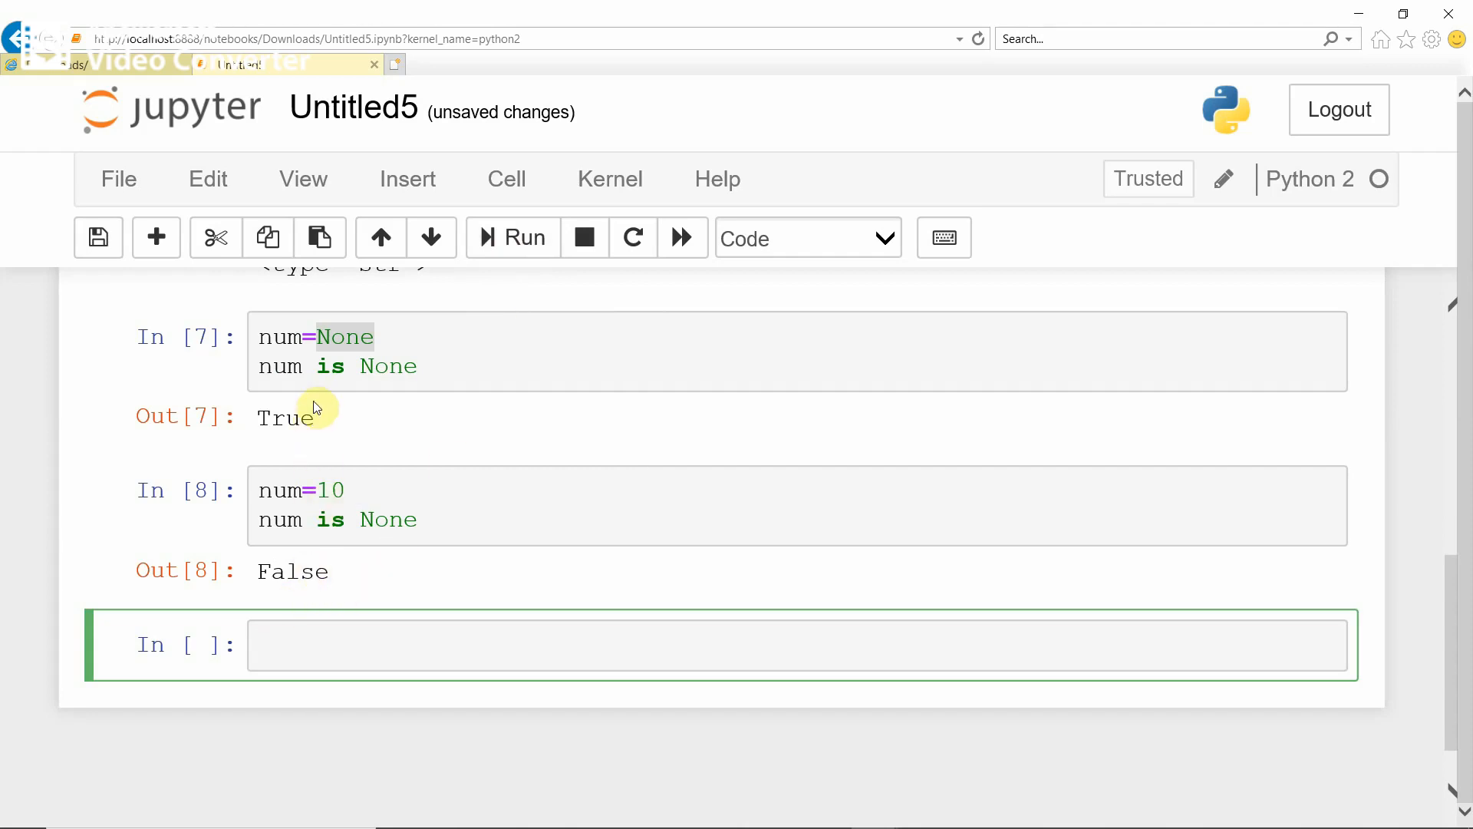
click(98, 237)
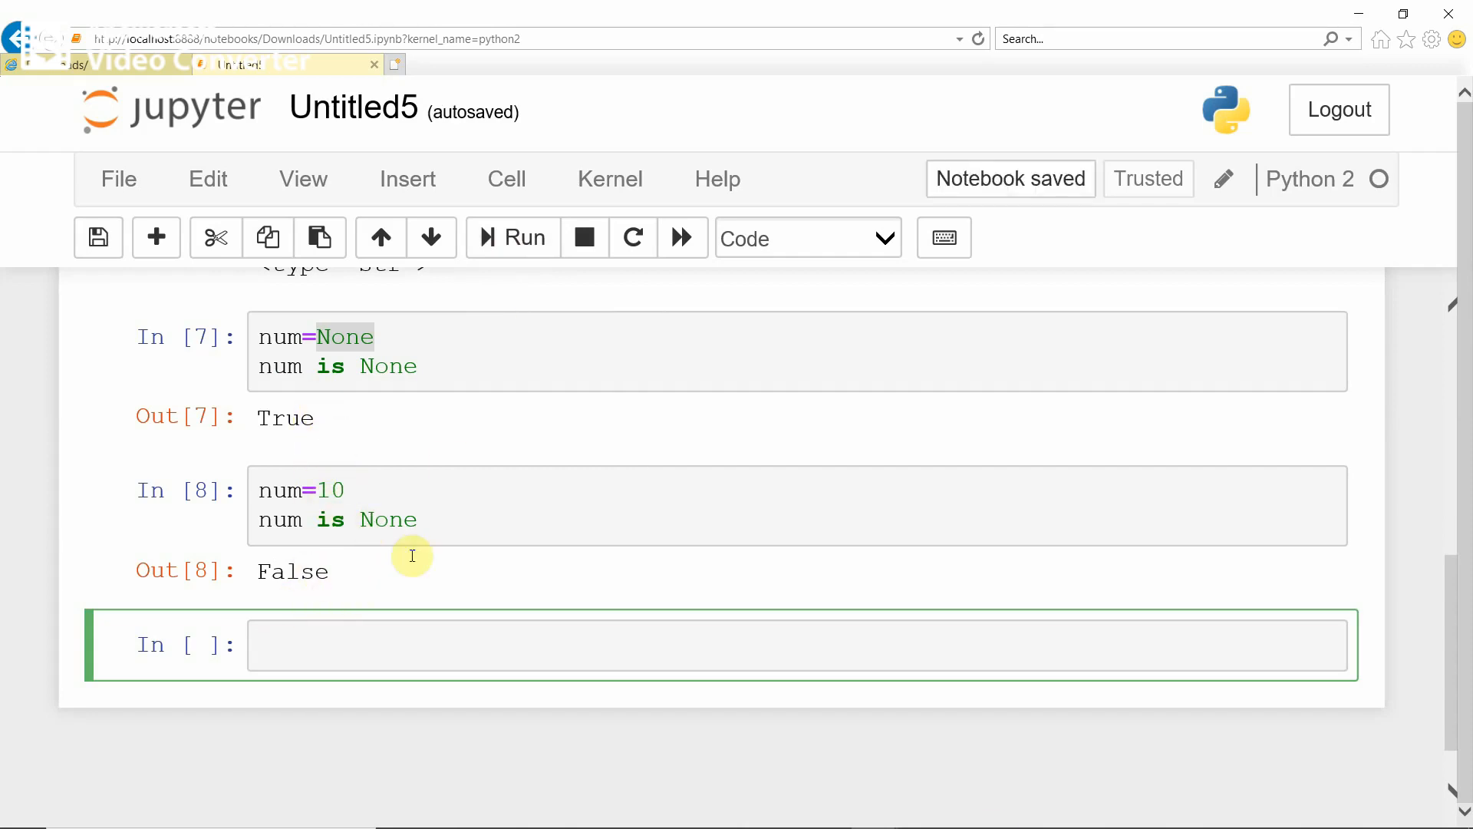